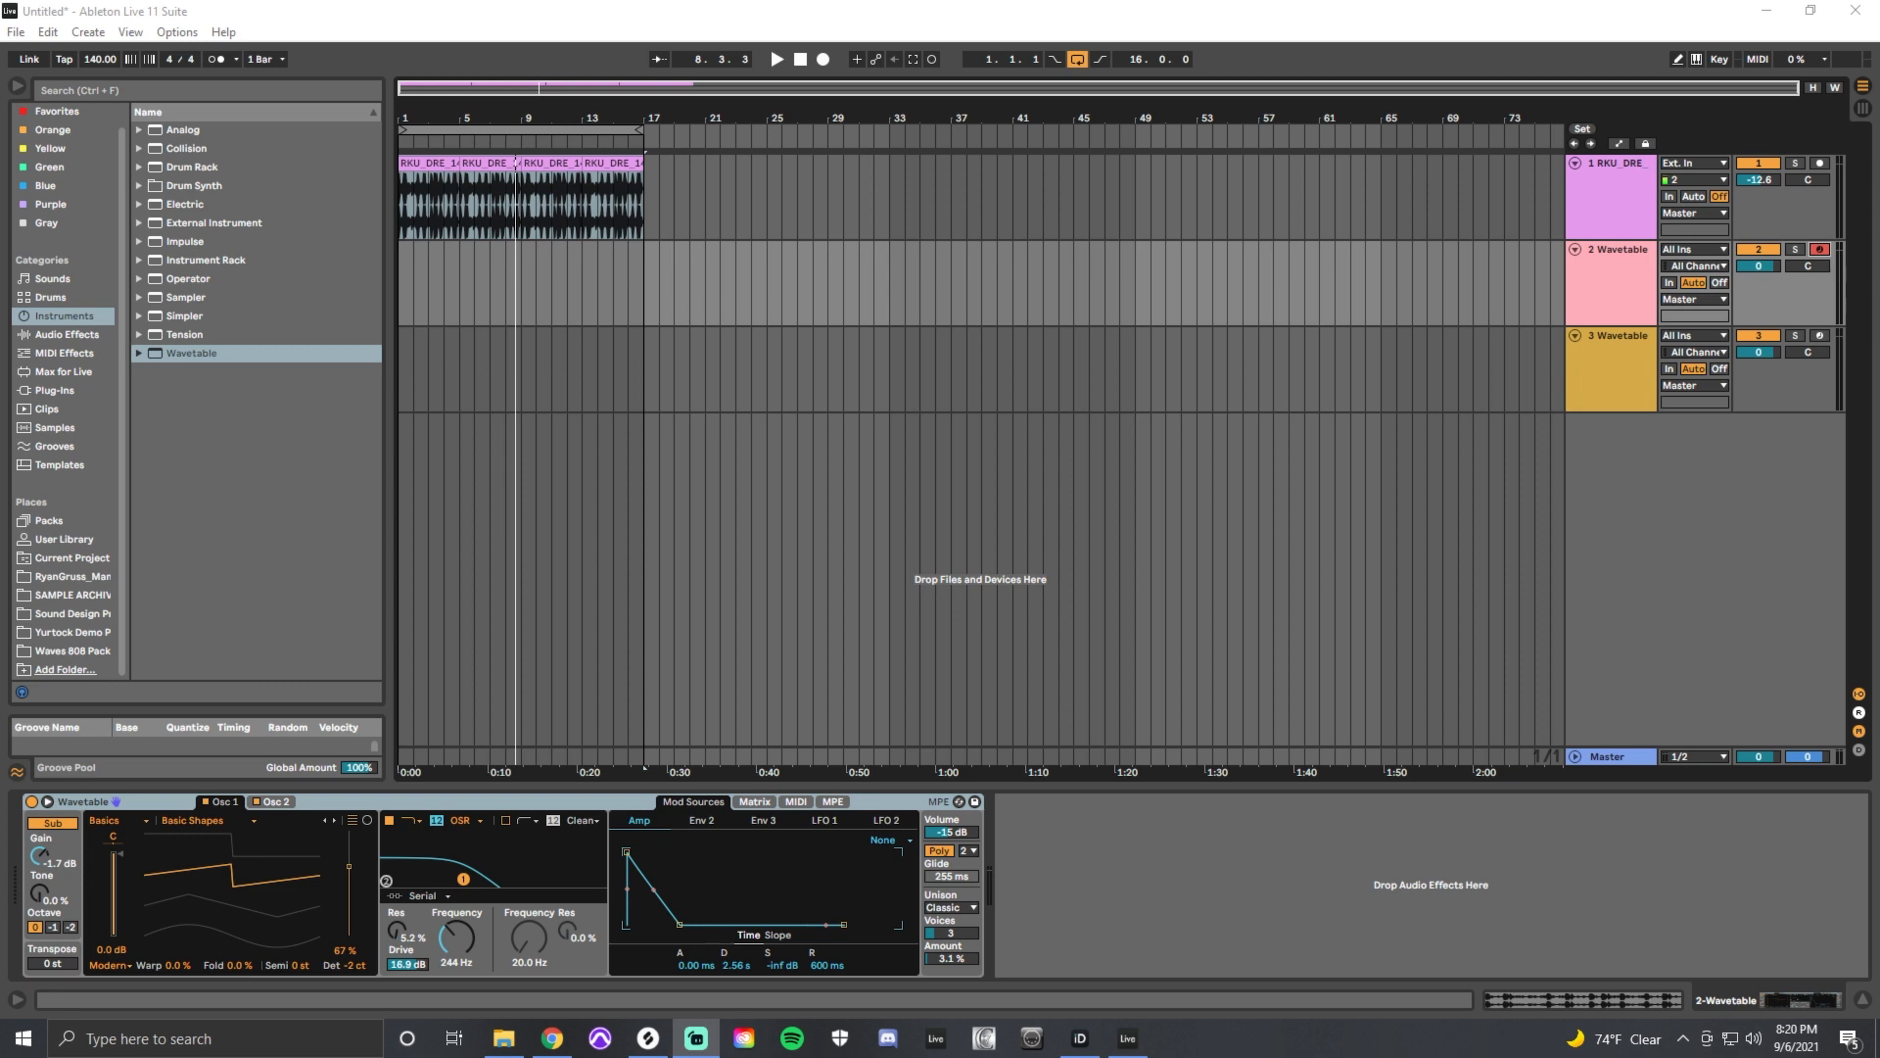
{"action": "mouse_move", "coordinate": [104, 869]}
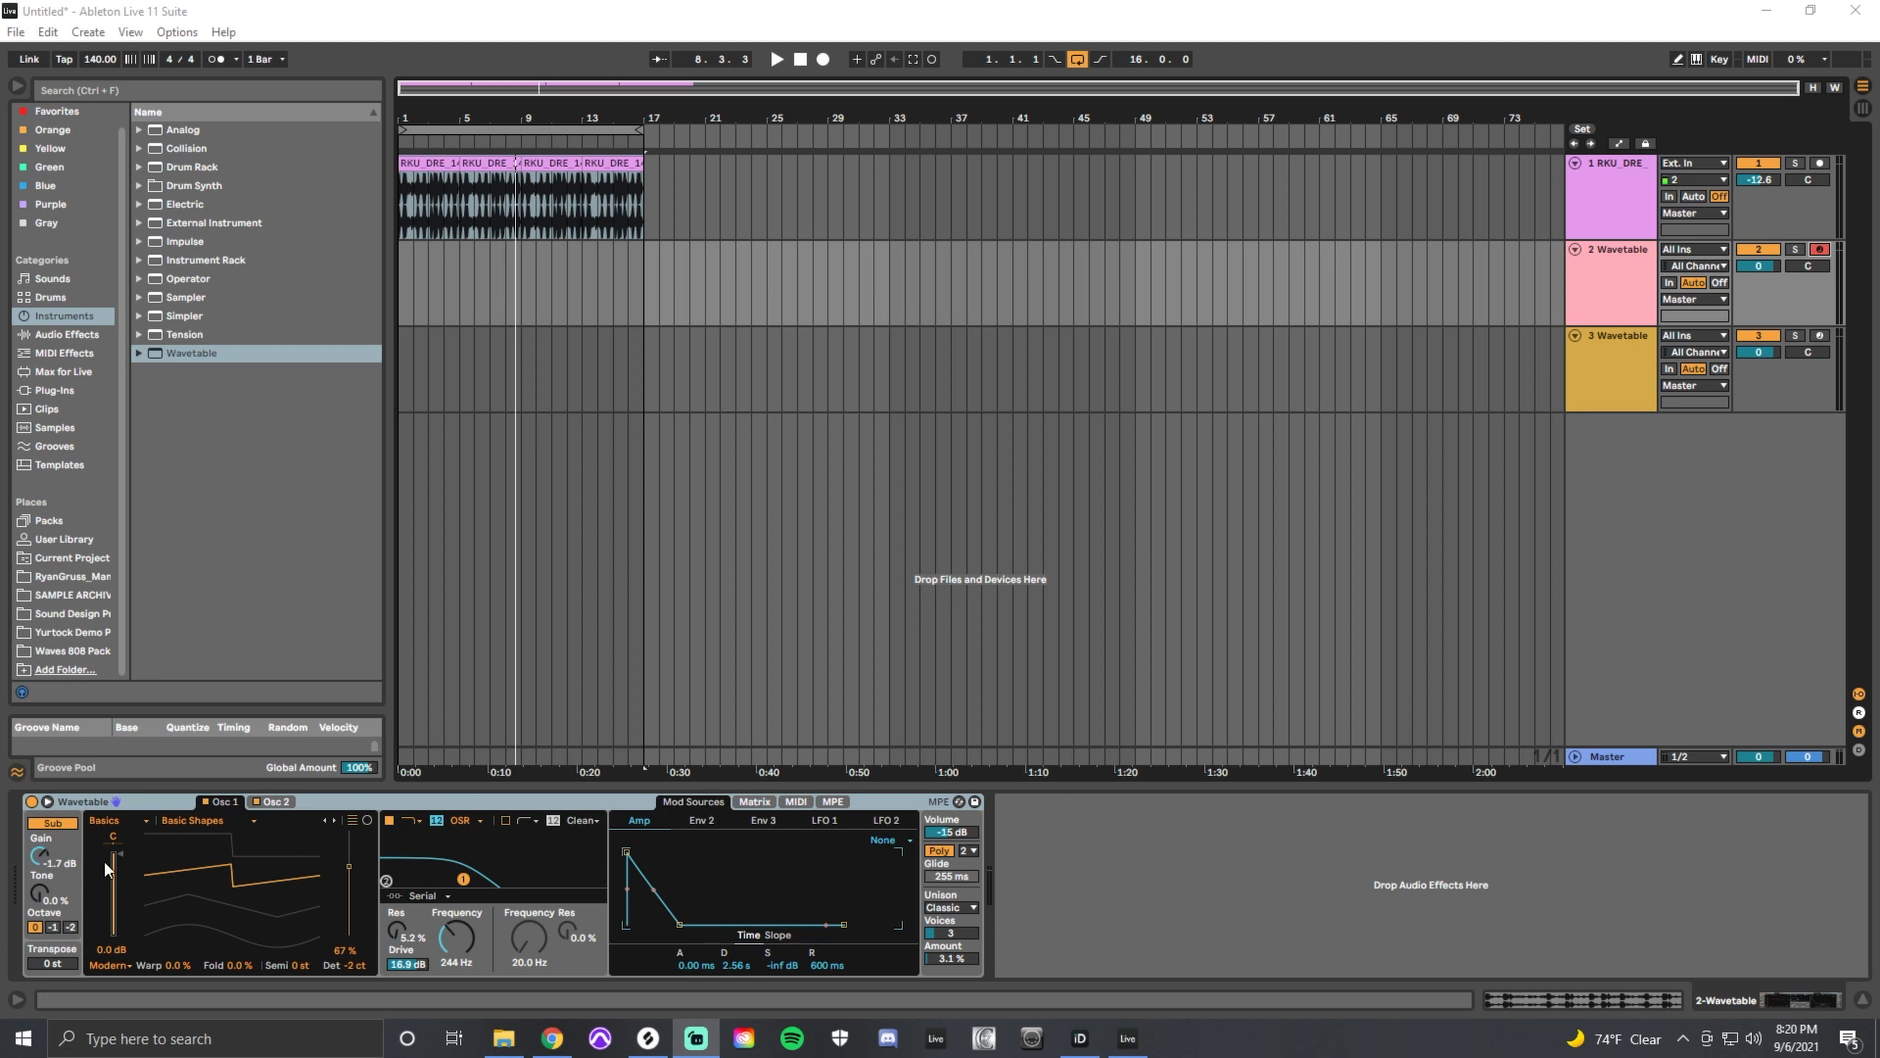
{"action": "mouse_move", "coordinate": [714, 890]}
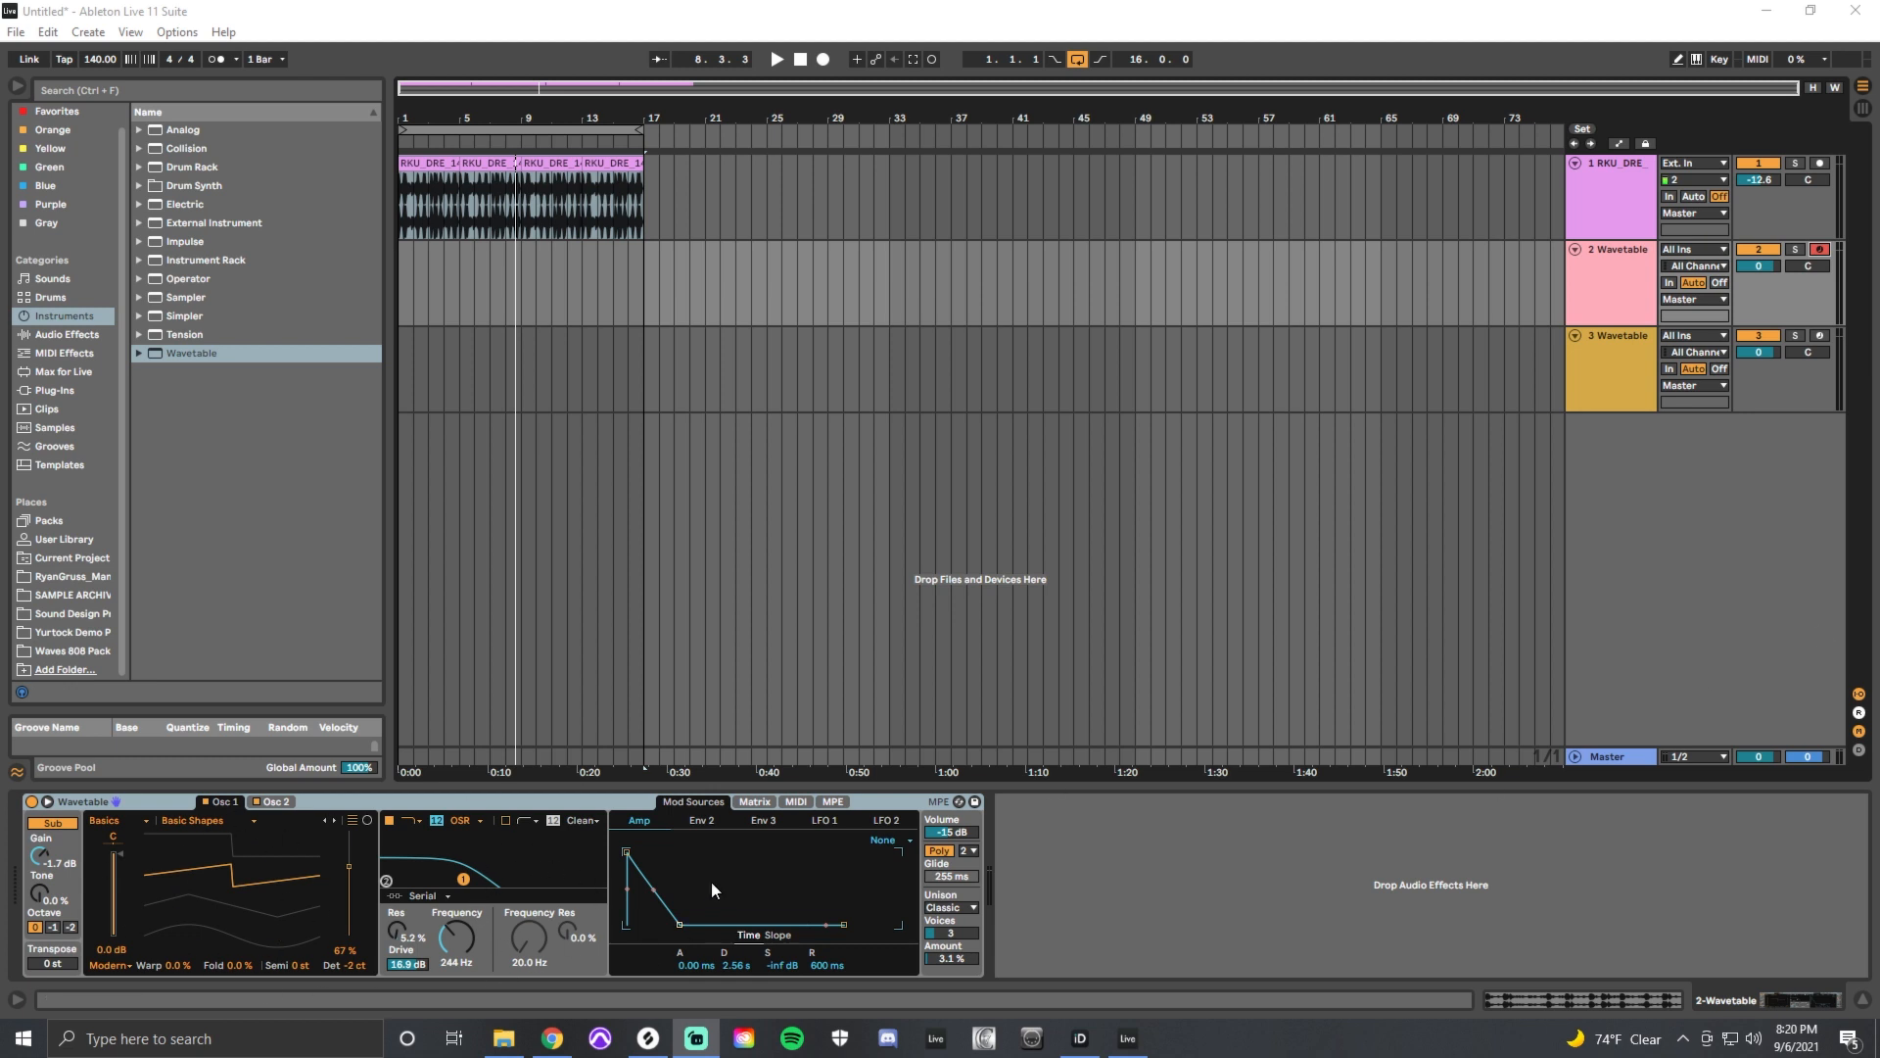
{"action": "mouse_move", "coordinate": [707, 922]}
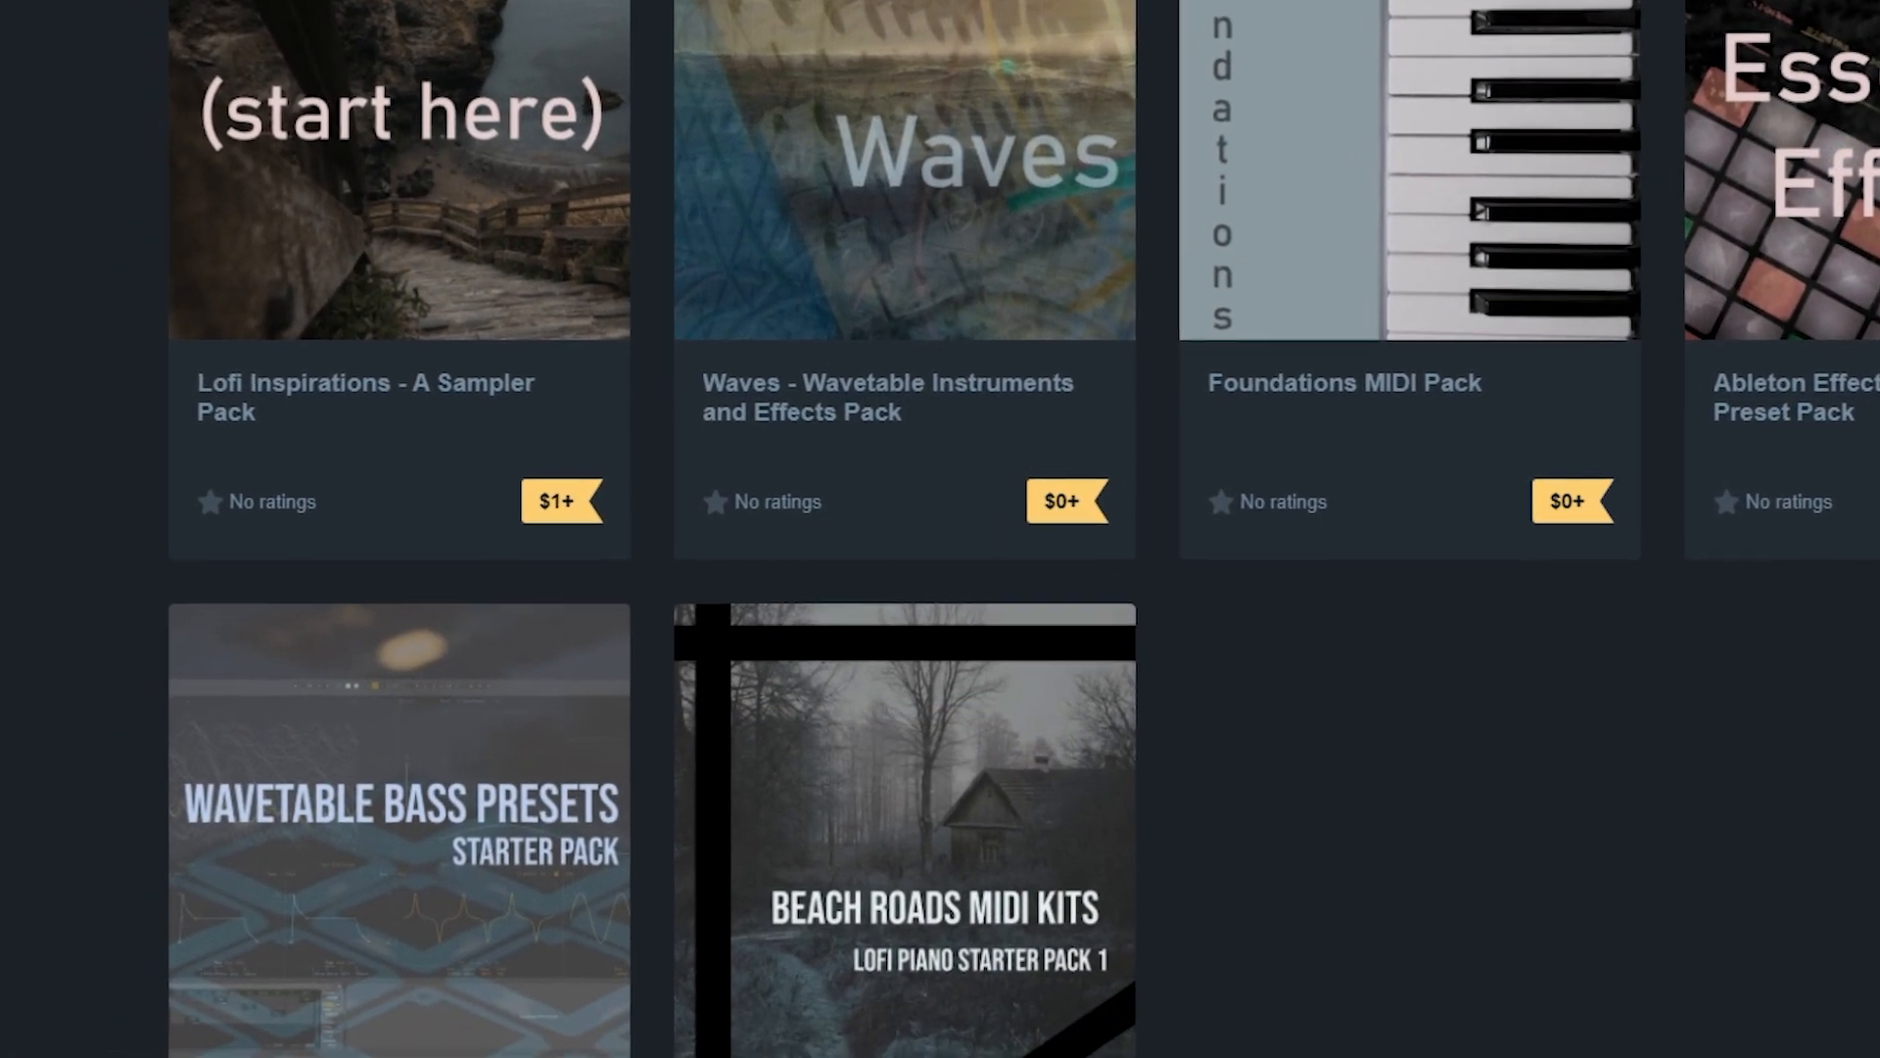
- Scroll to track 3's Wavetable and sweep Osc 1 position to a saw-like 69%
{"action": "scroll", "scroll_direction": "down", "scroll_amount": 3}
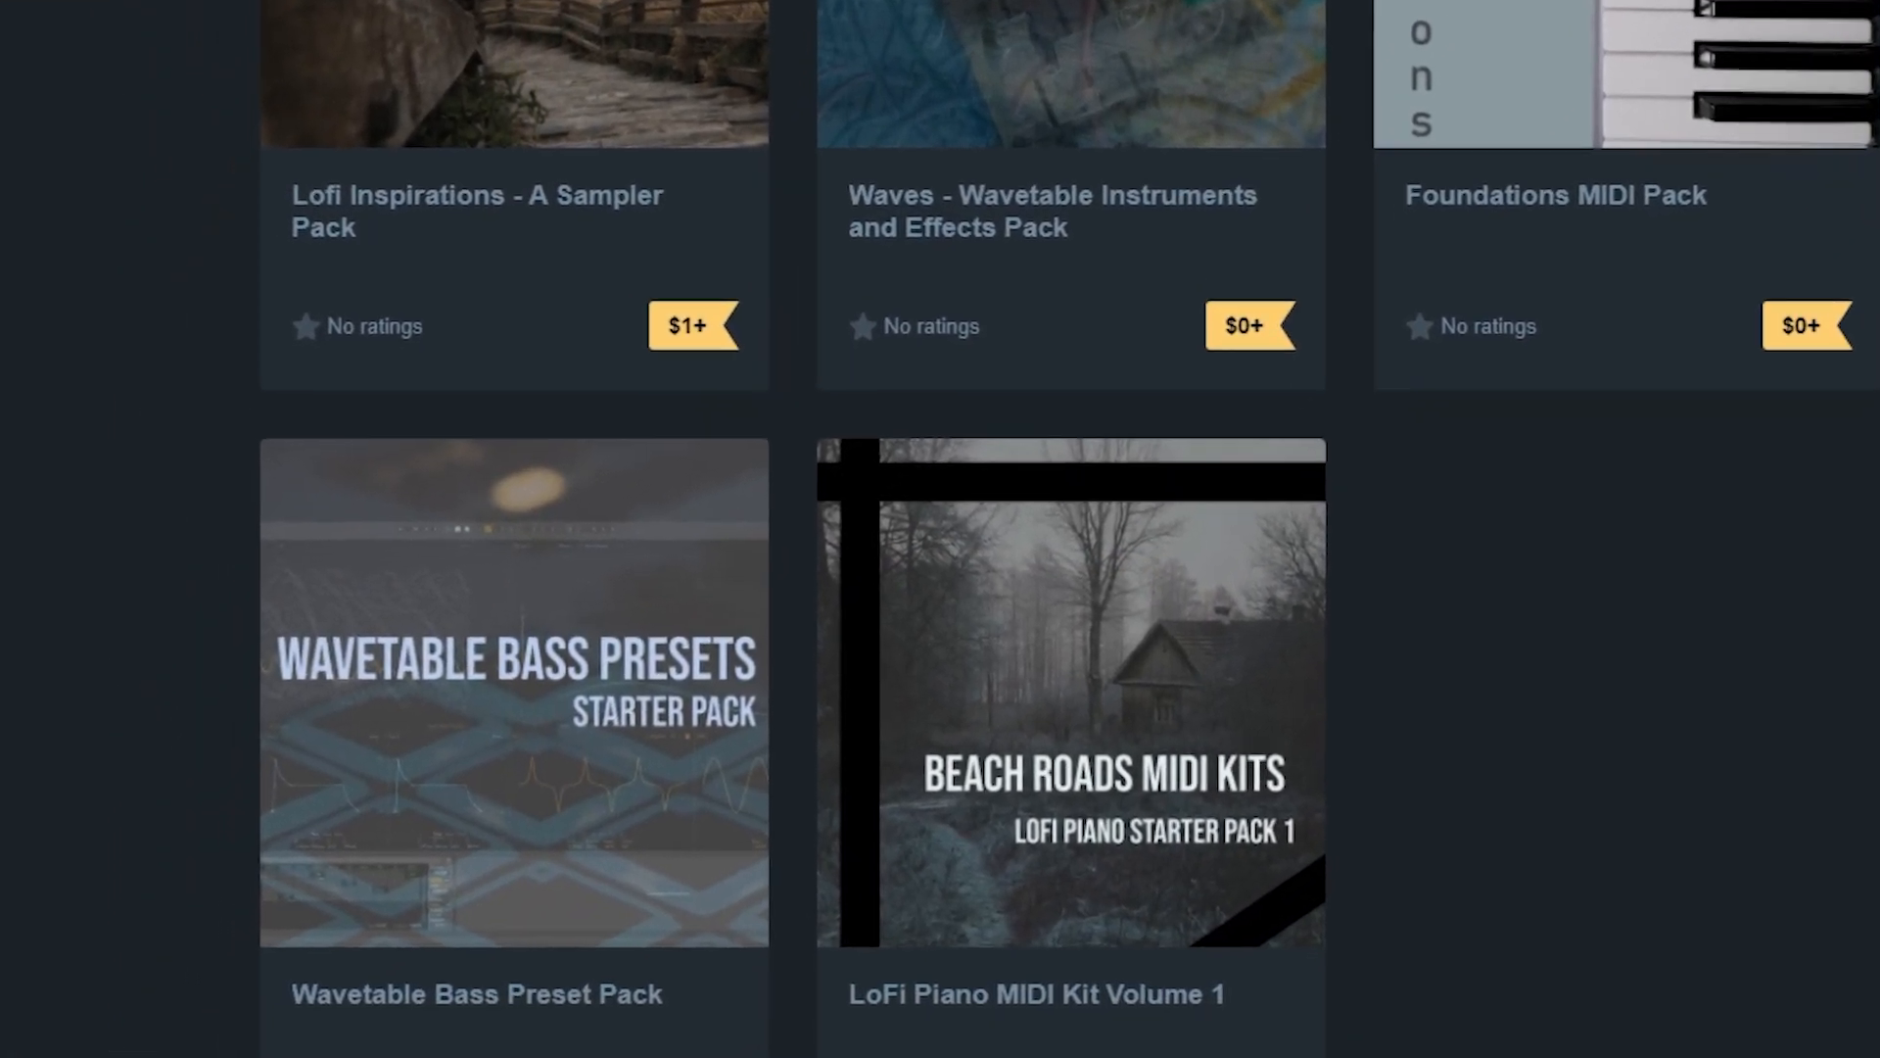
{"action": "scroll", "scroll_direction": "down", "scroll_amount": 3}
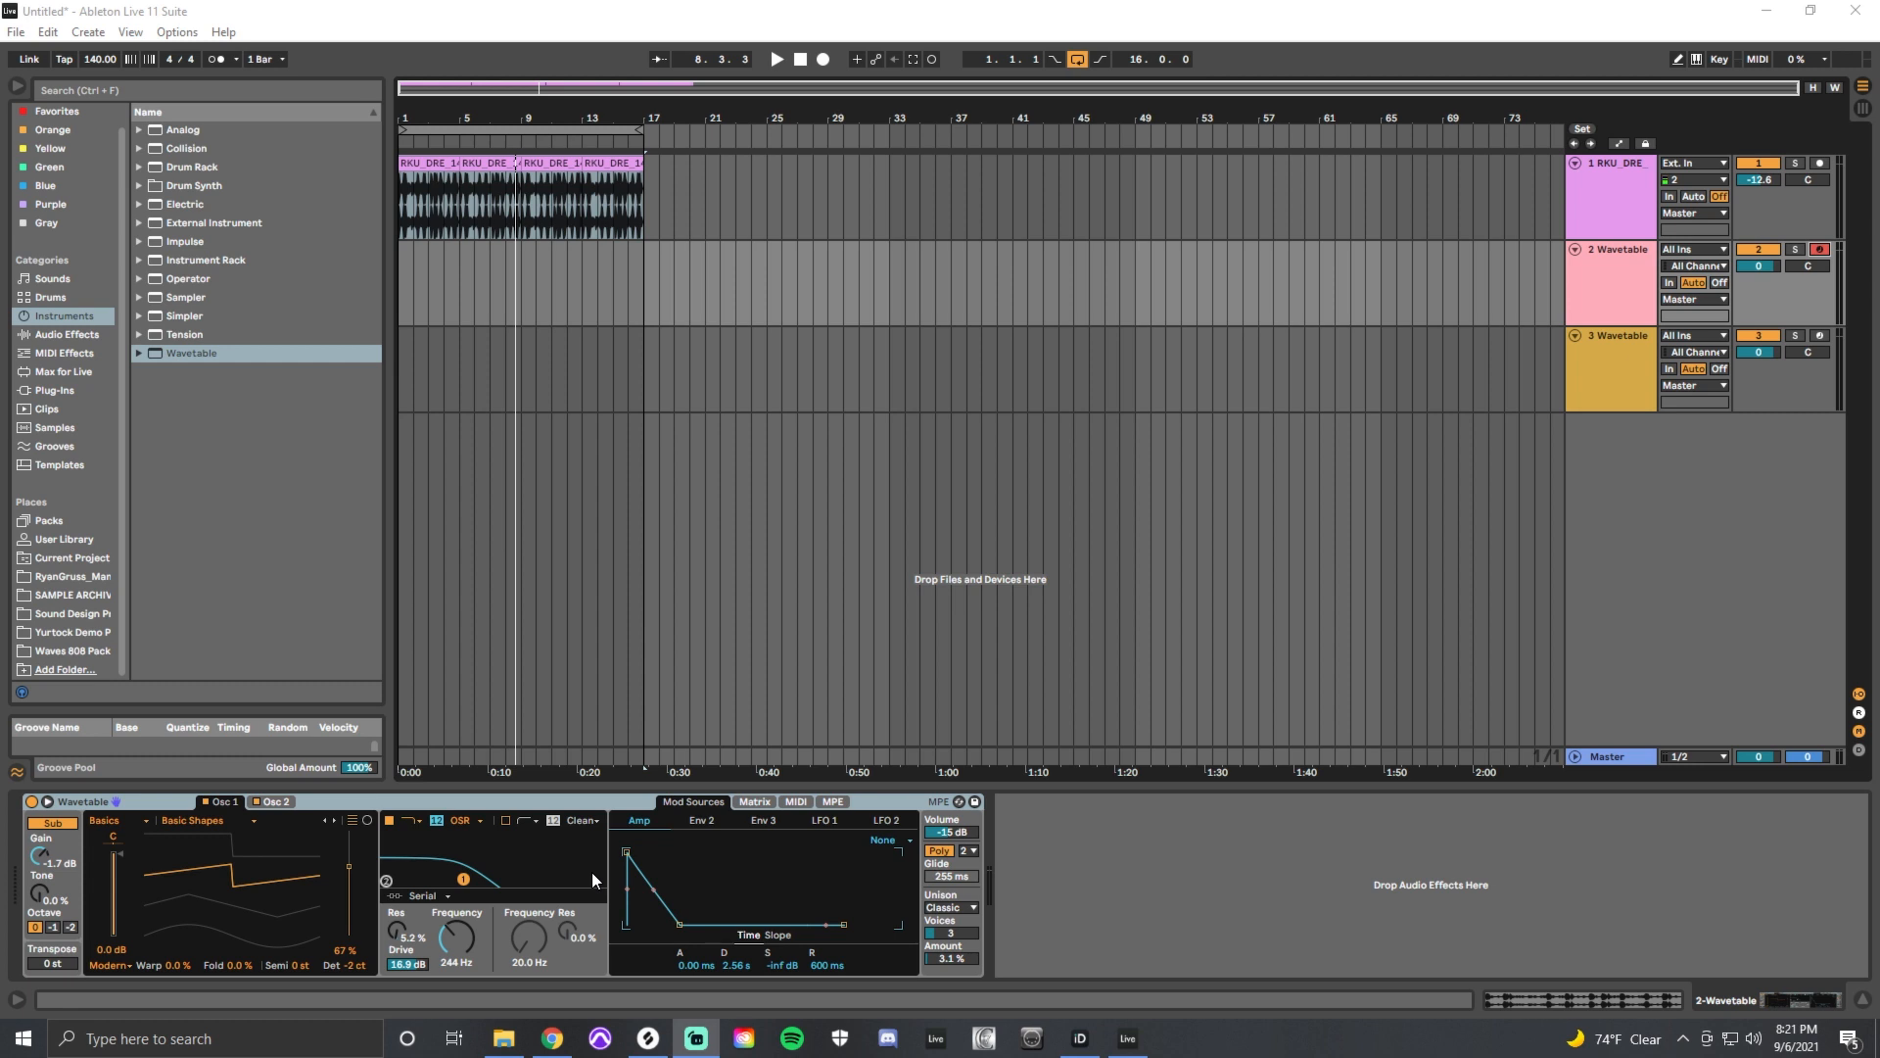
{"action": "mouse_move", "coordinate": [1642, 394]}
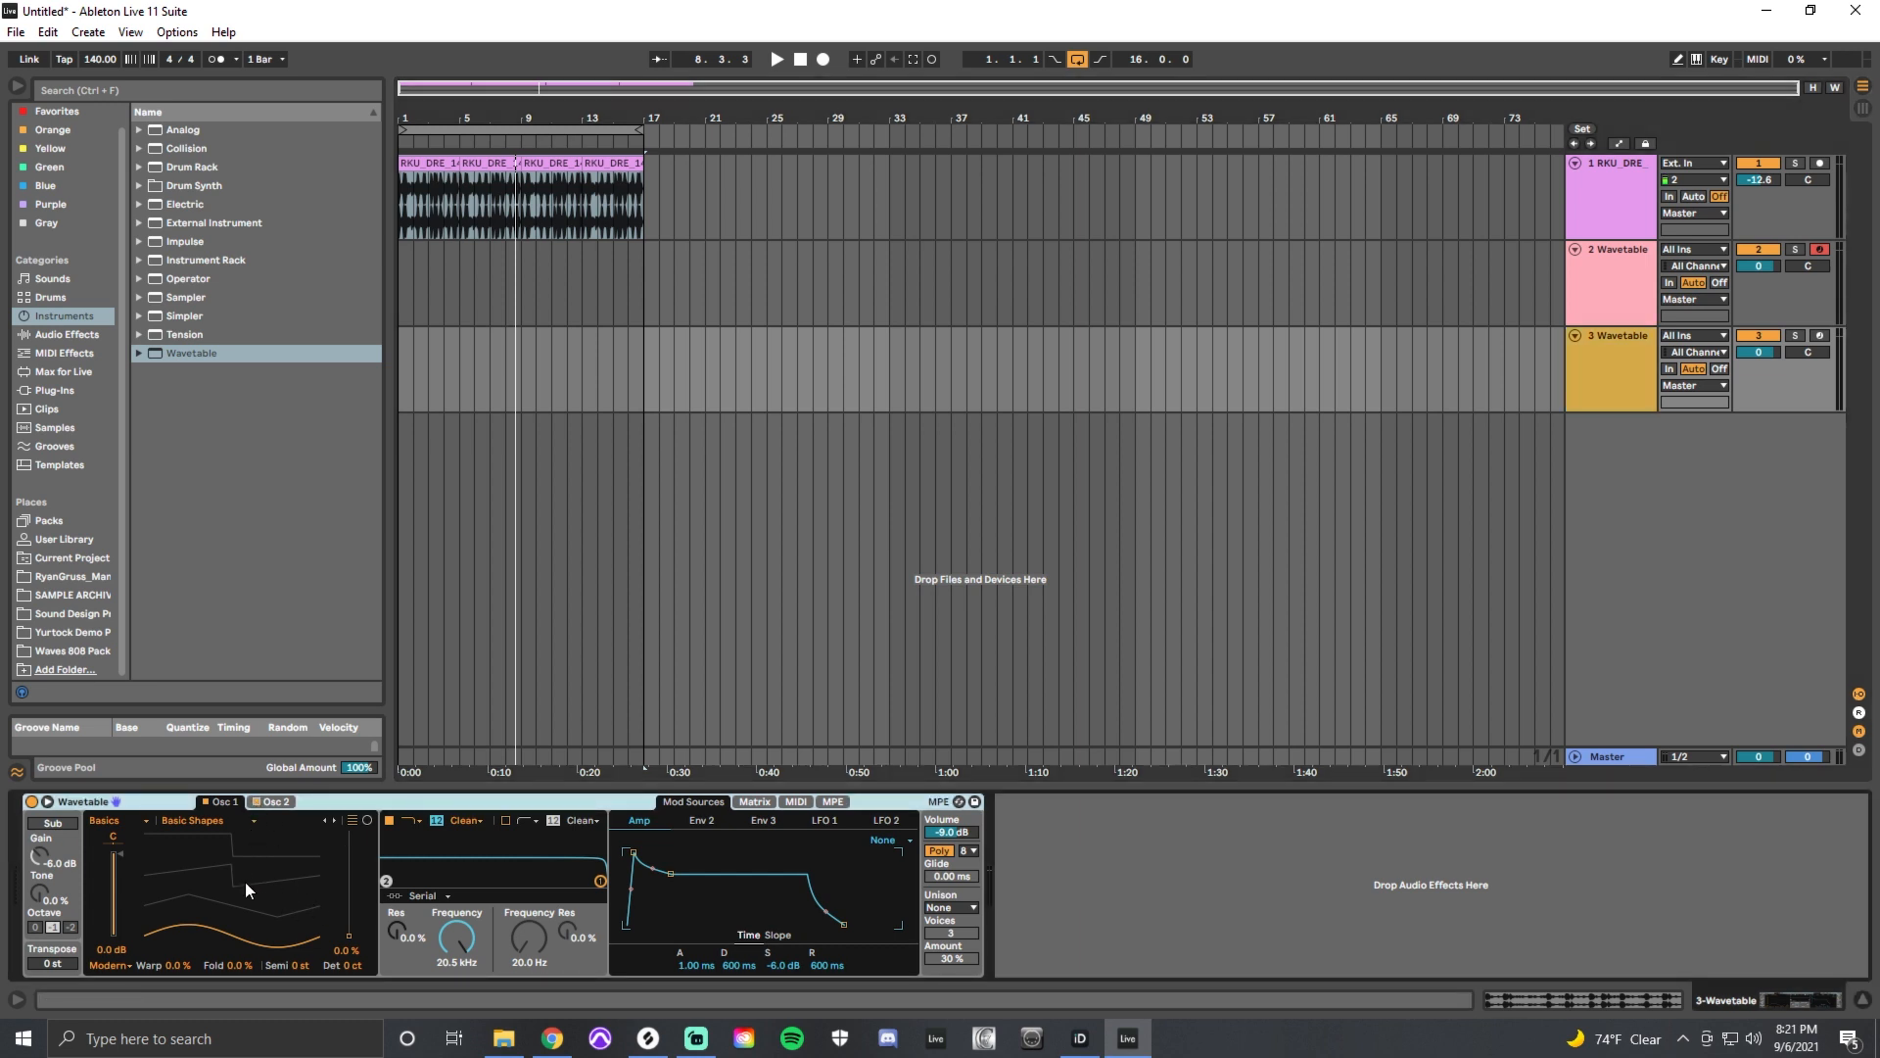
{"action": "mouse_move", "coordinate": [235, 941]}
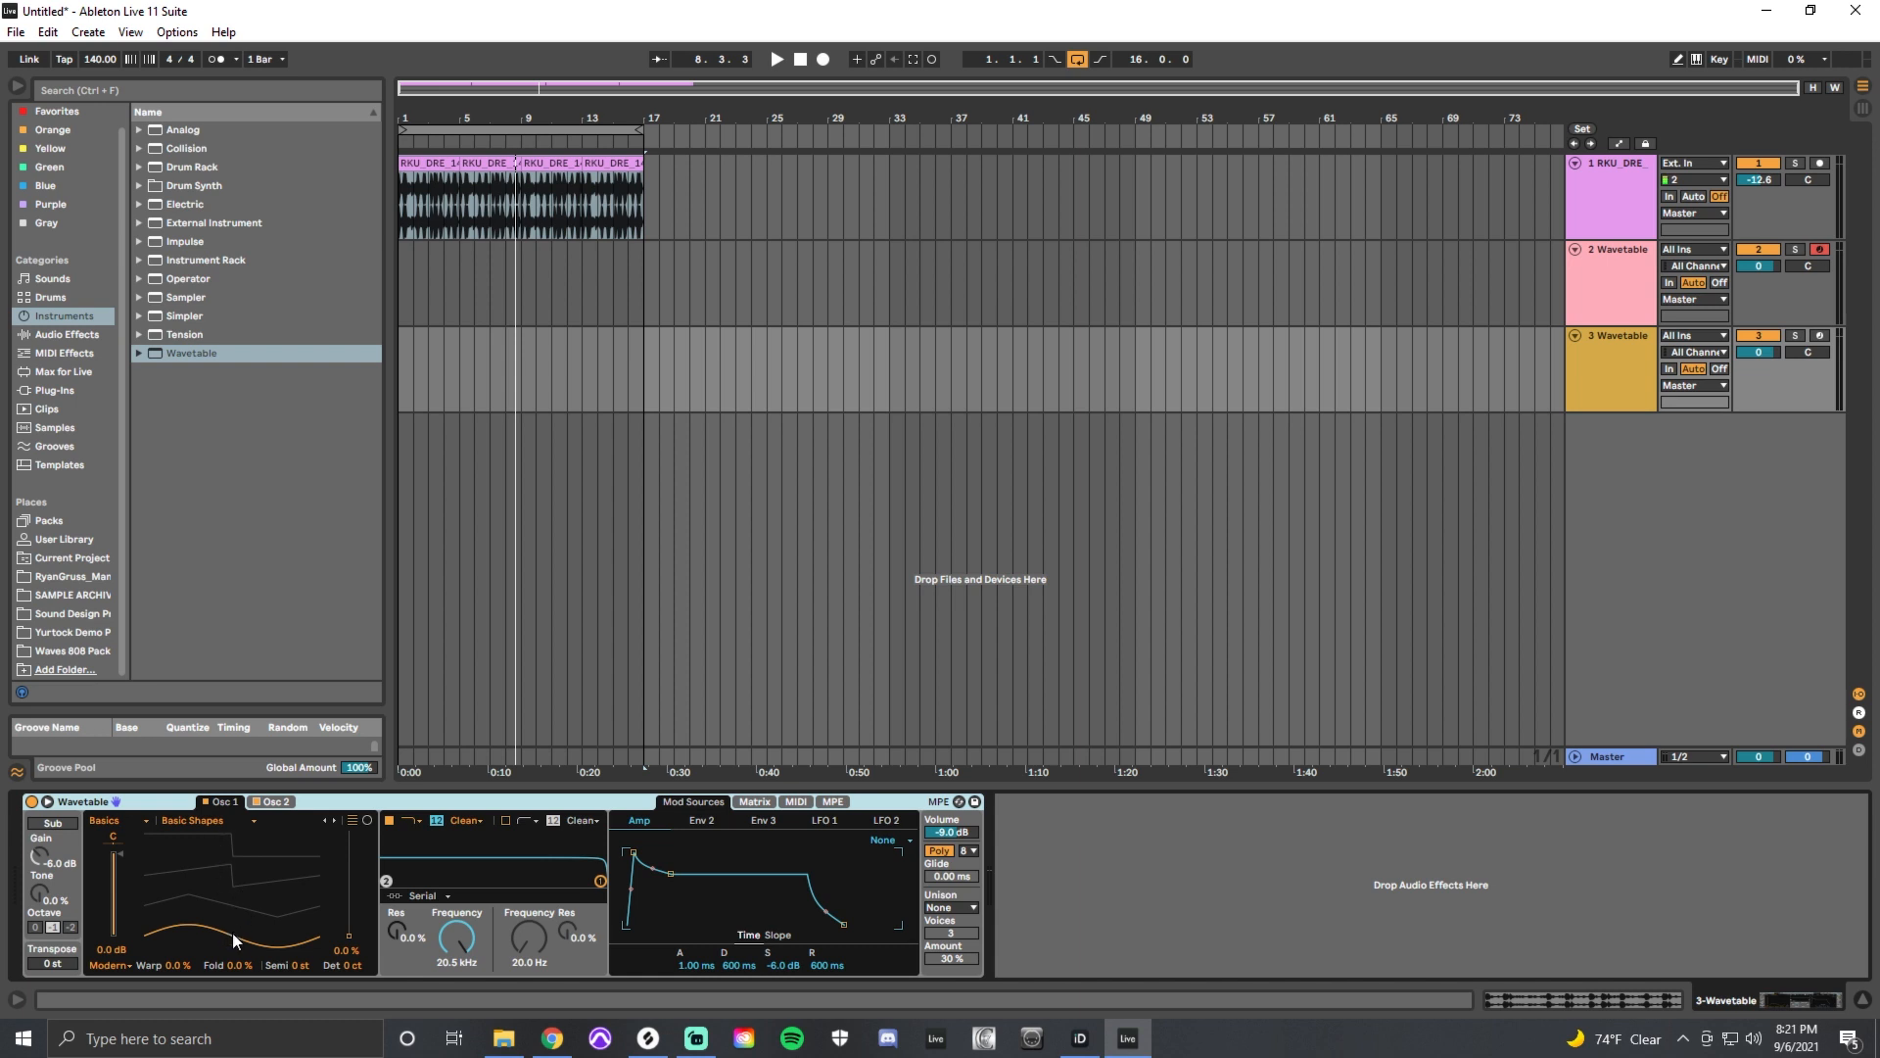
{"action": "left_click_drag", "start_coordinate": [234, 941], "coordinate": [347, 941]}
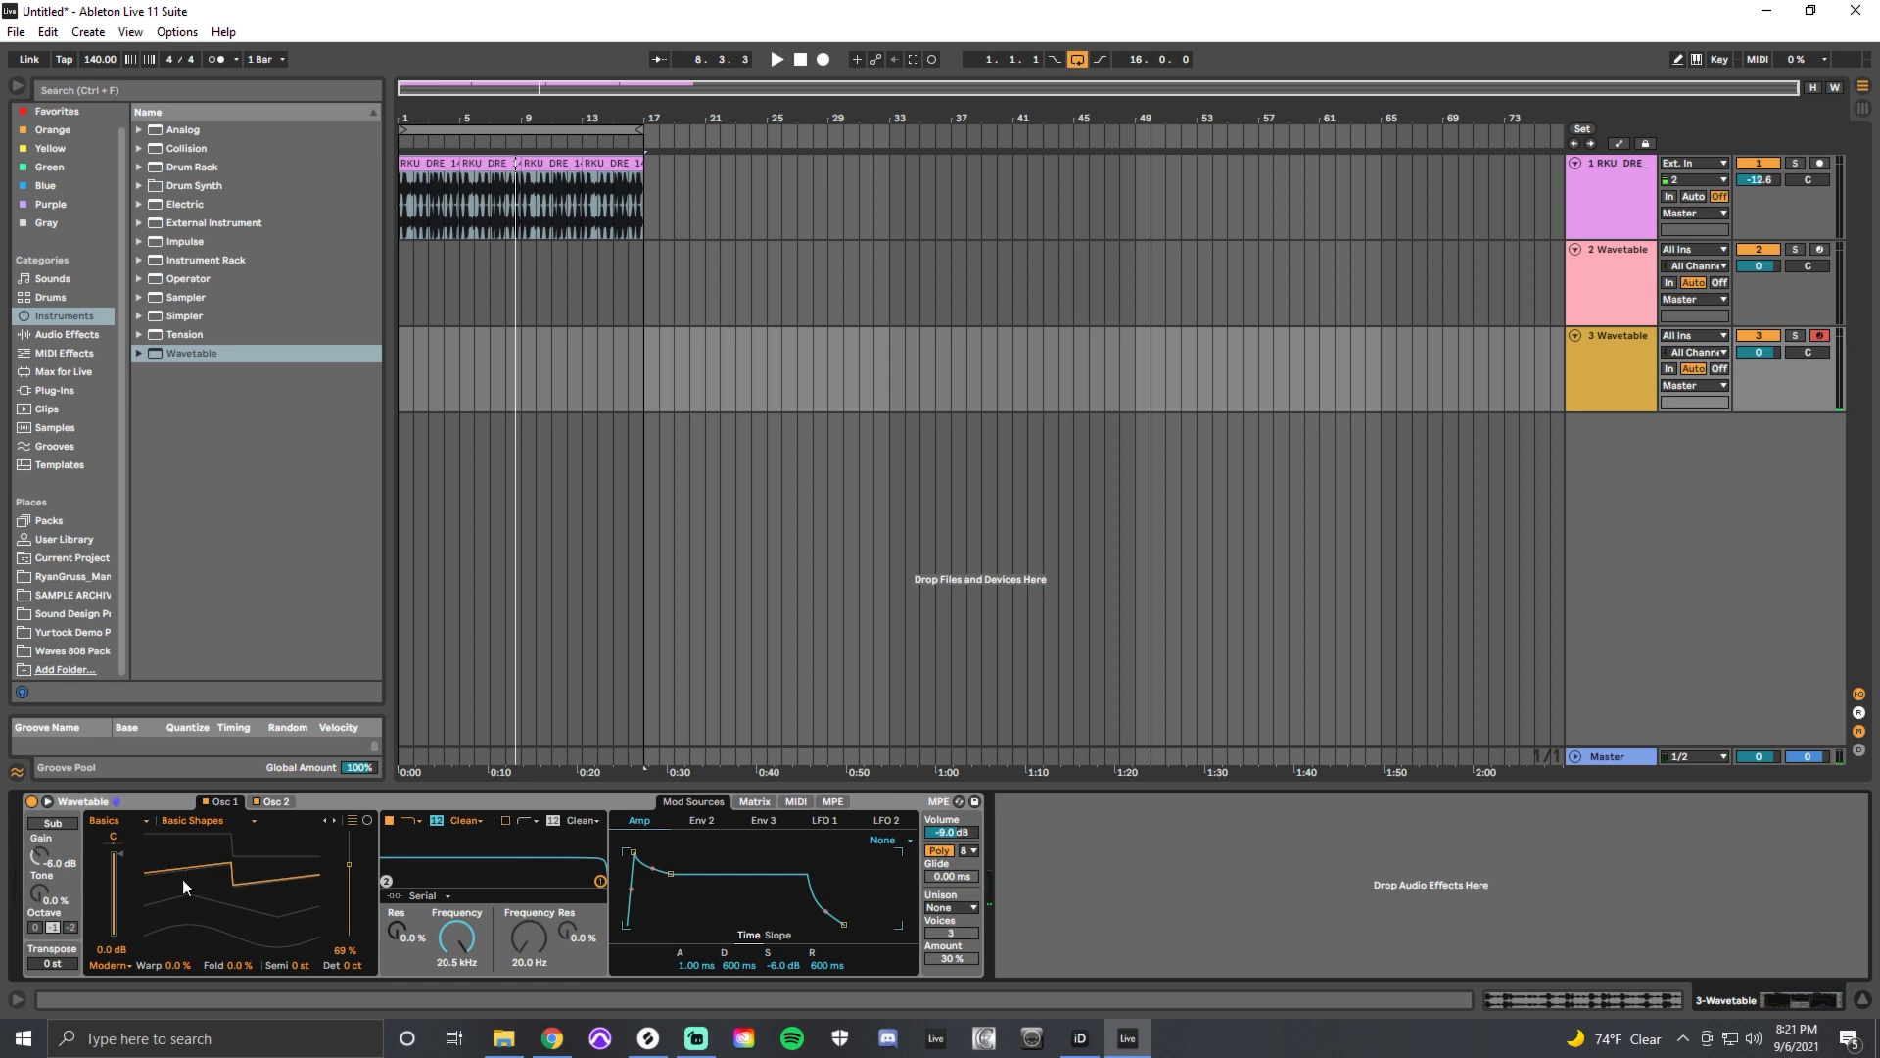
- Load the Basics > Sub 1 wavetable into oscillator 2 and enable the sub oscillator
{"action": "left_click", "coordinate": [277, 801]}
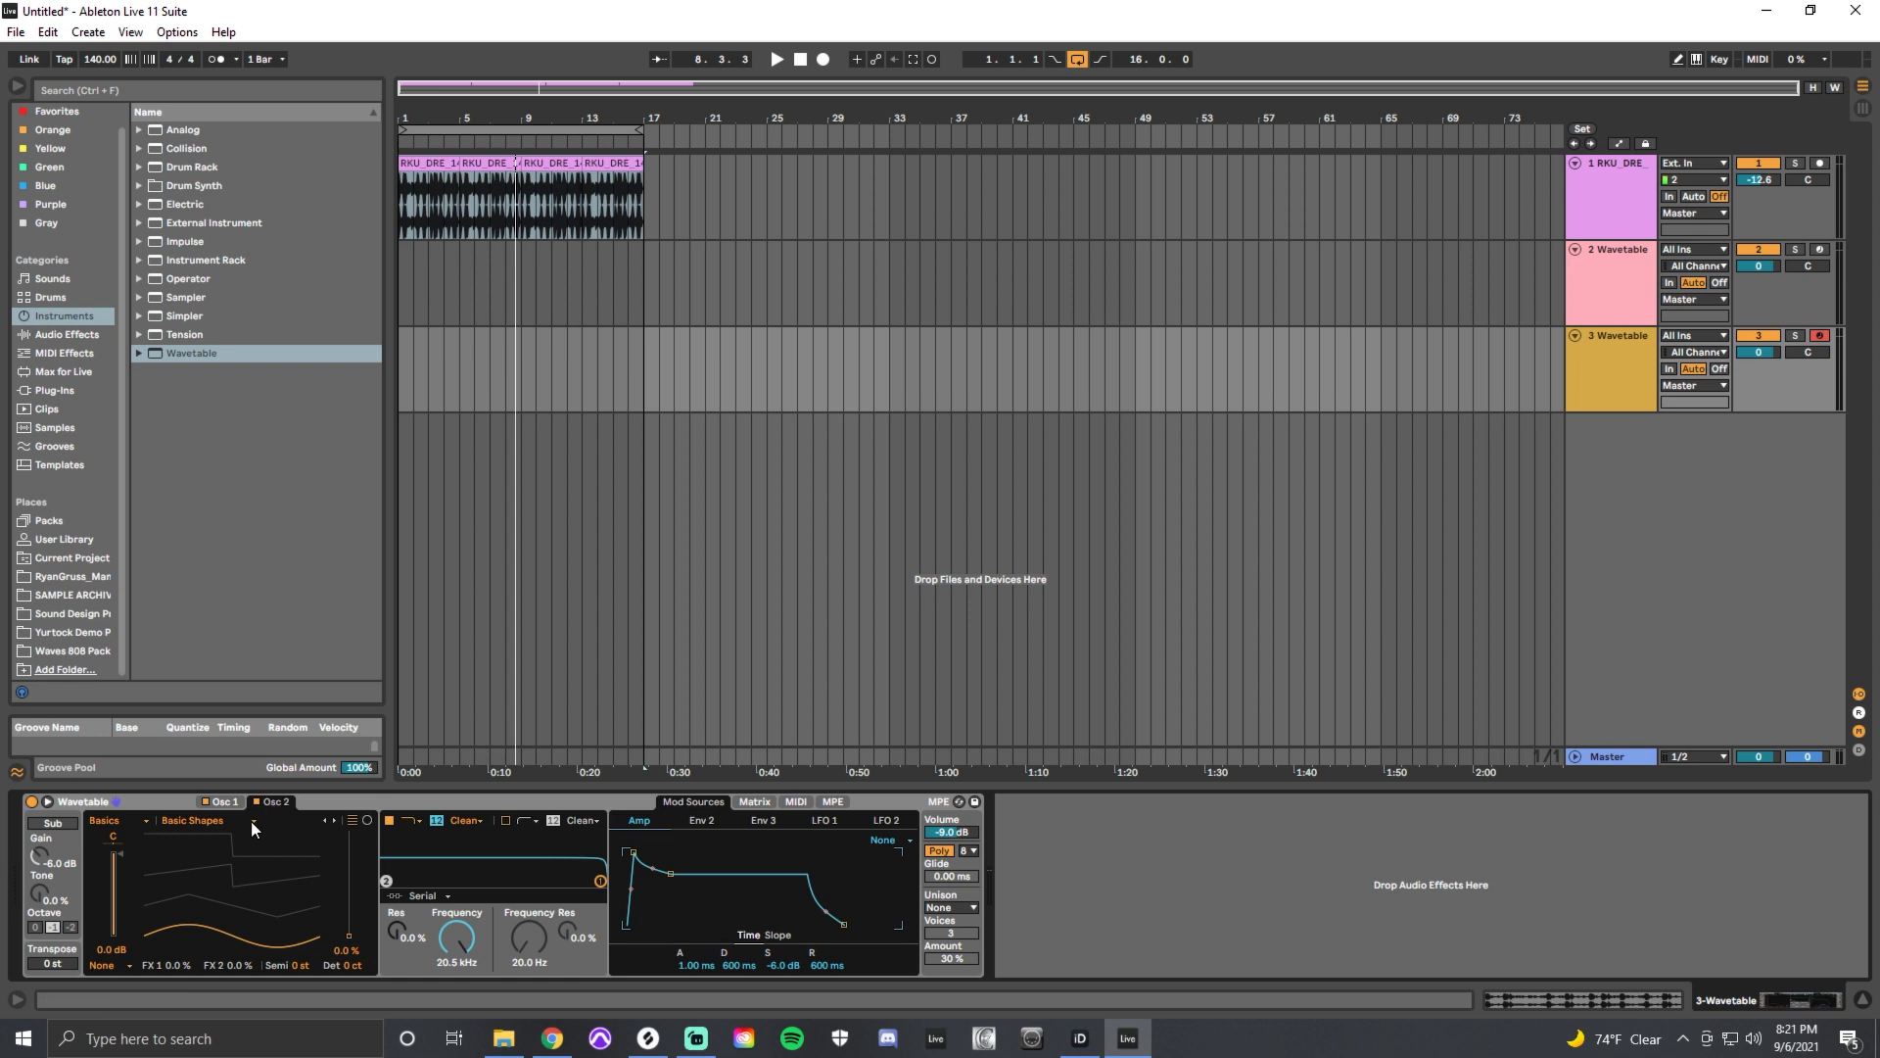
{"action": "left_click", "coordinate": [250, 820]}
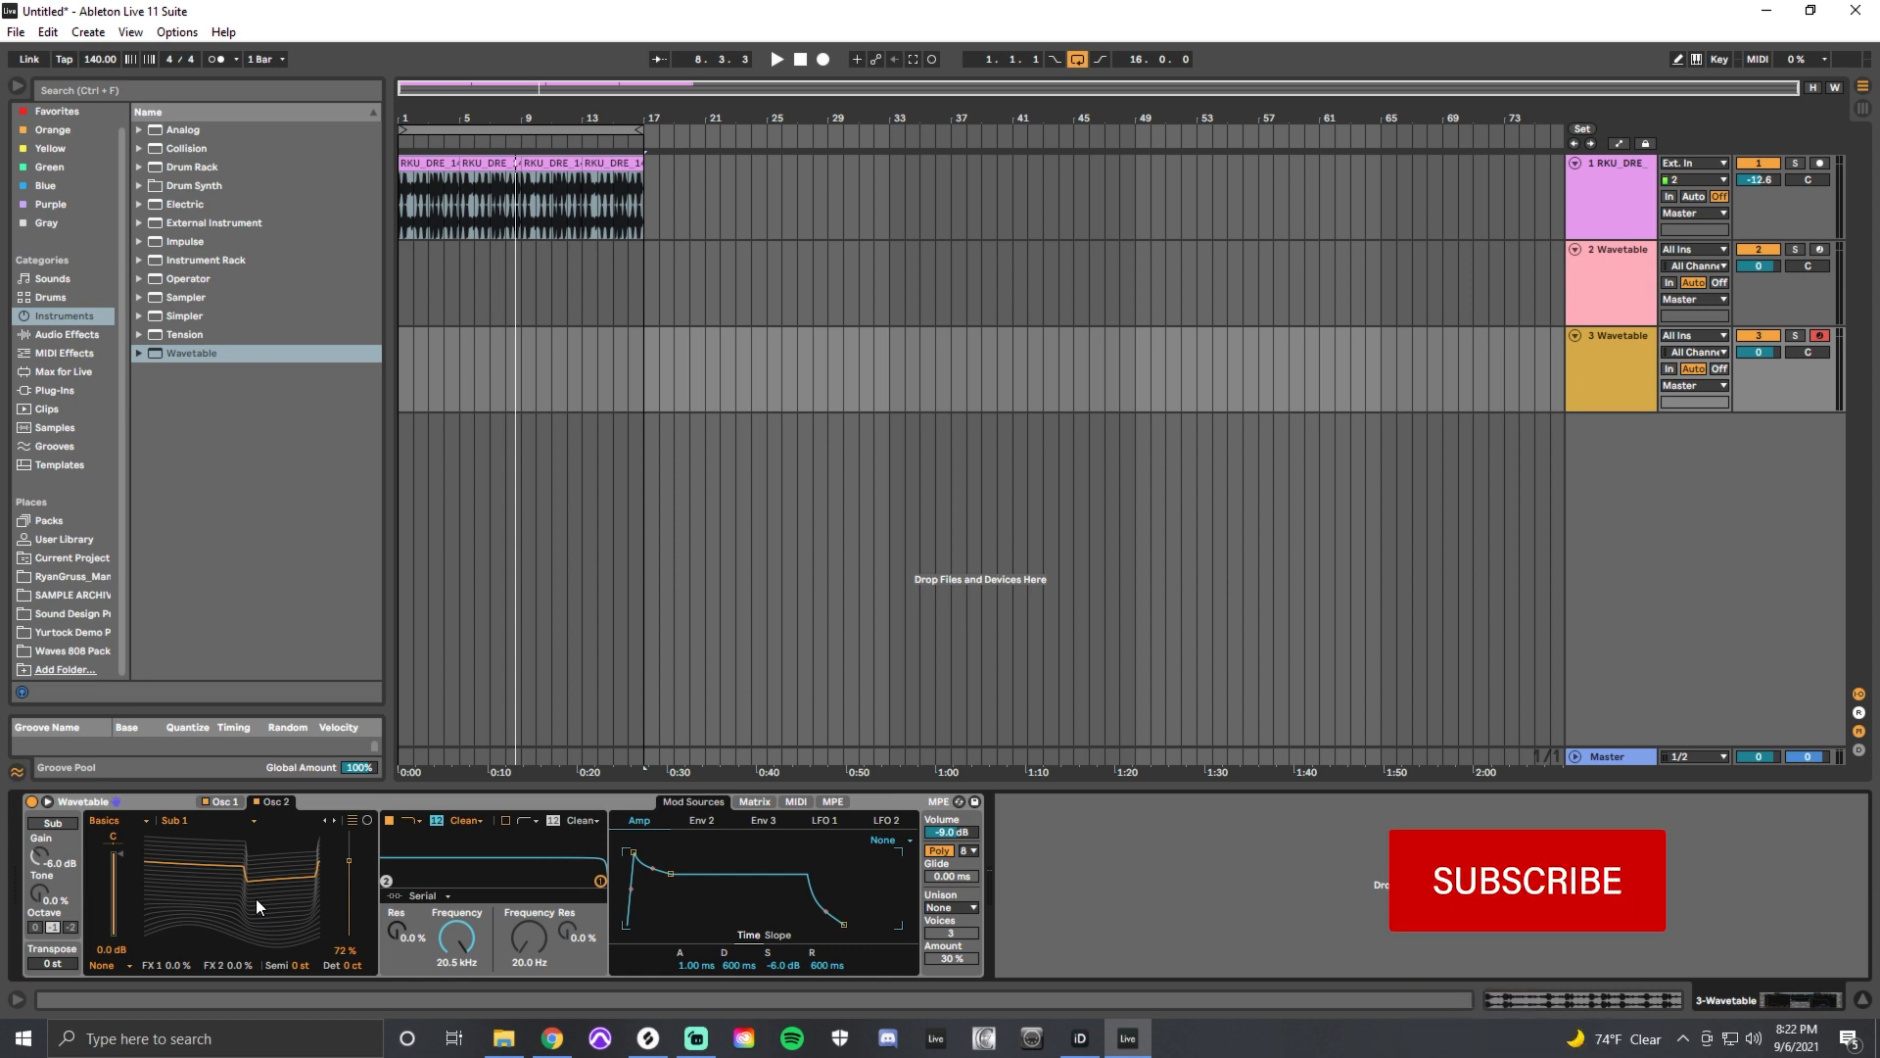
{"action": "left_click", "coordinate": [1527, 880]}
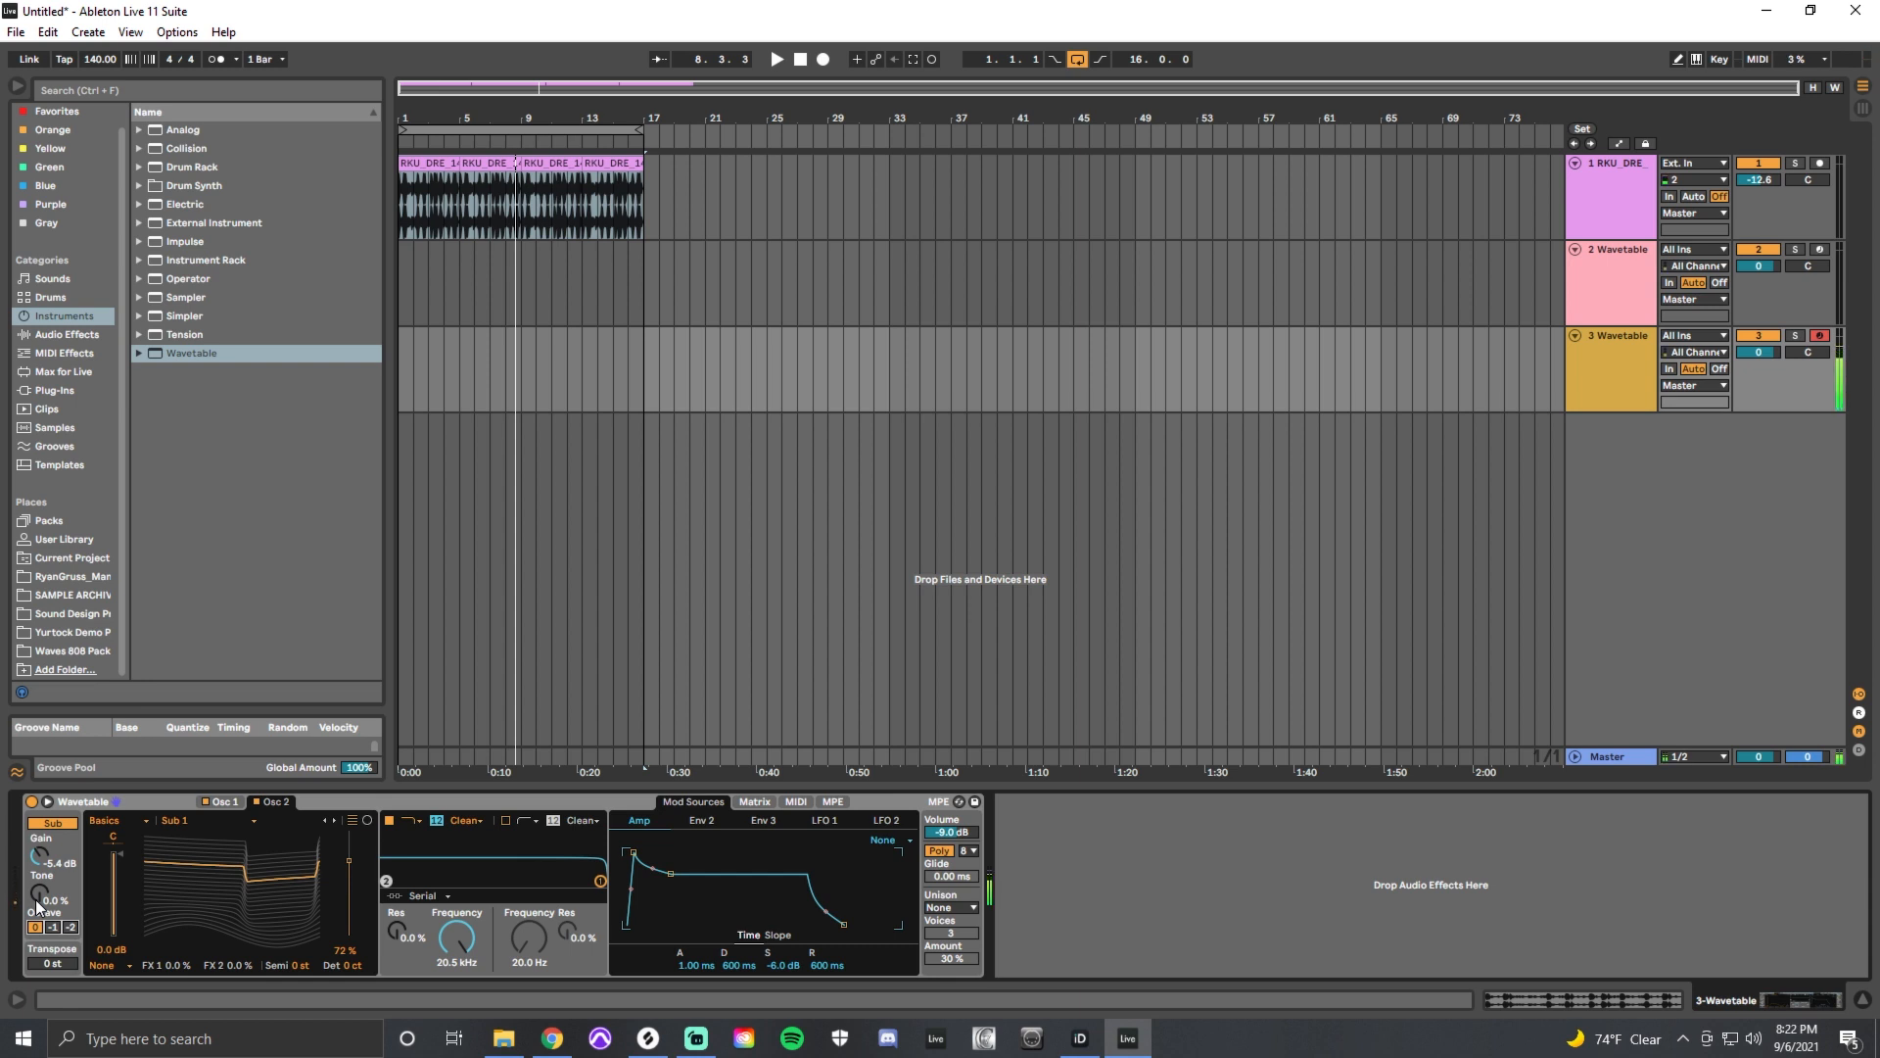
- Switch back to the Osc 1 tab to show oscillator 1's parameters
{"action": "left_click", "coordinate": [217, 801]}
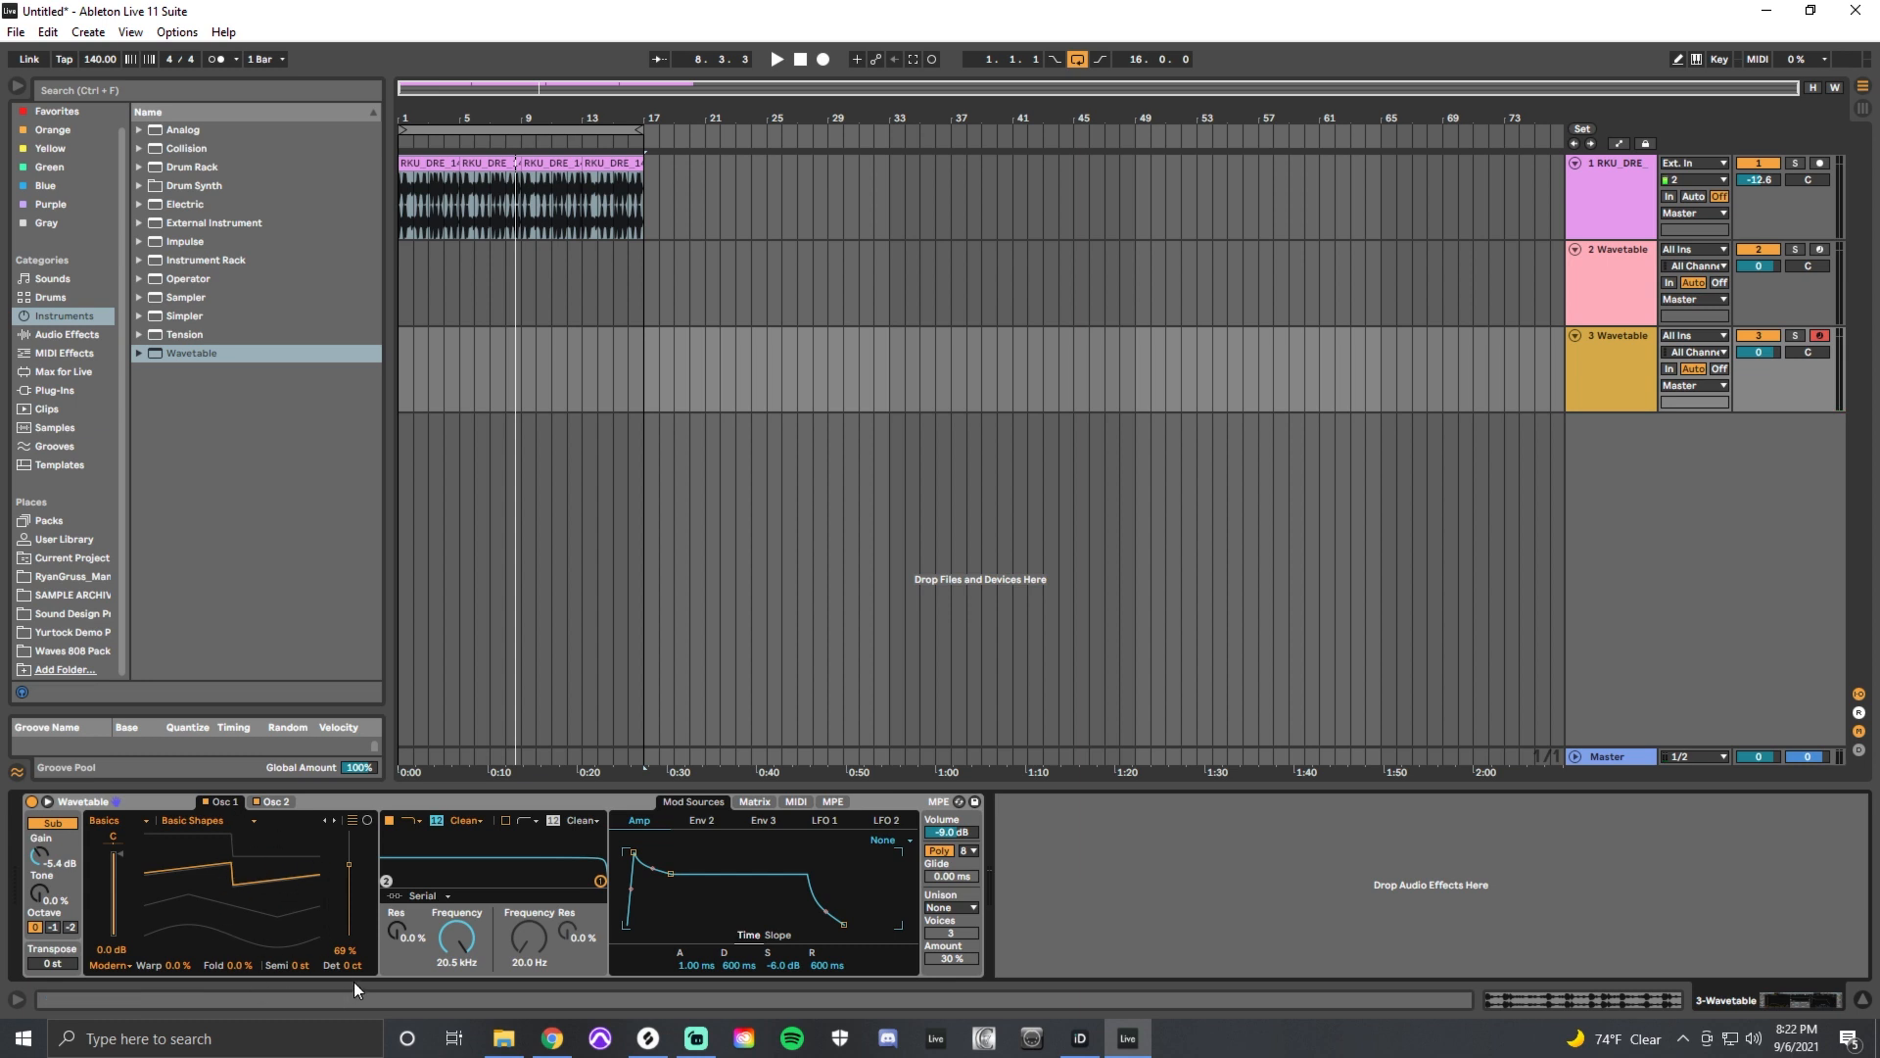
{"action": "mouse_move", "coordinate": [327, 975]}
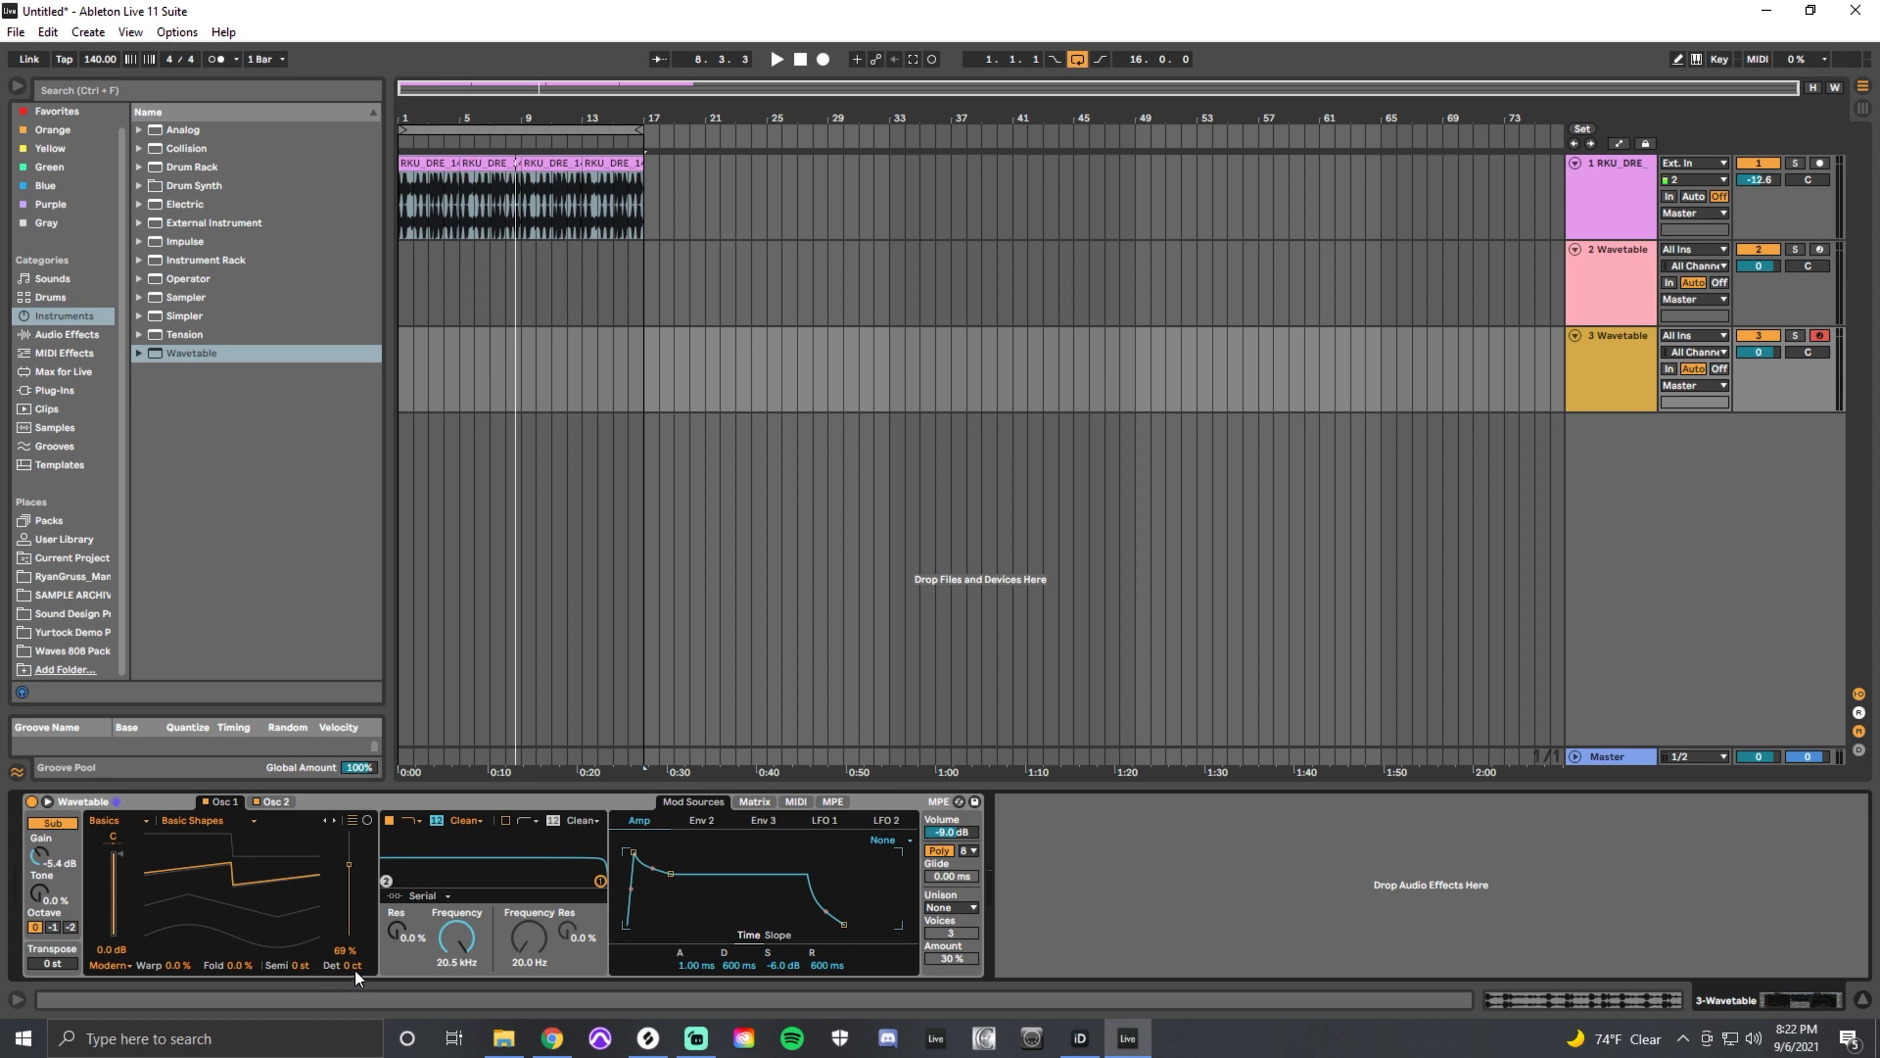
{"action": "mouse_move", "coordinate": [347, 966]}
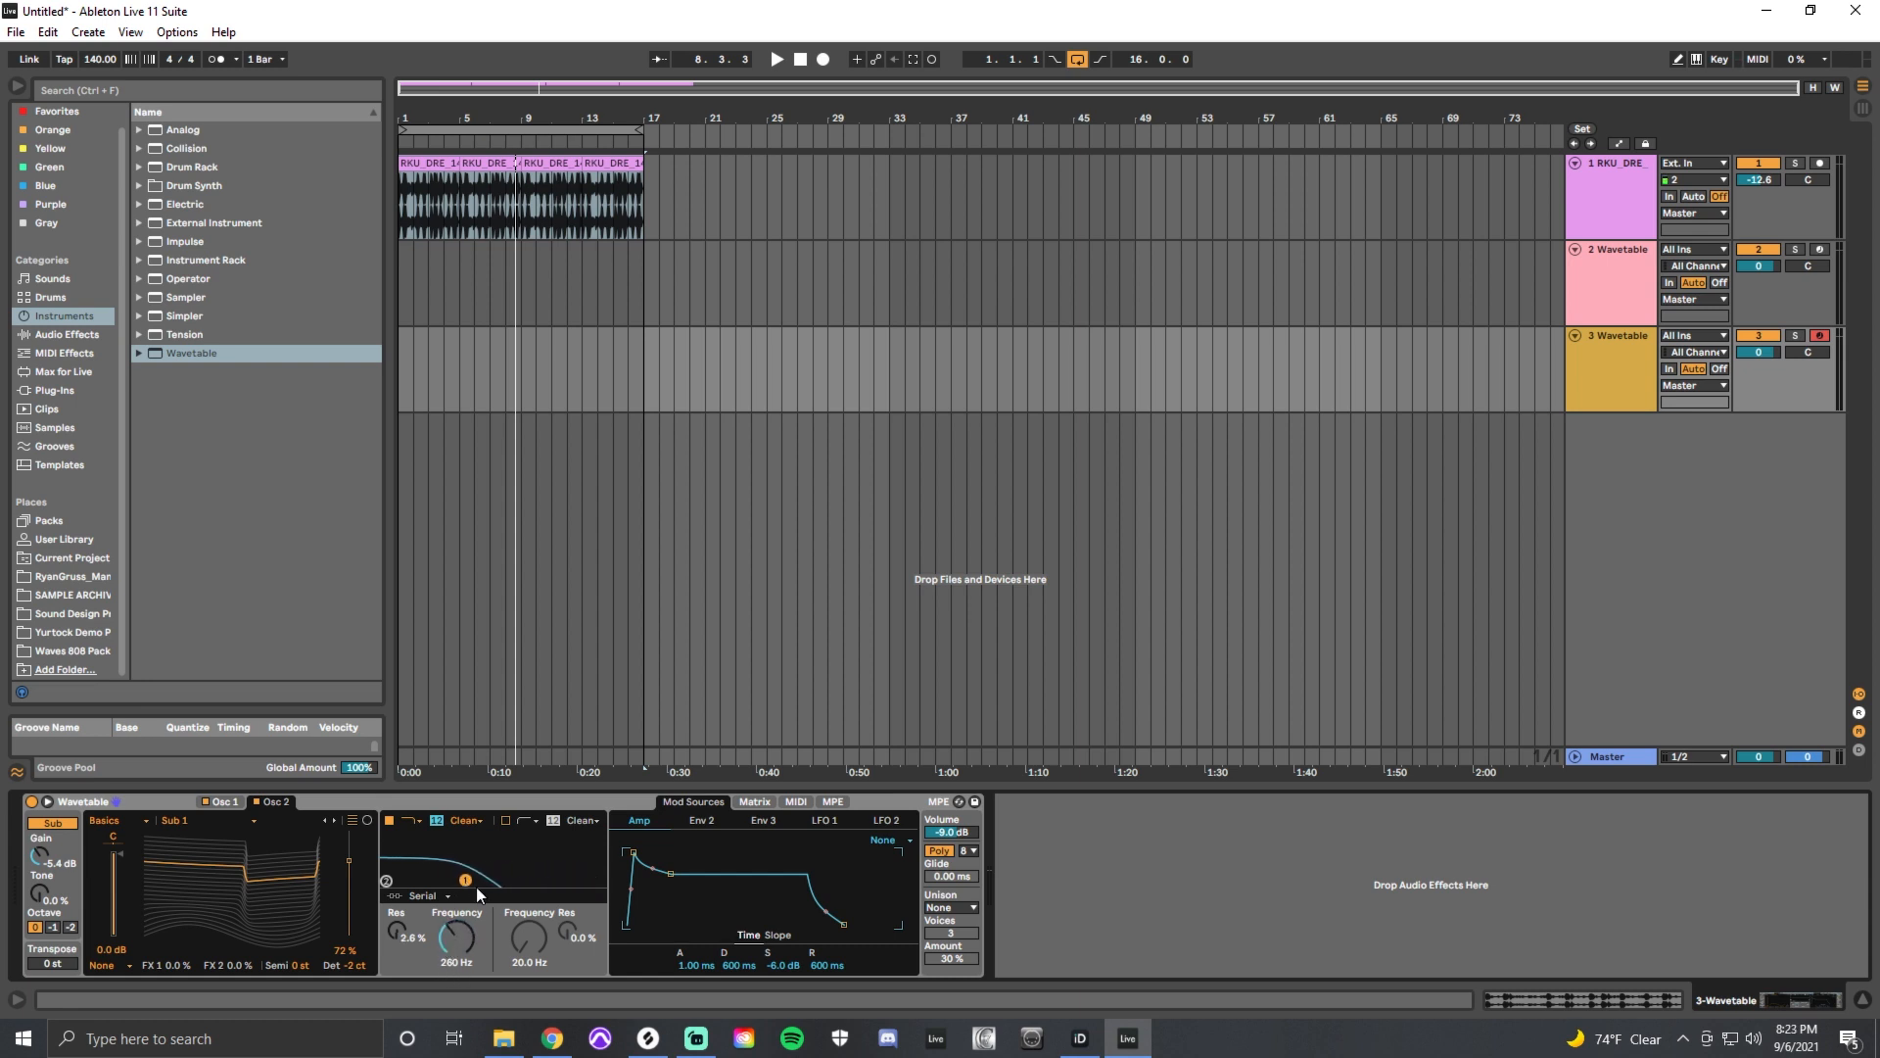
- Fine-tune resonance, switch Filter 1 to the OSR circuit, and raise drive to 22.5 dB
{"action": "left_click_drag", "start_coordinate": [406, 929], "coordinate": [406, 912]}
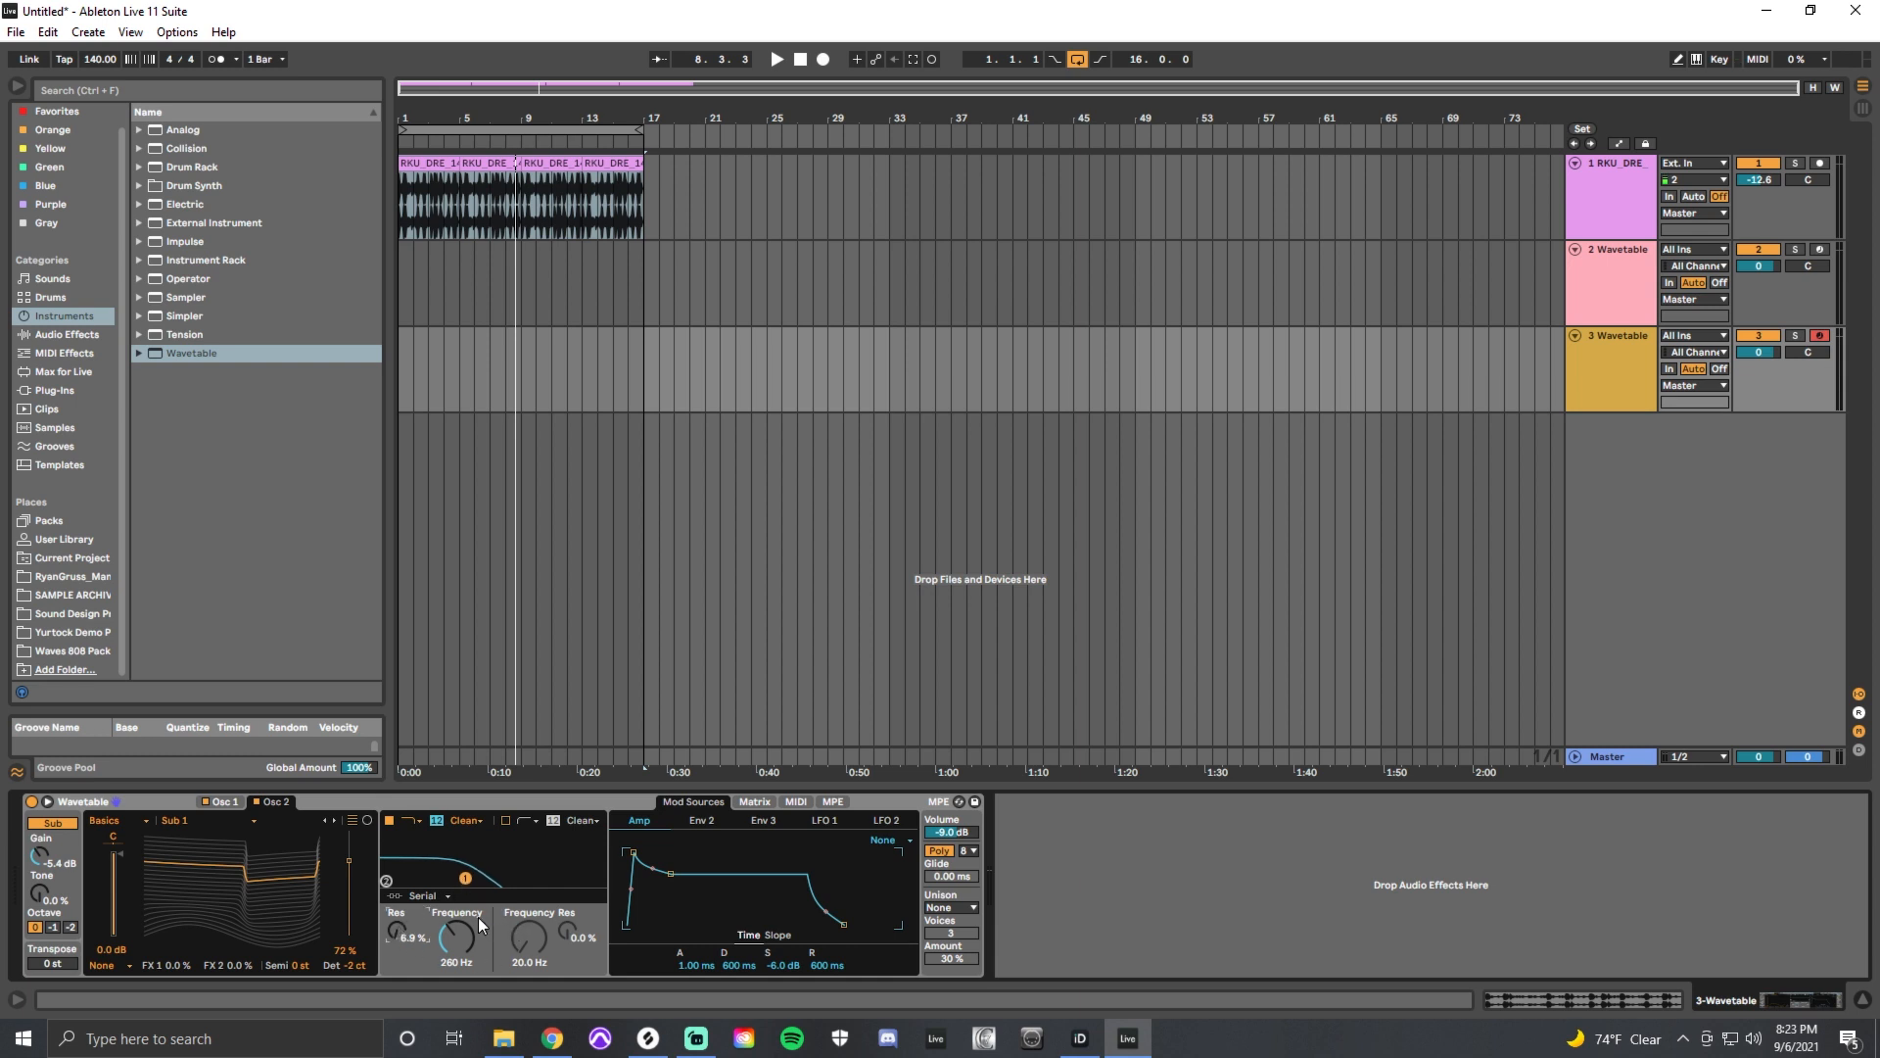
{"action": "left_click", "coordinate": [464, 821]}
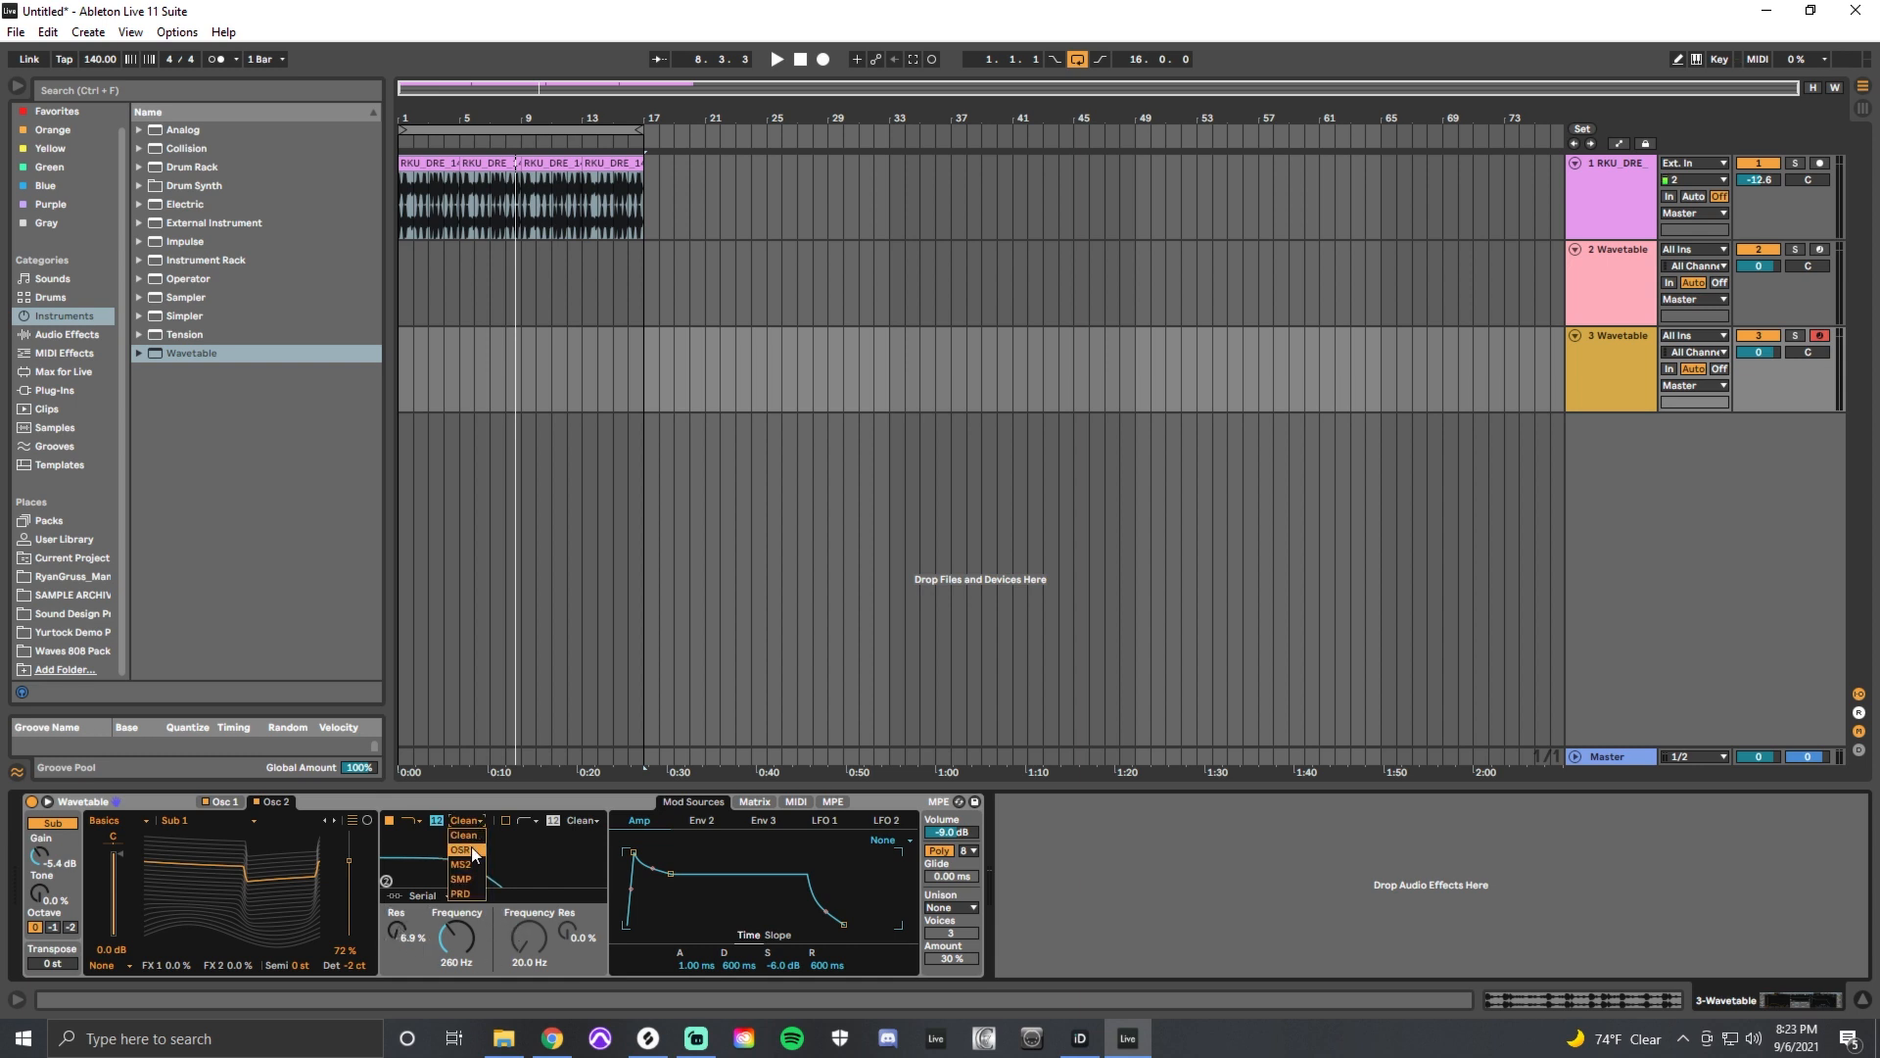
{"action": "left_click", "coordinate": [459, 849]}
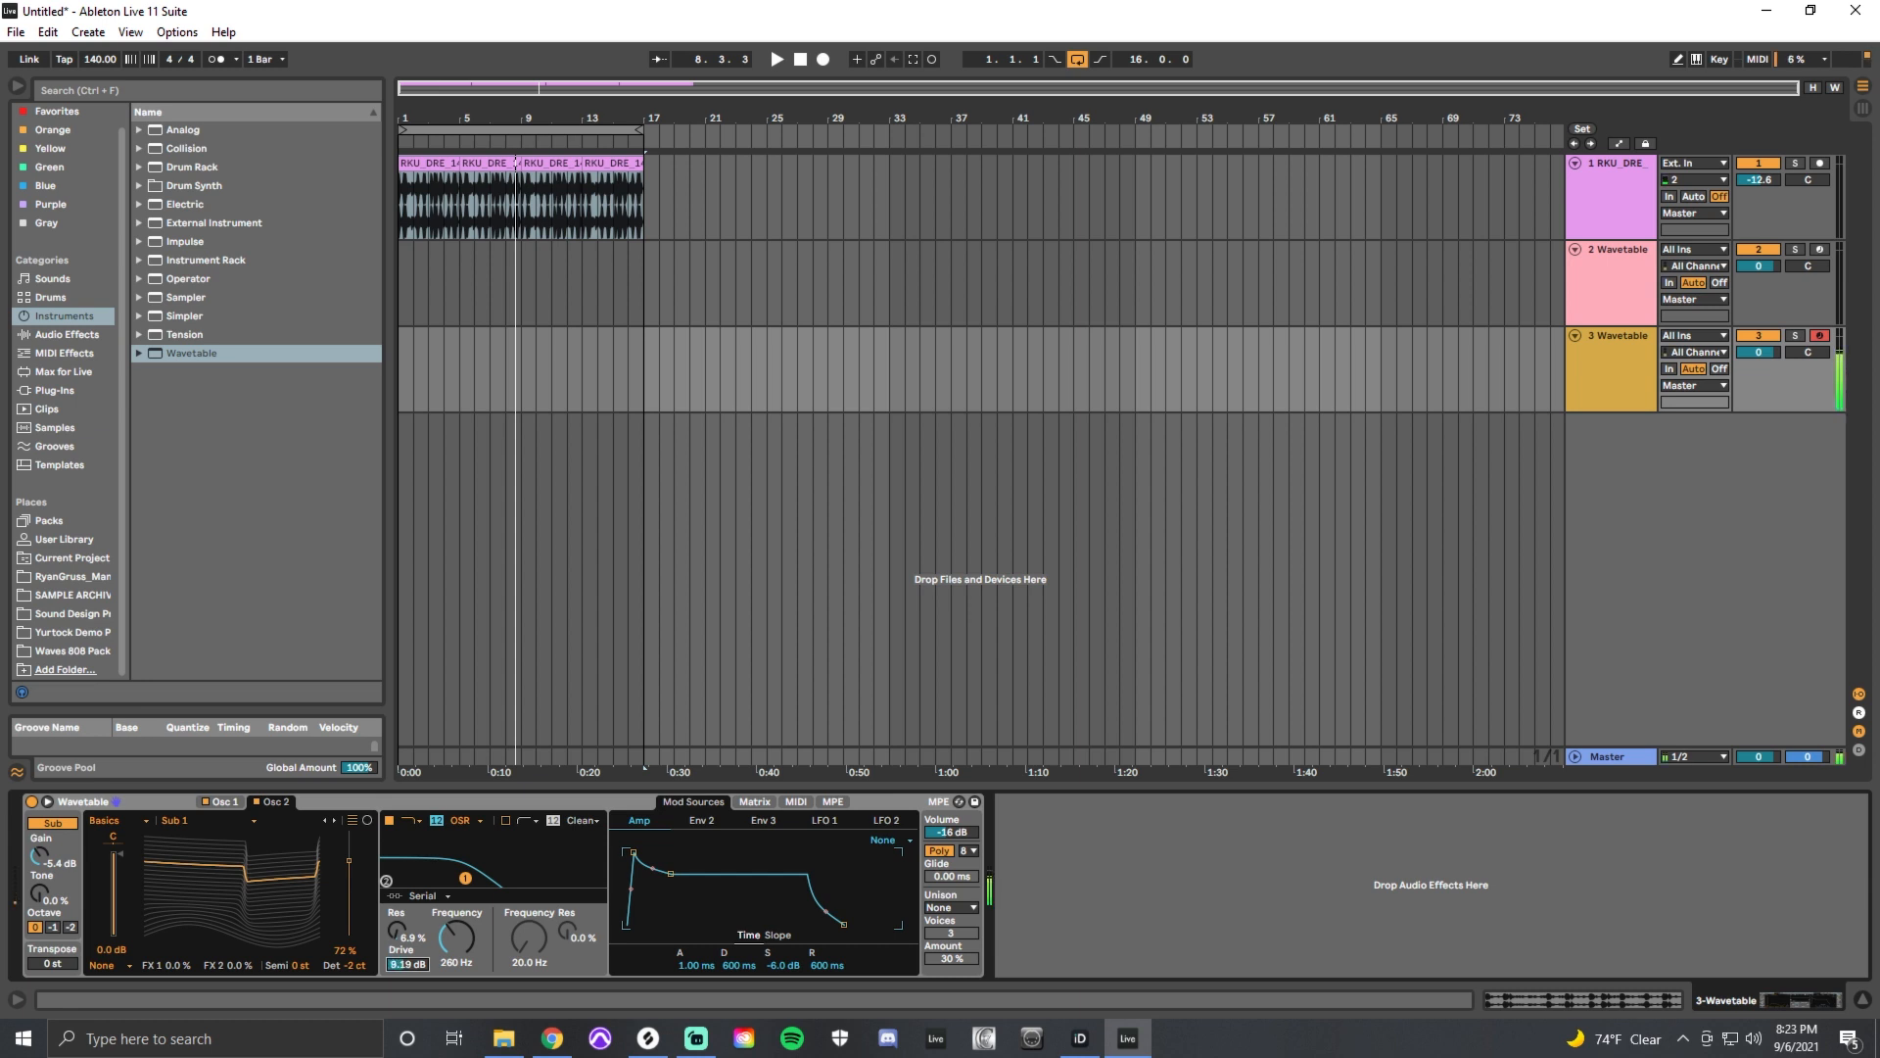
{"action": "left_click_drag", "start_coordinate": [406, 947], "coordinate": [405, 912]}
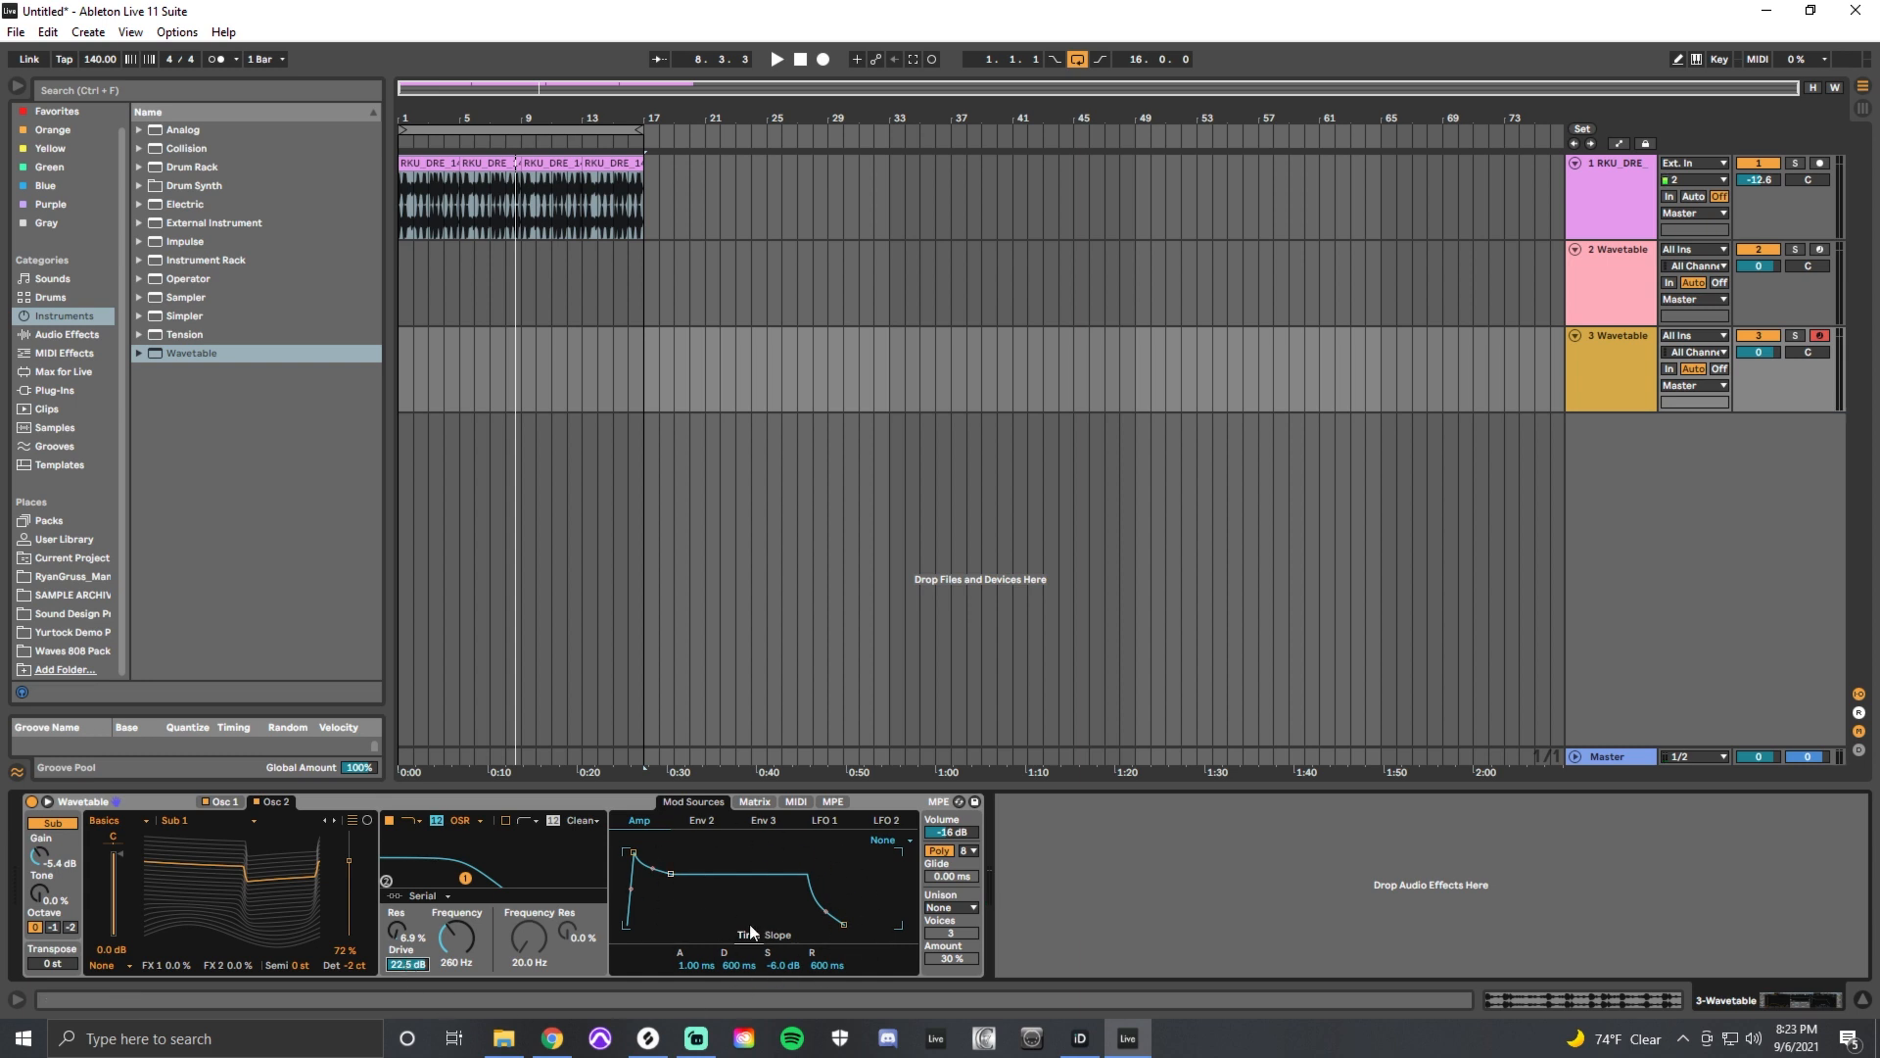
{"action": "mouse_move", "coordinate": [697, 835]}
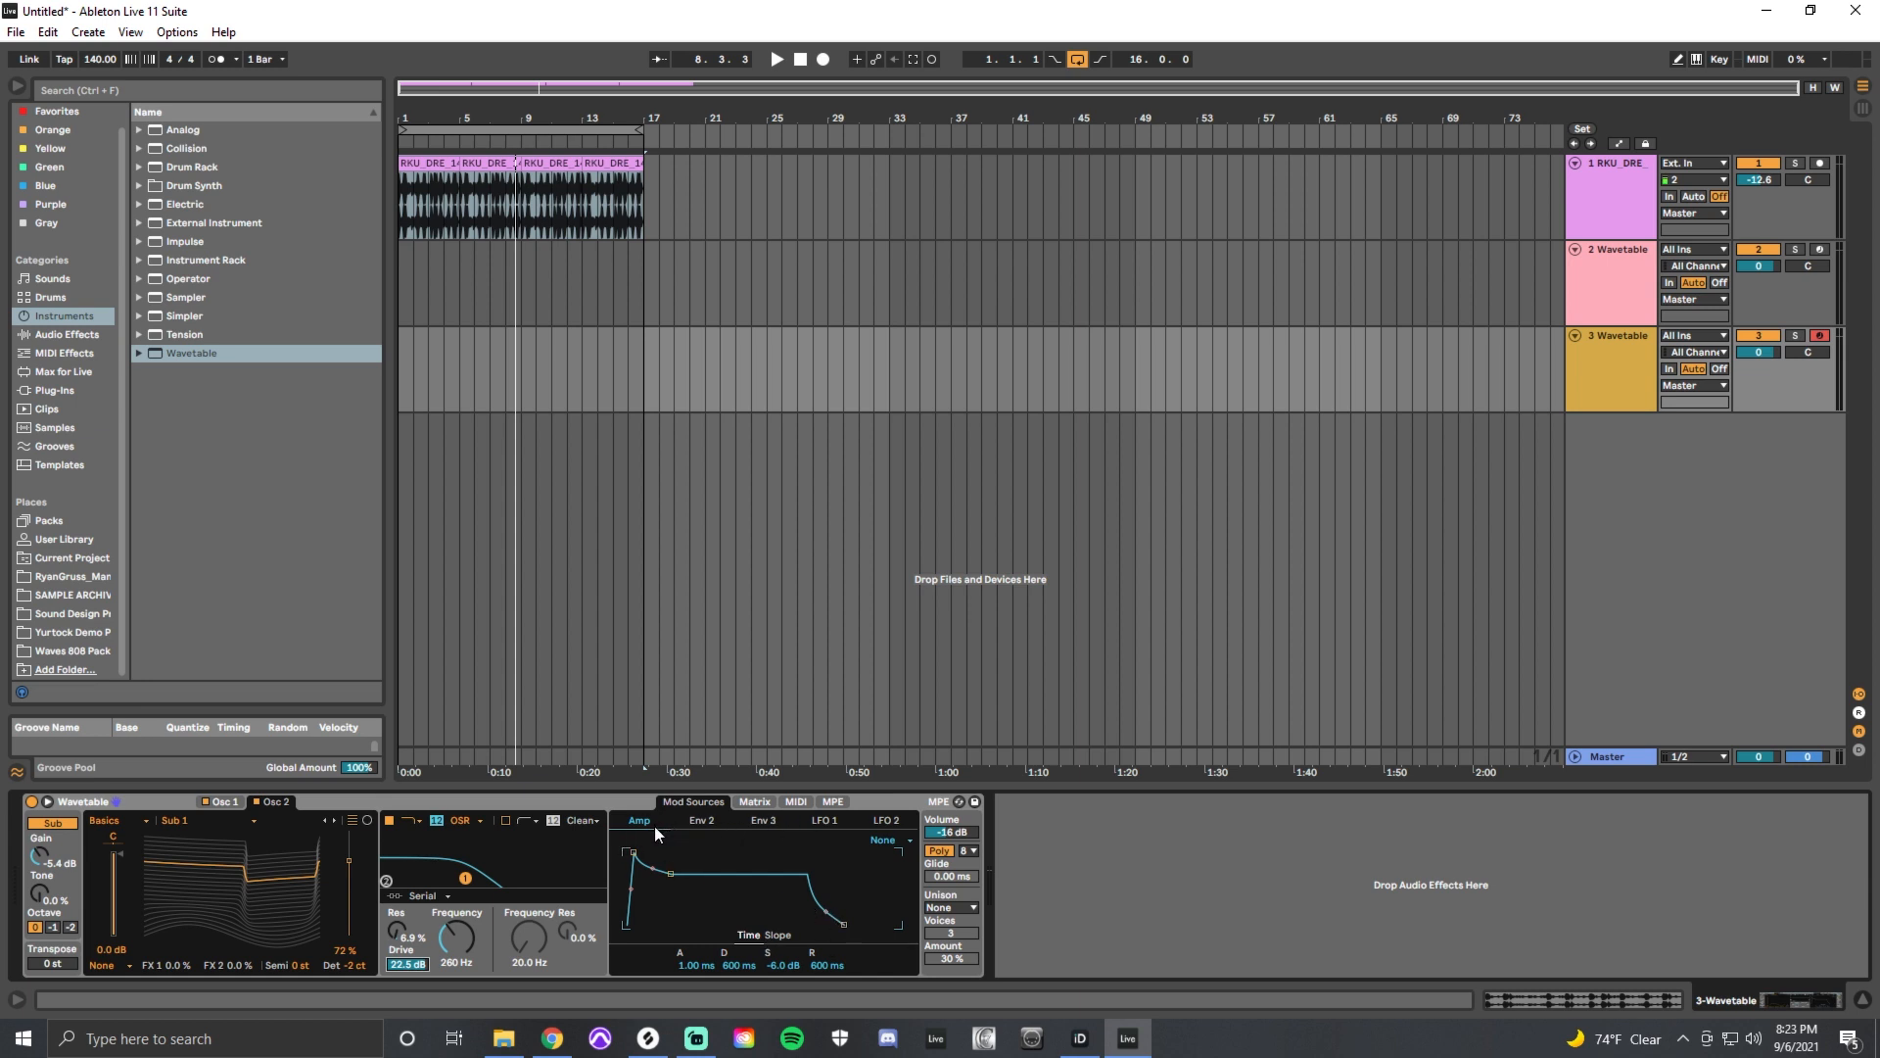
{"action": "mouse_move", "coordinate": [649, 832]}
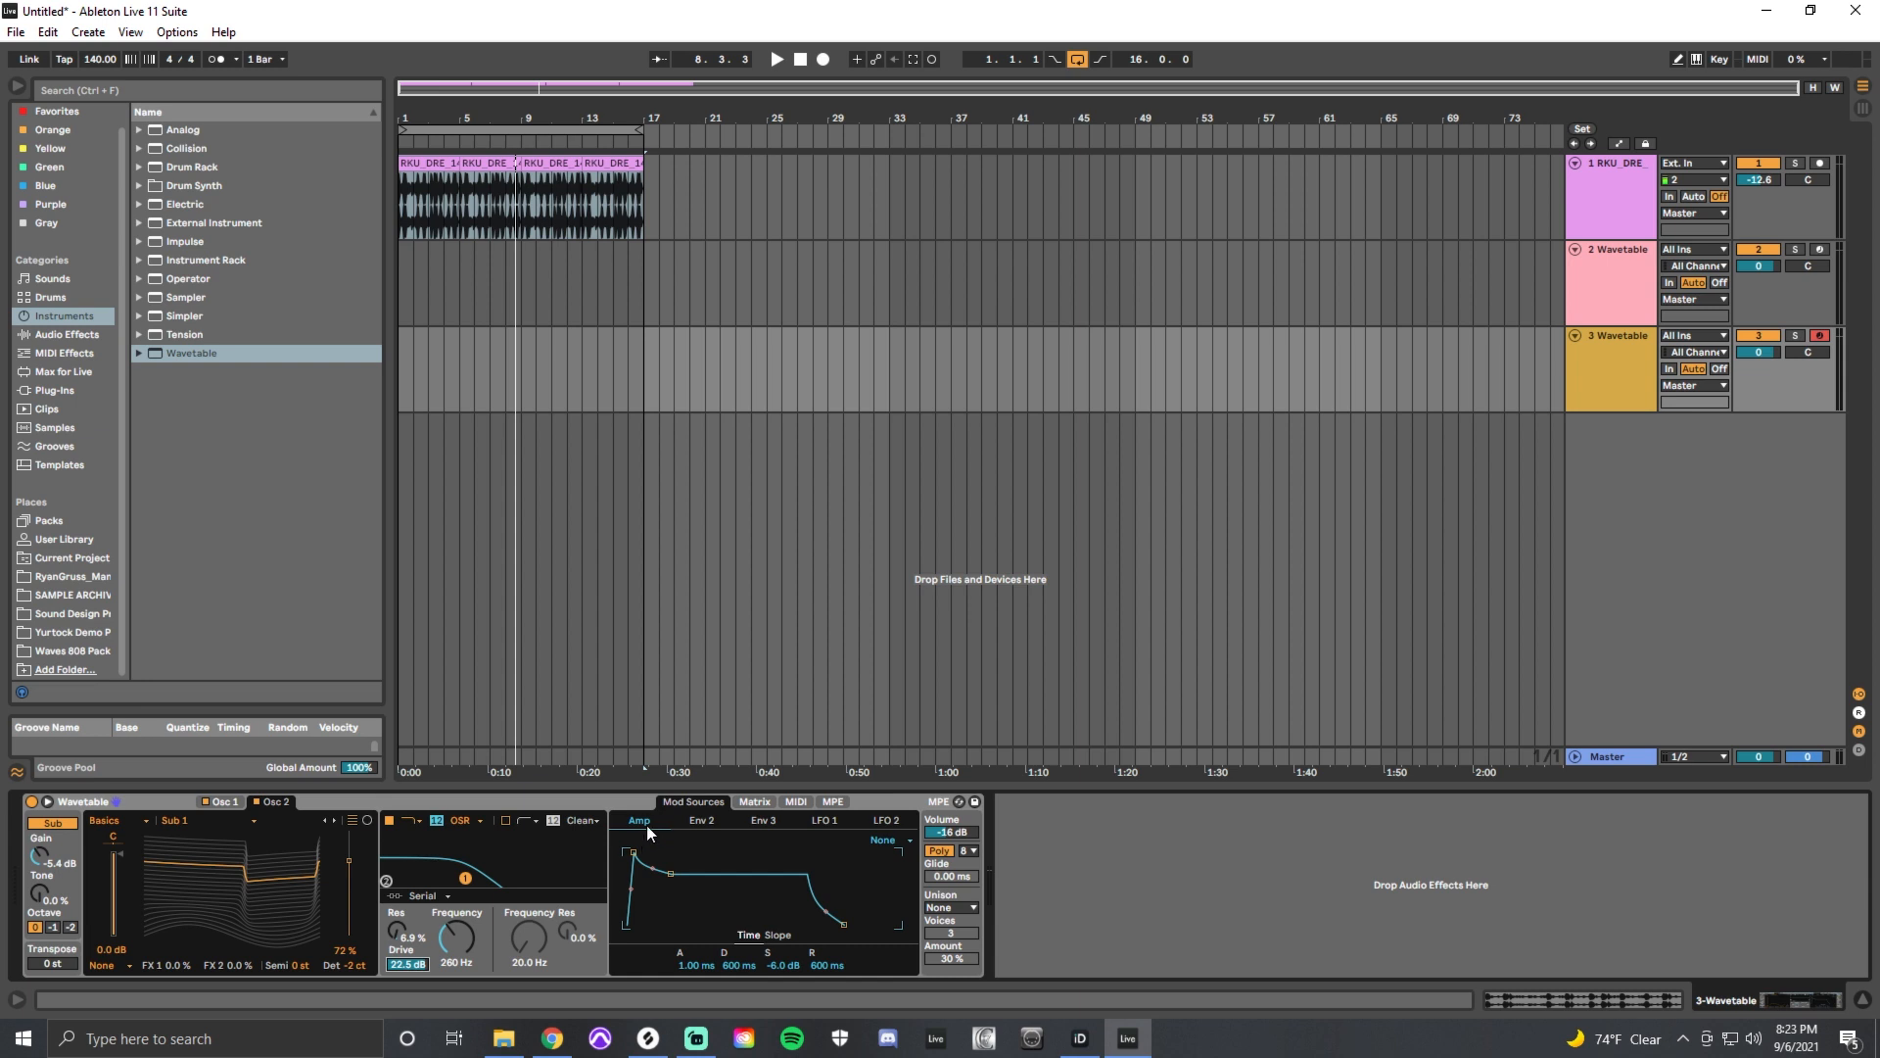
{"action": "mouse_move", "coordinate": [645, 840]}
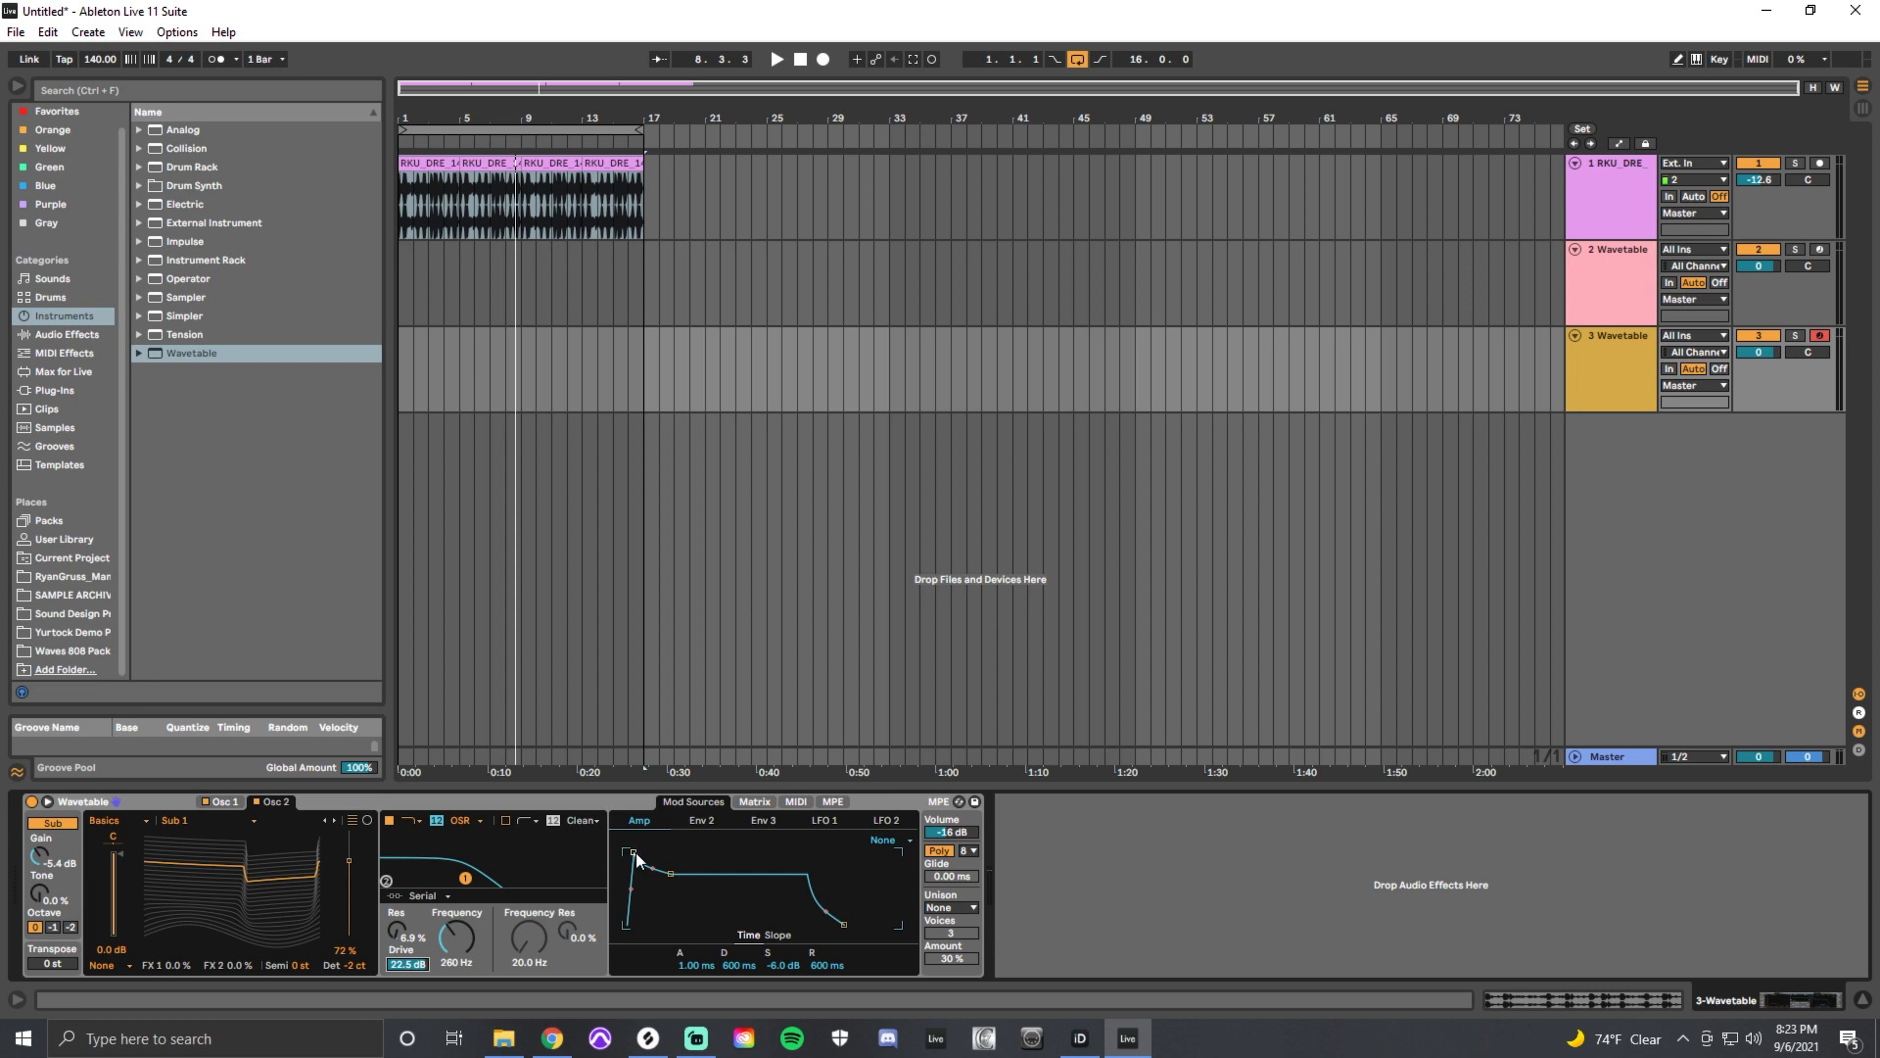
{"action": "mouse_move", "coordinate": [655, 866]}
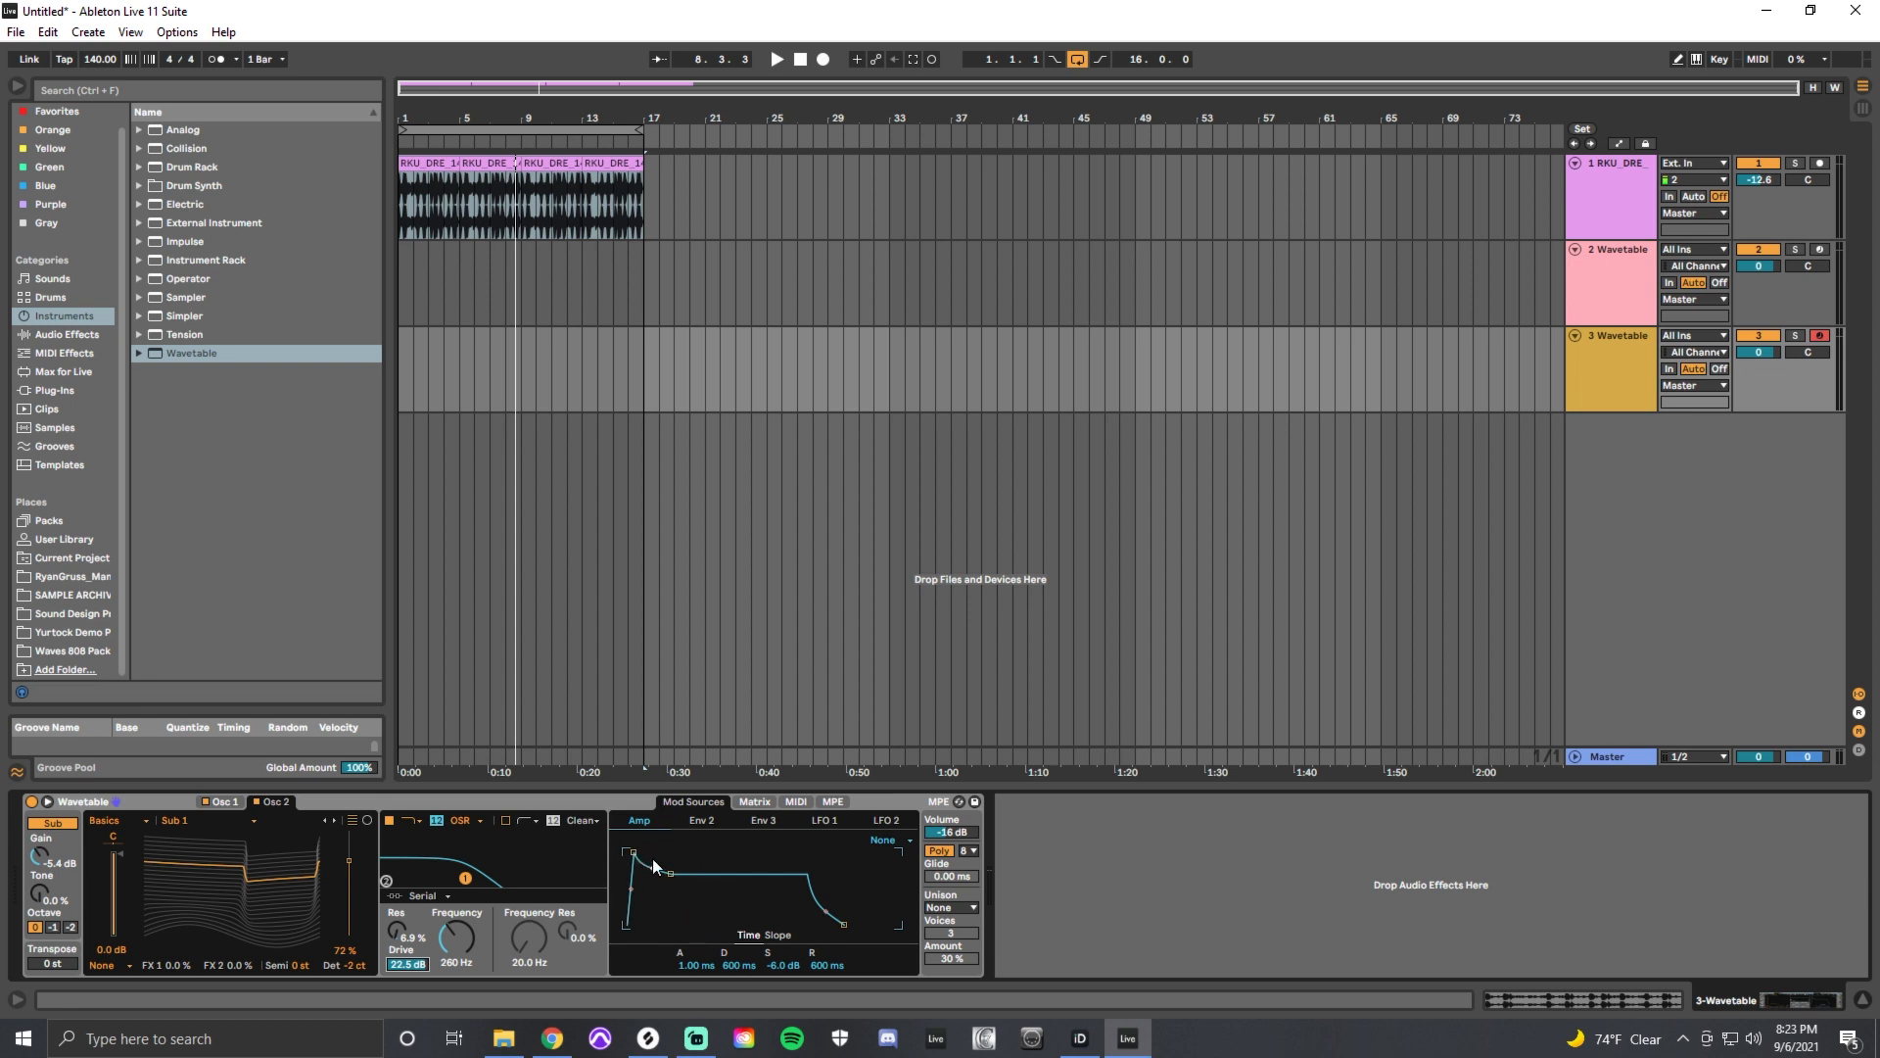
- Drag the amp envelope to 0 ms attack, 1.48 s decay and silent sustain
{"action": "left_click_drag", "start_coordinate": [663, 872], "coordinate": [663, 873]}
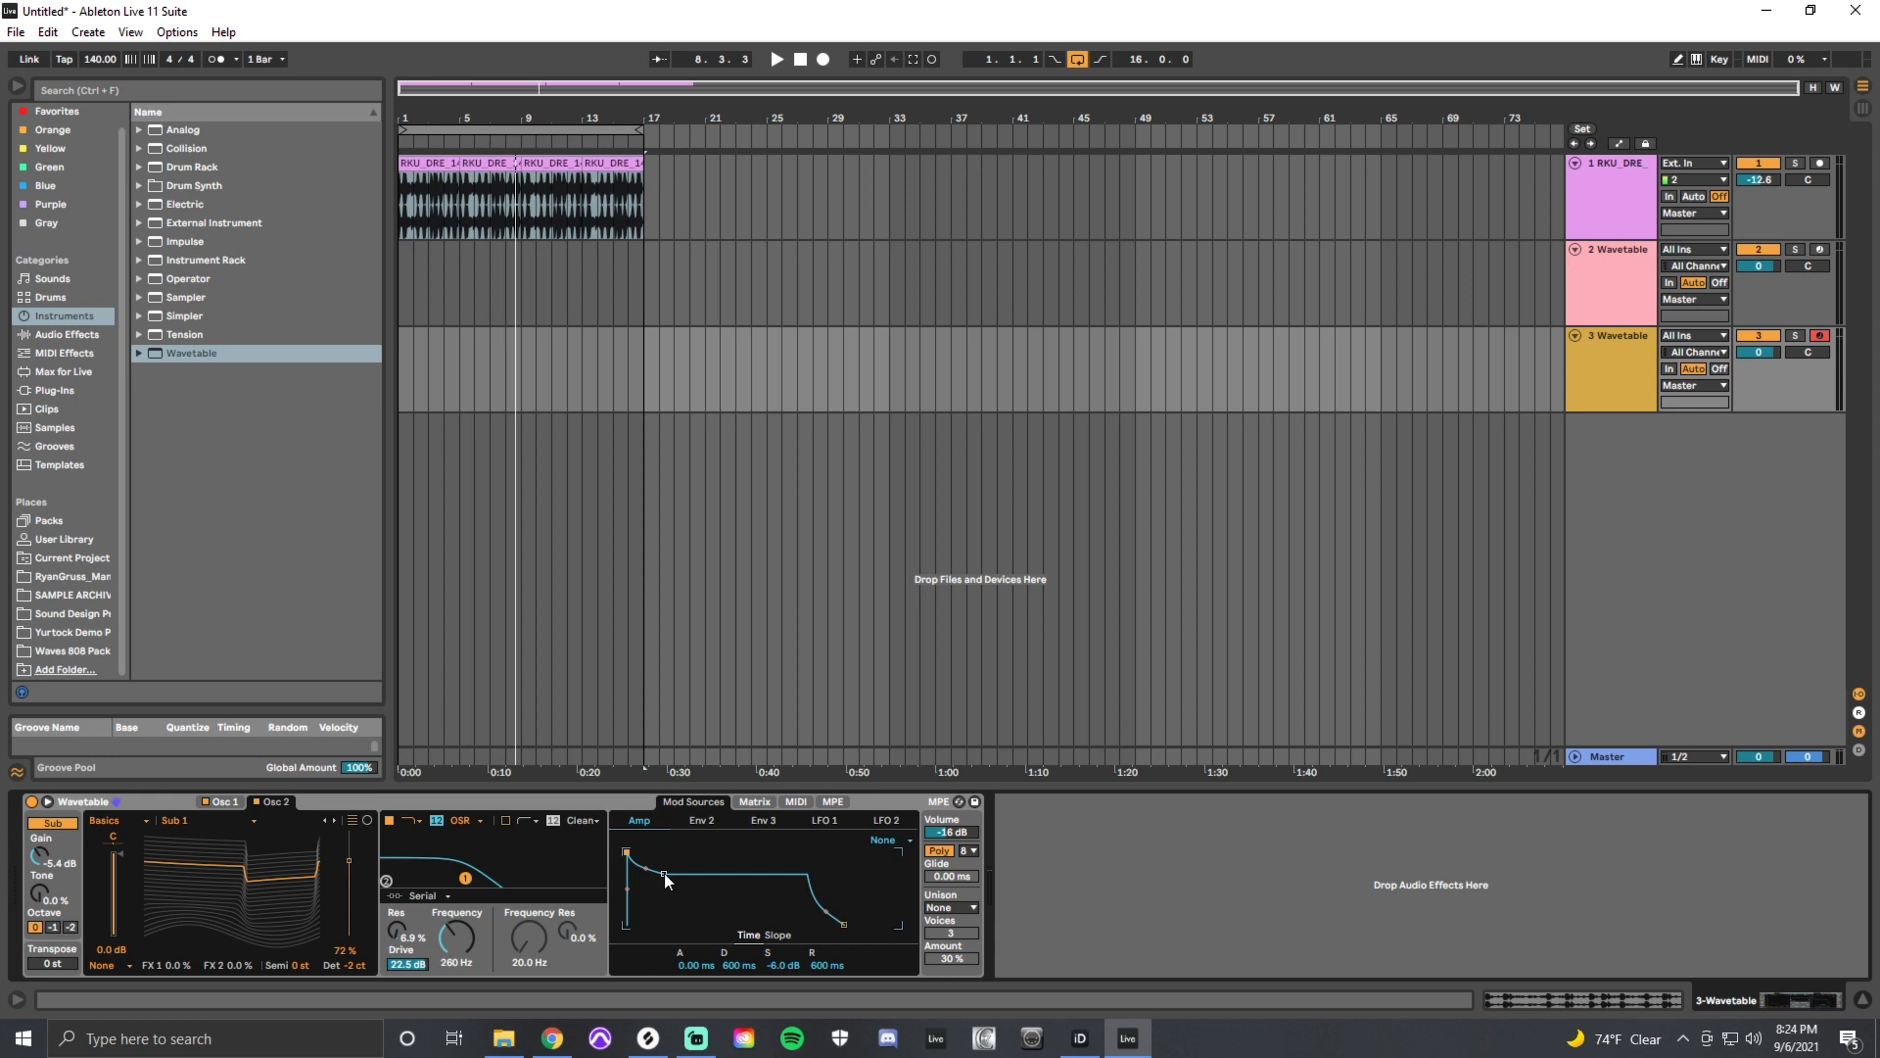
{"action": "left_click_drag", "start_coordinate": [664, 872], "coordinate": [662, 872]}
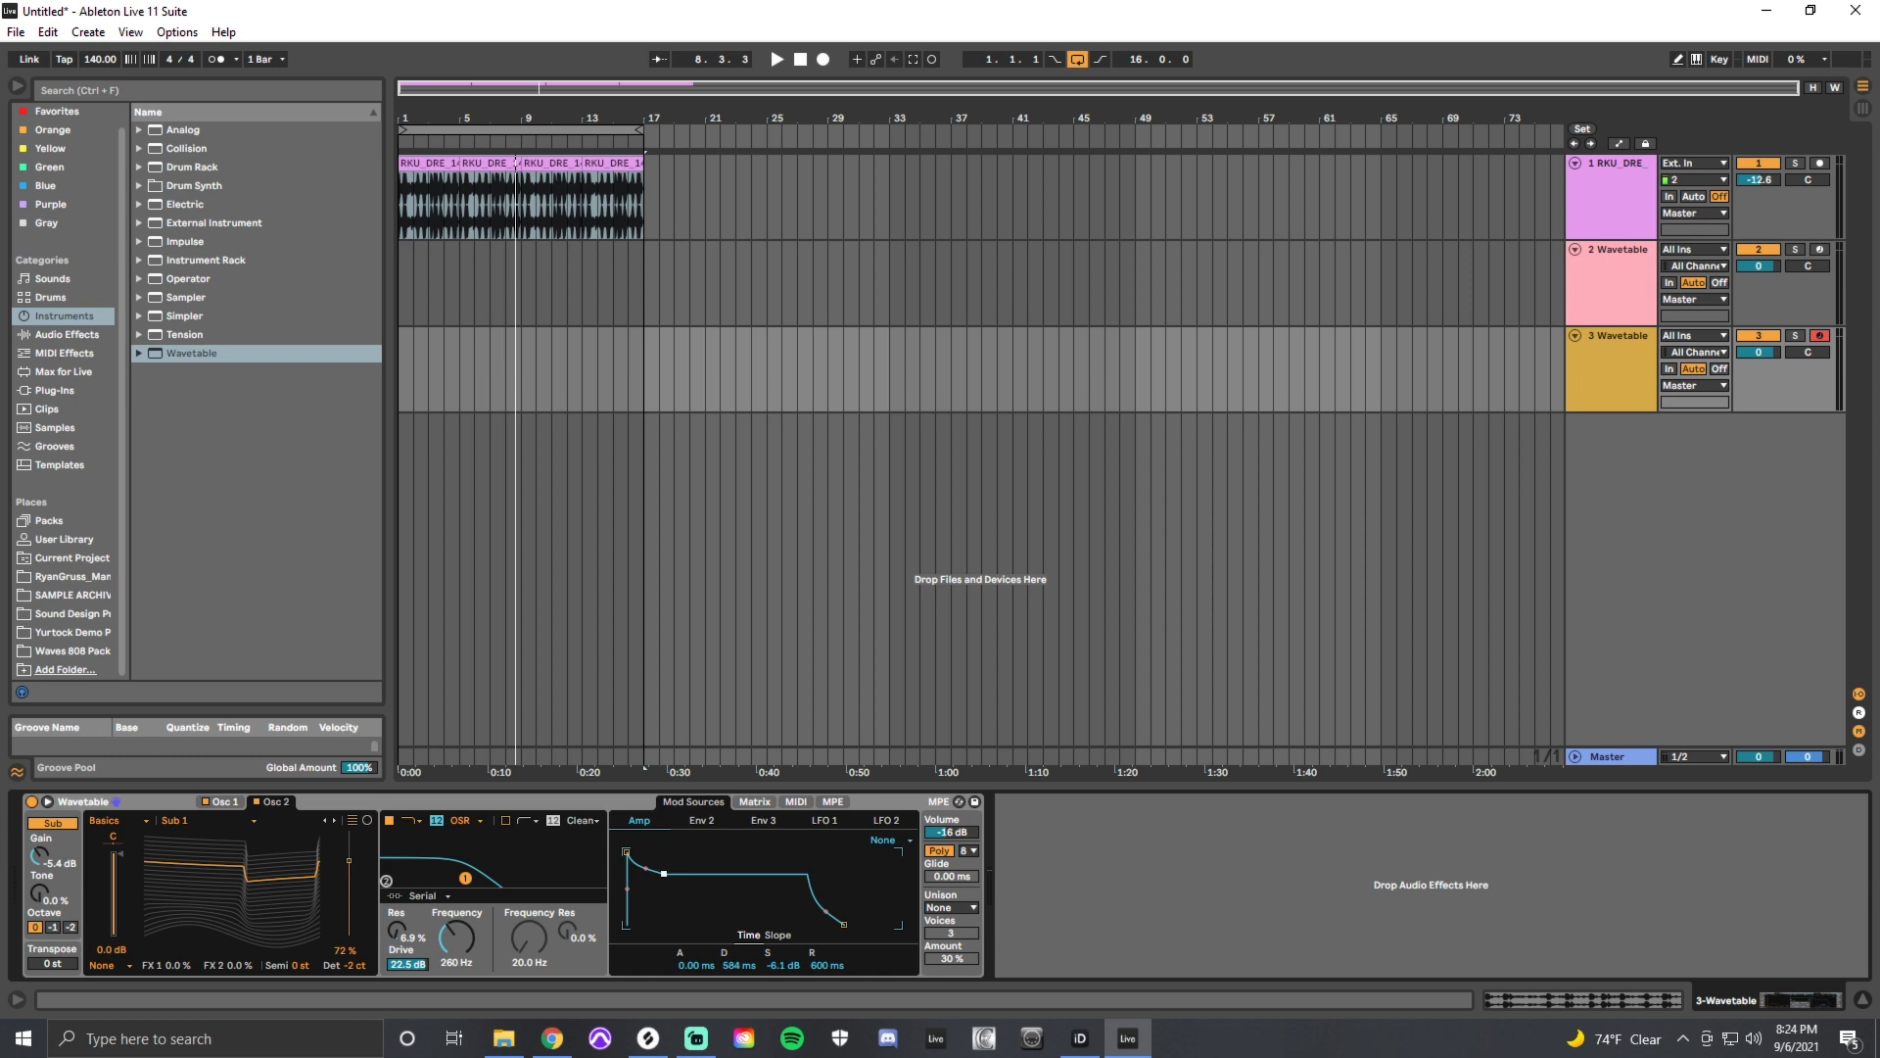
{"action": "left_click_drag", "start_coordinate": [661, 873], "coordinate": [675, 933]}
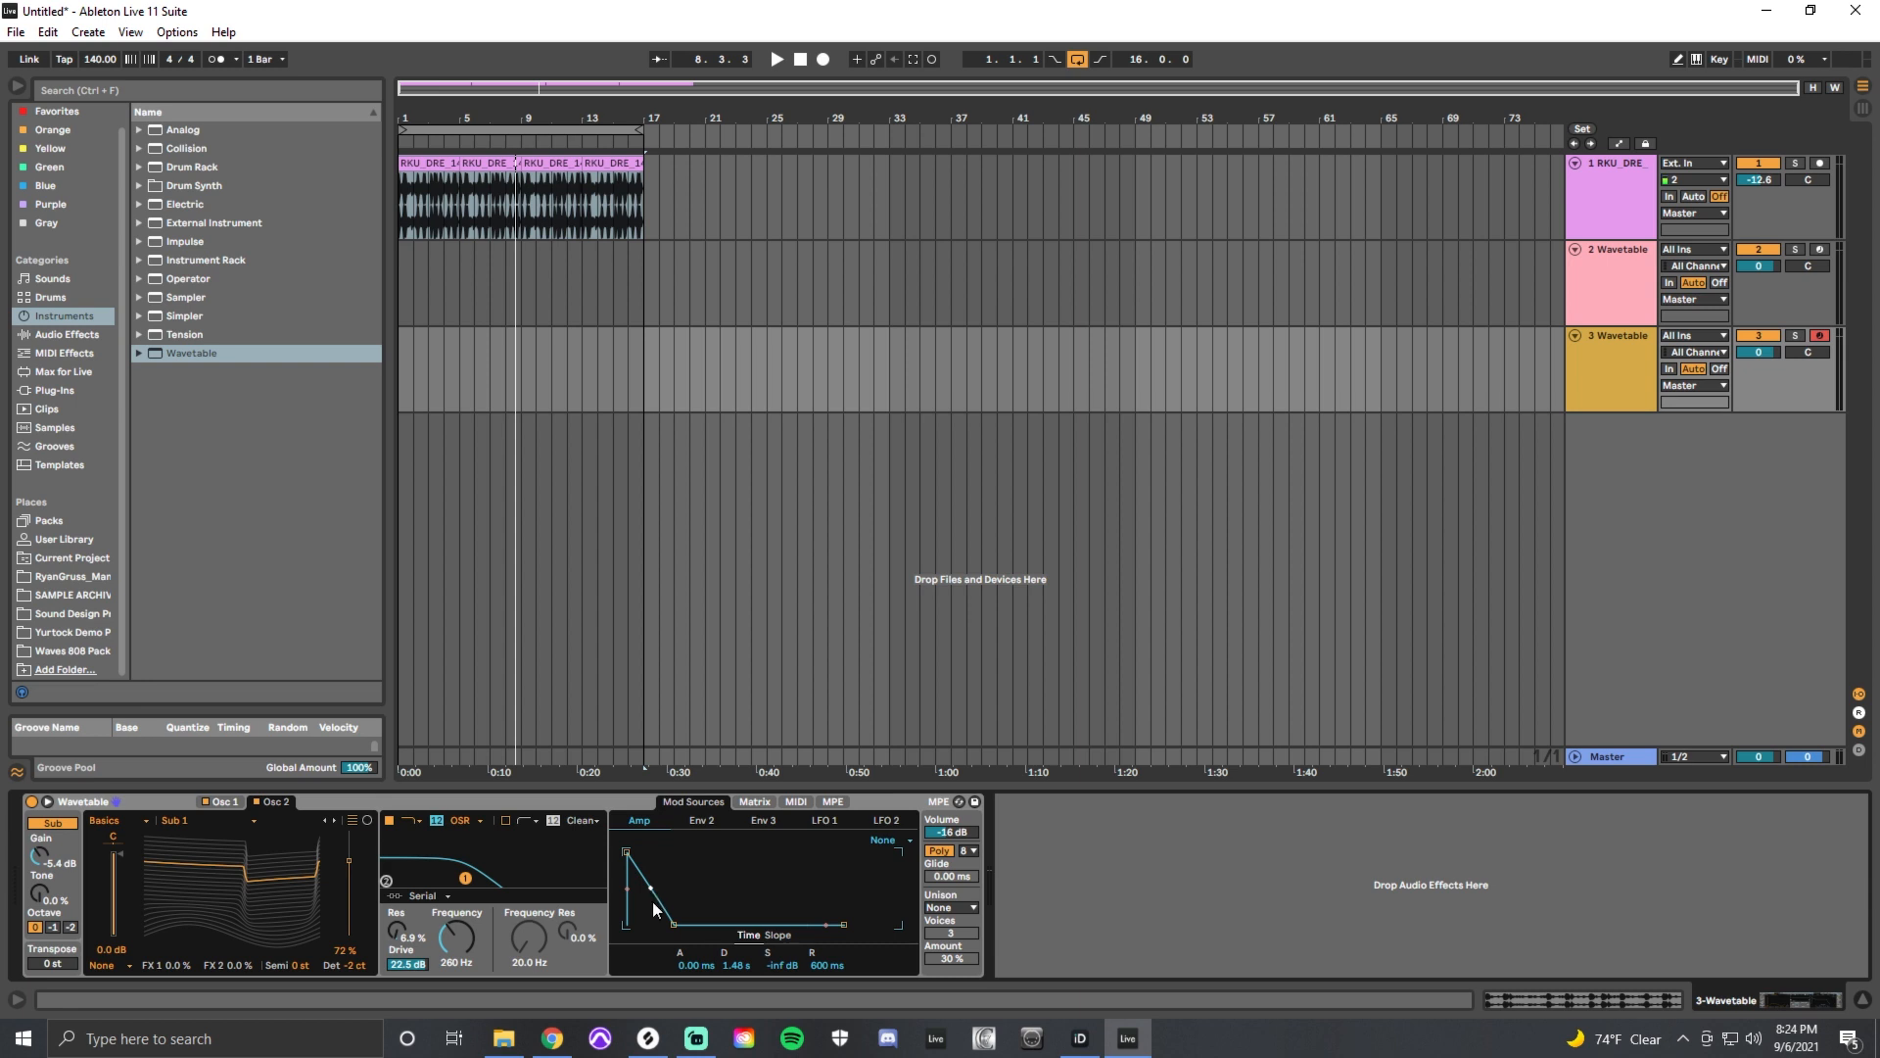
{"action": "mouse_move", "coordinate": [648, 938]}
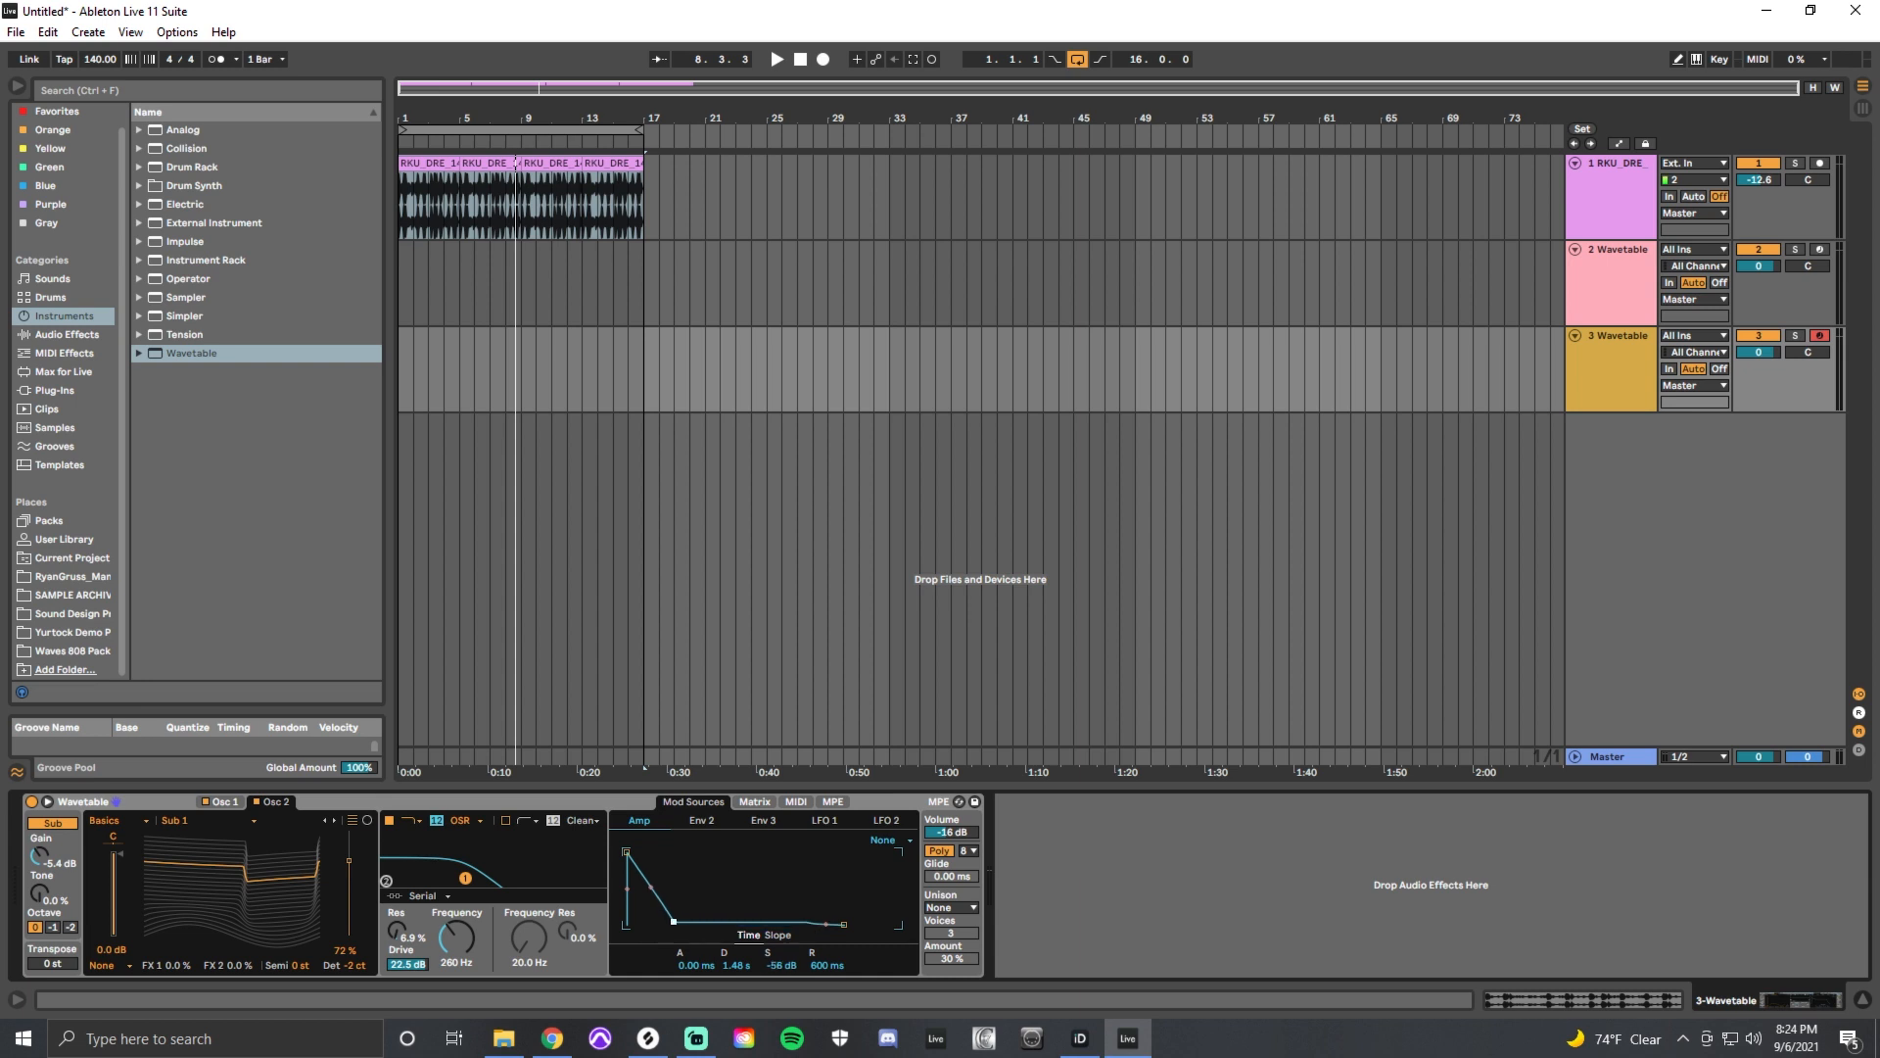
- Drag Env 2's breakpoints to 0 ms attack, 46.2 ms decay and 0% sustain
{"action": "left_click_drag", "start_coordinate": [674, 921], "coordinate": [665, 870]}
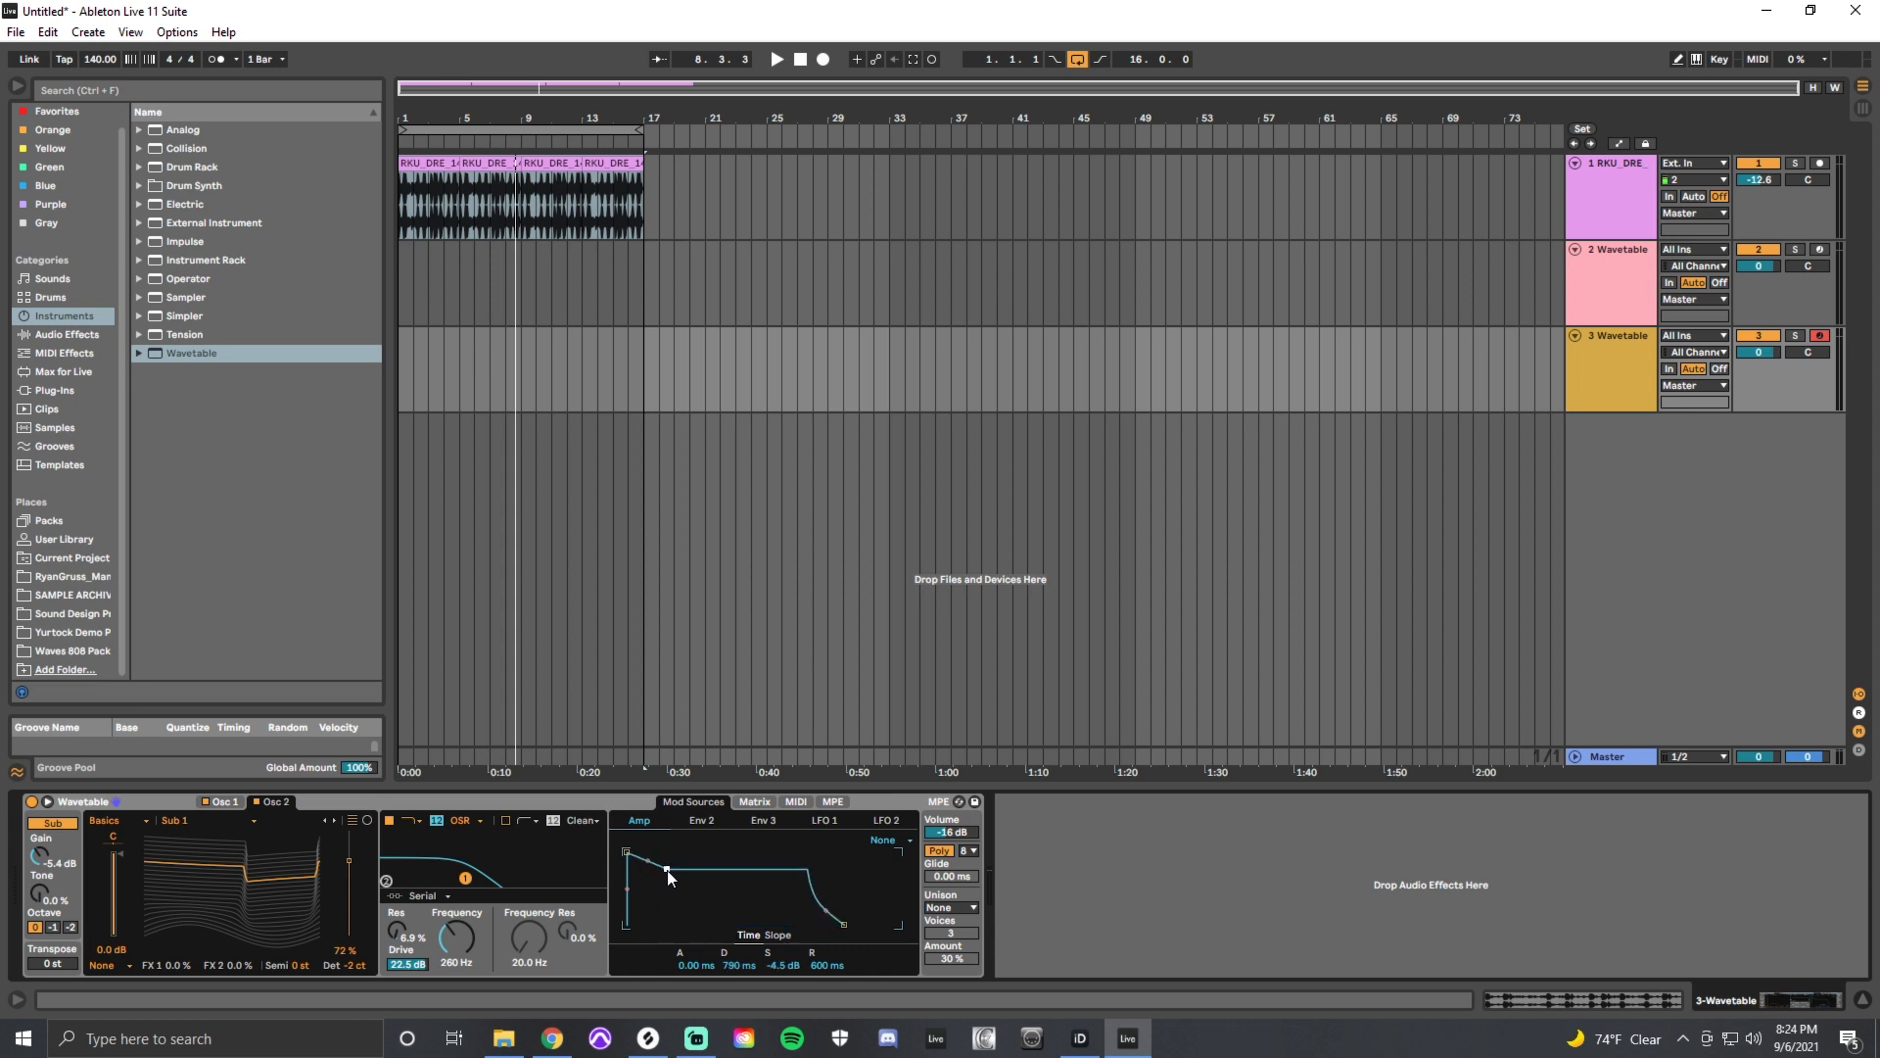
{"action": "mouse_move", "coordinate": [680, 883]}
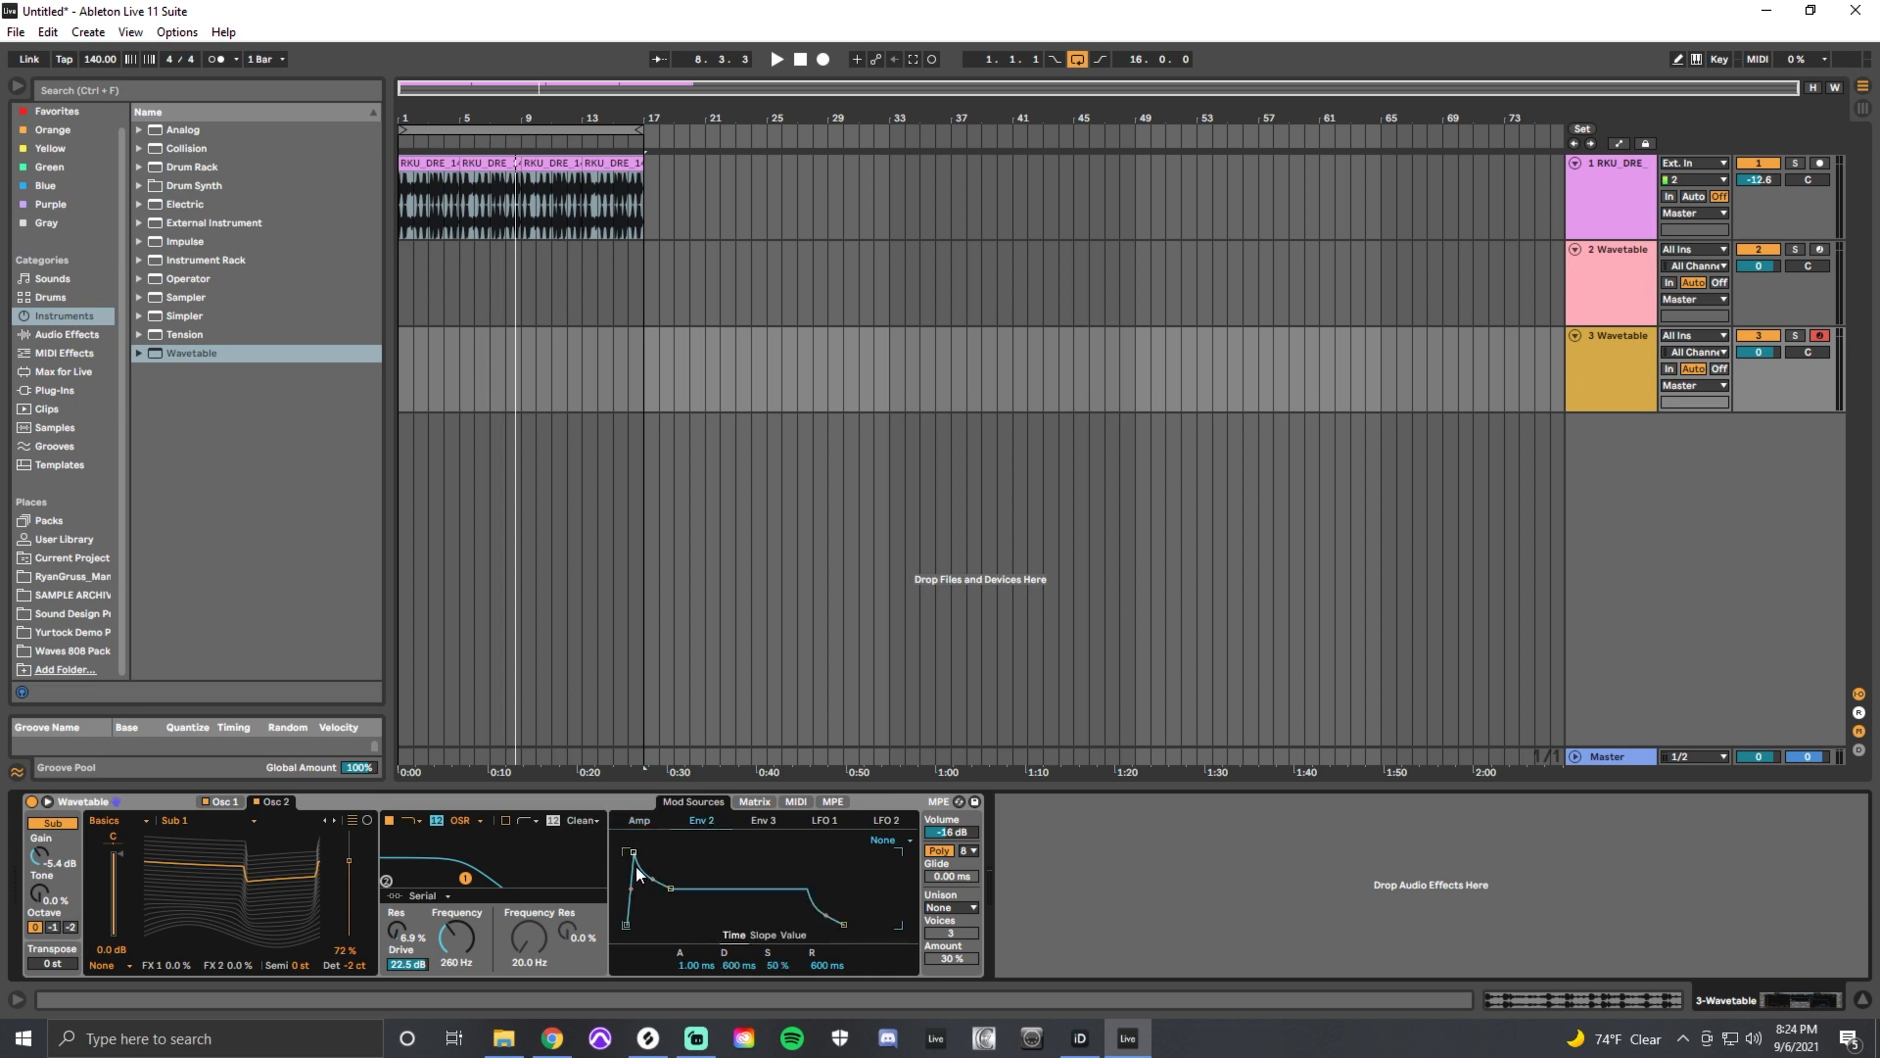
{"action": "left_click_drag", "start_coordinate": [636, 873], "coordinate": [626, 854]}
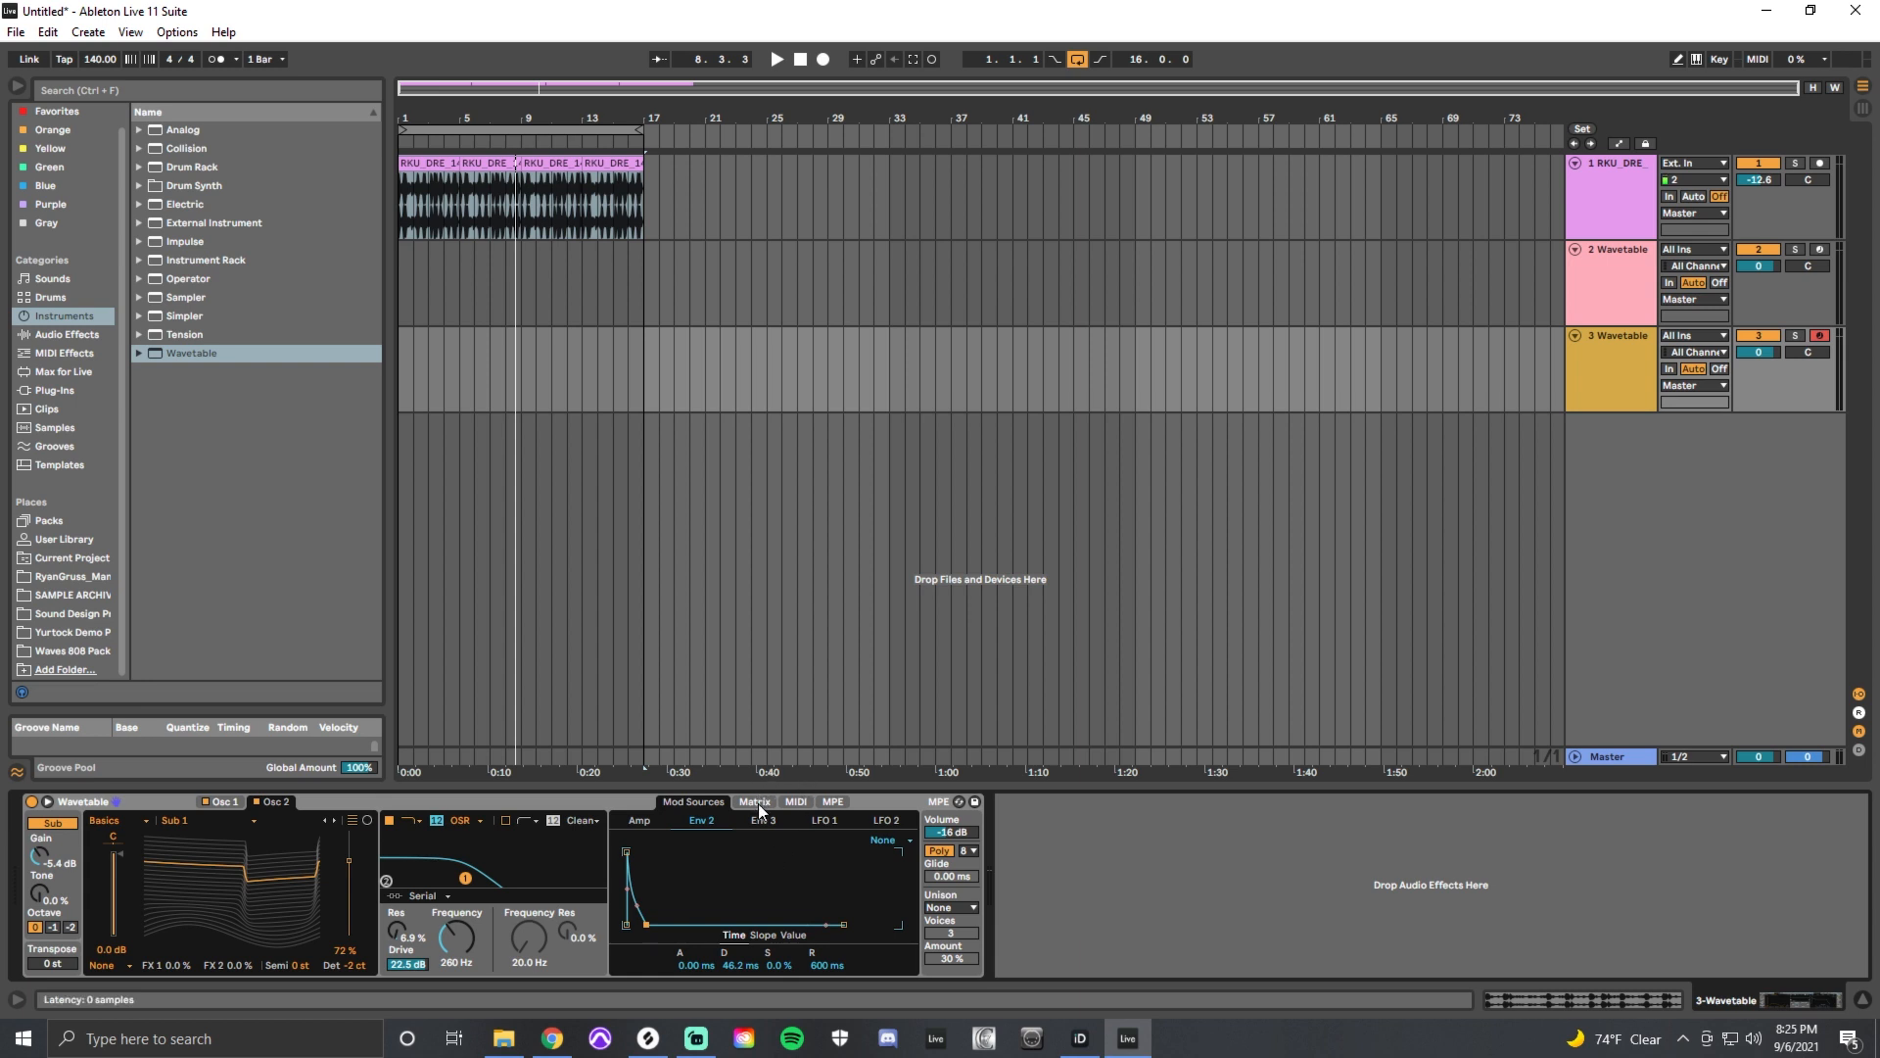
- Open the Matrix tab and touch Osc 2's pitch to add it as a target
{"action": "left_click", "coordinate": [753, 801]}
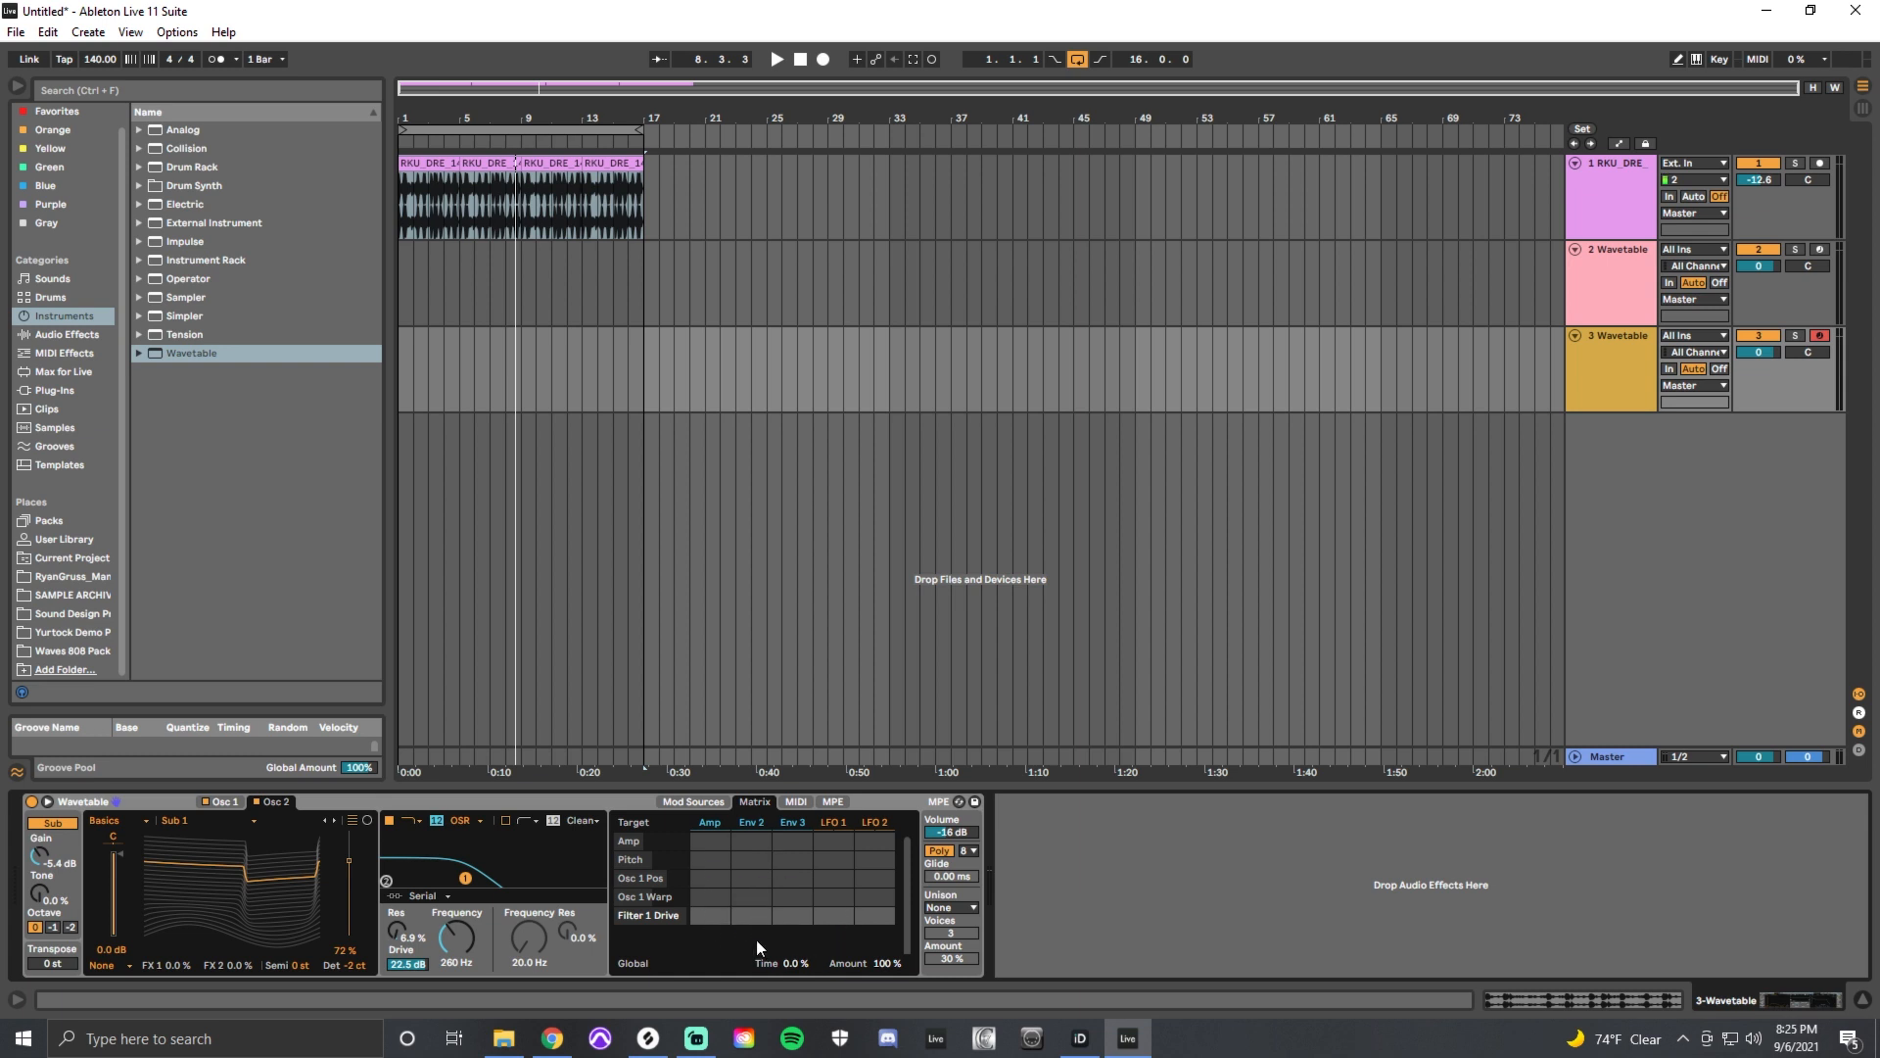
{"action": "mouse_move", "coordinate": [766, 951]}
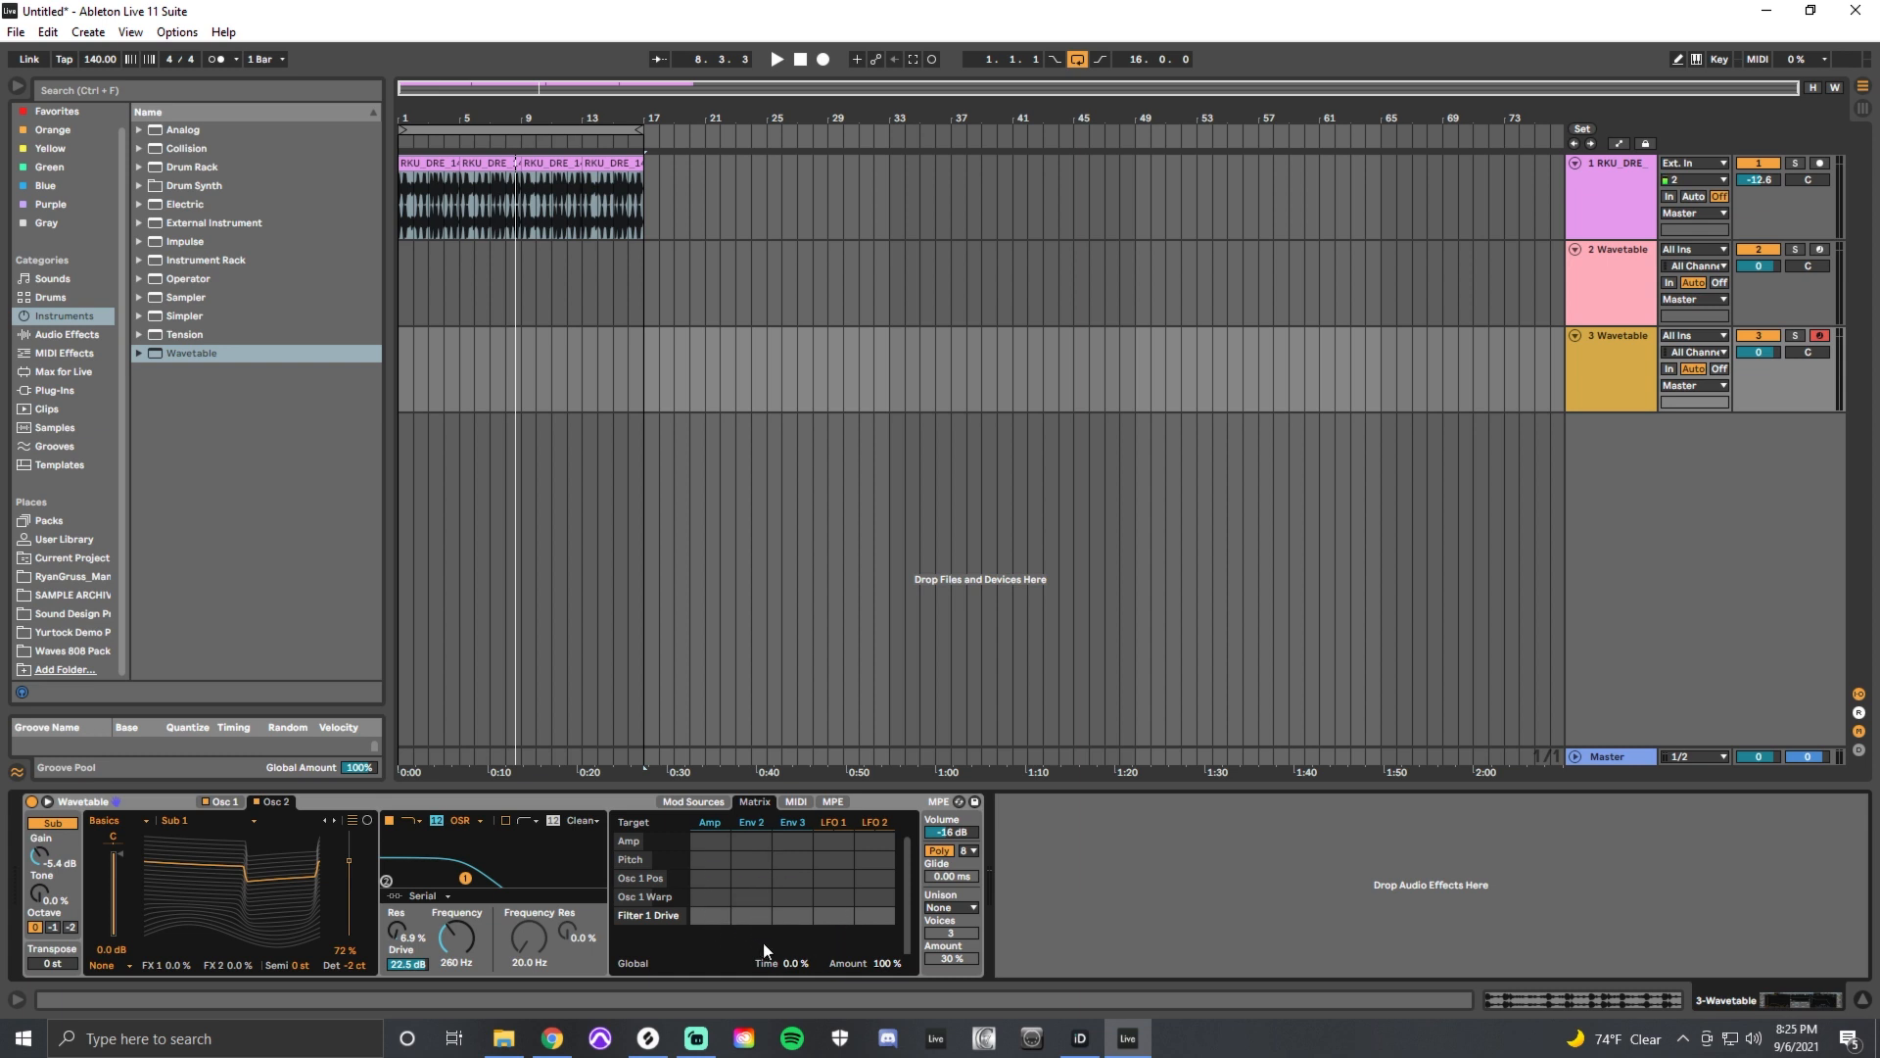
{"action": "left_click", "coordinate": [792, 896]}
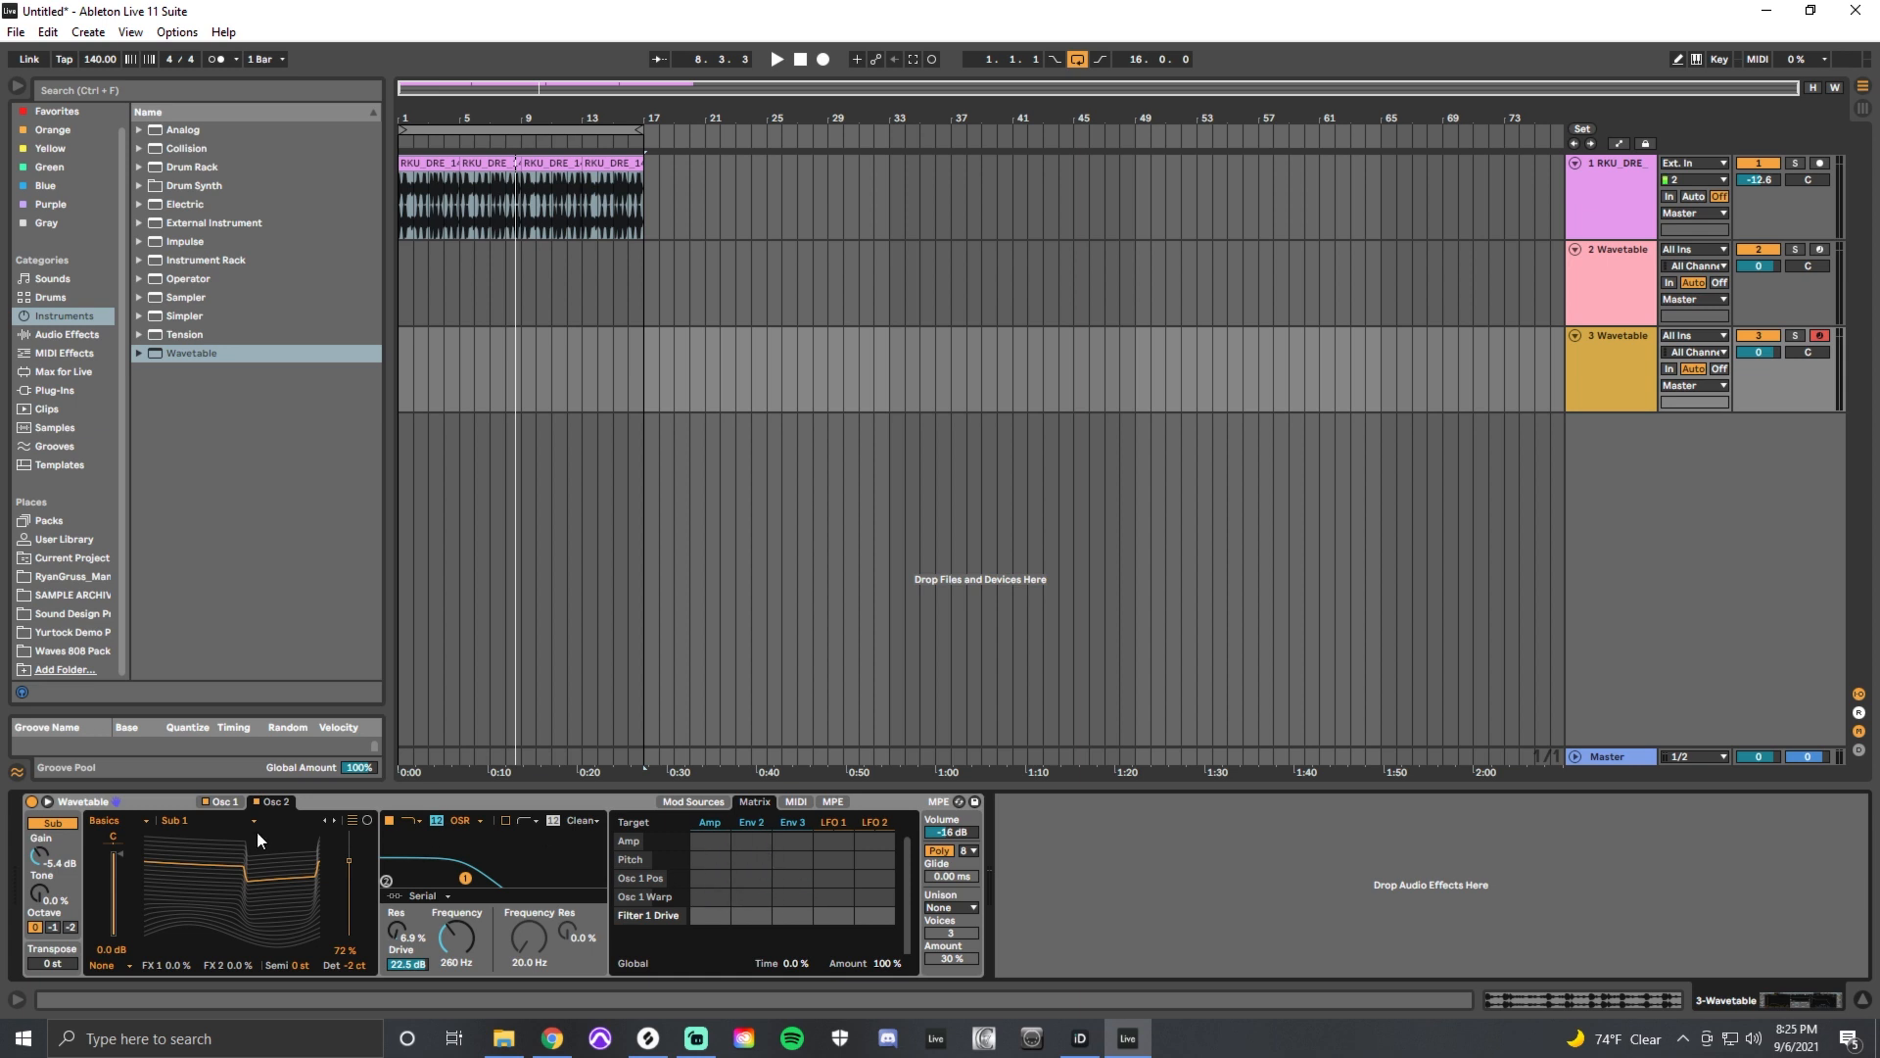
{"action": "mouse_move", "coordinate": [313, 837]}
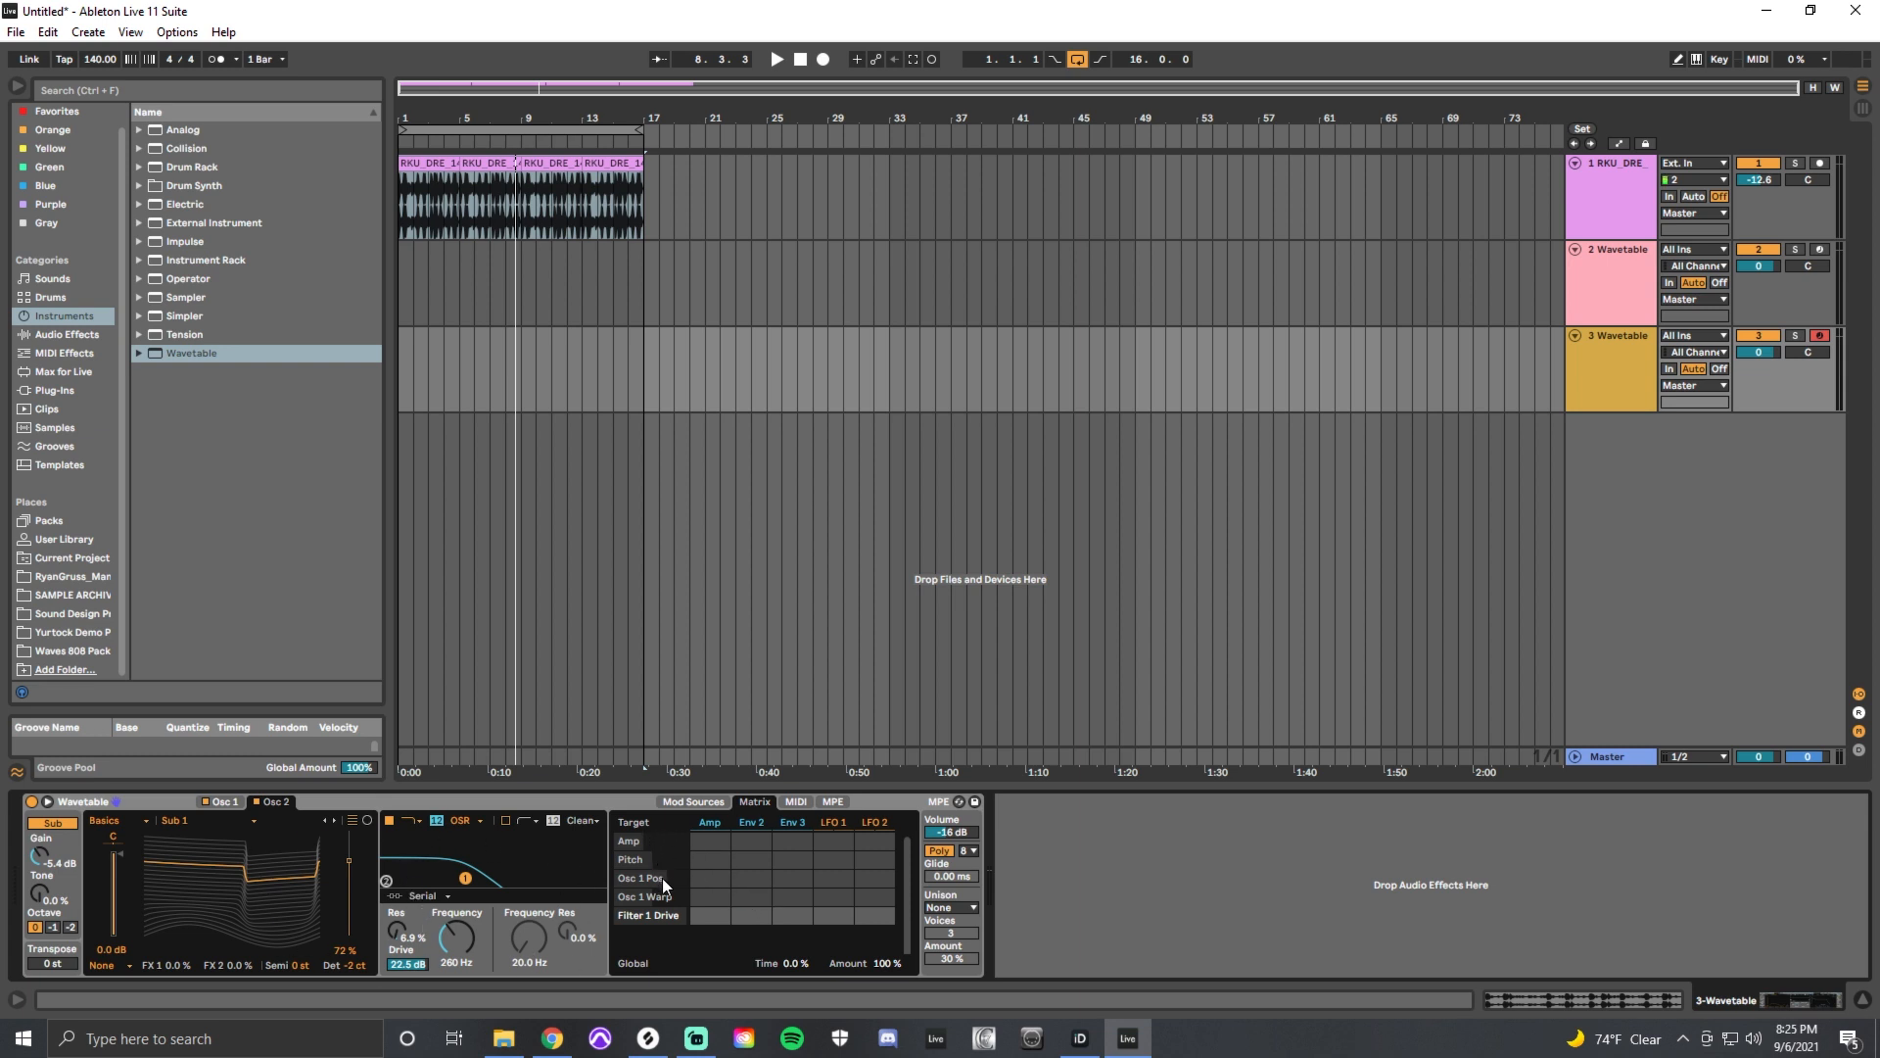
{"action": "mouse_move", "coordinate": [677, 903]}
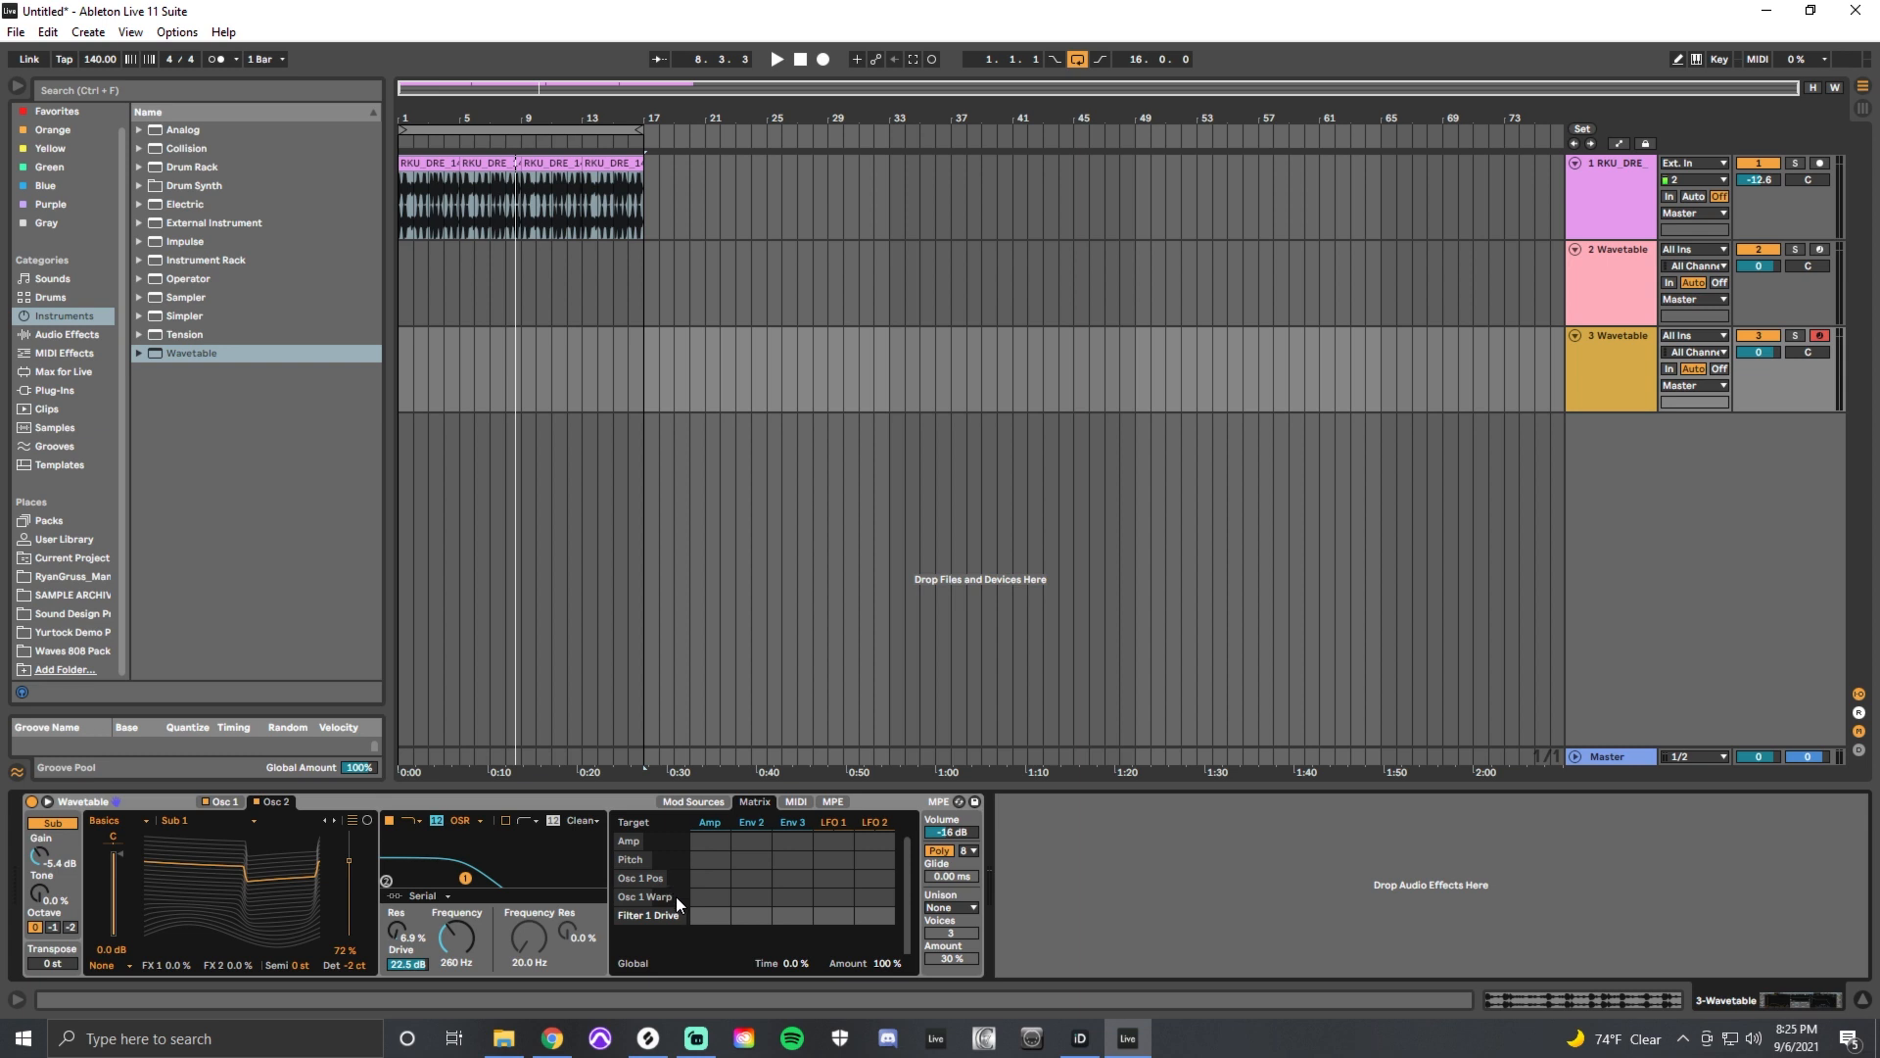
{"action": "mouse_move", "coordinate": [666, 928]}
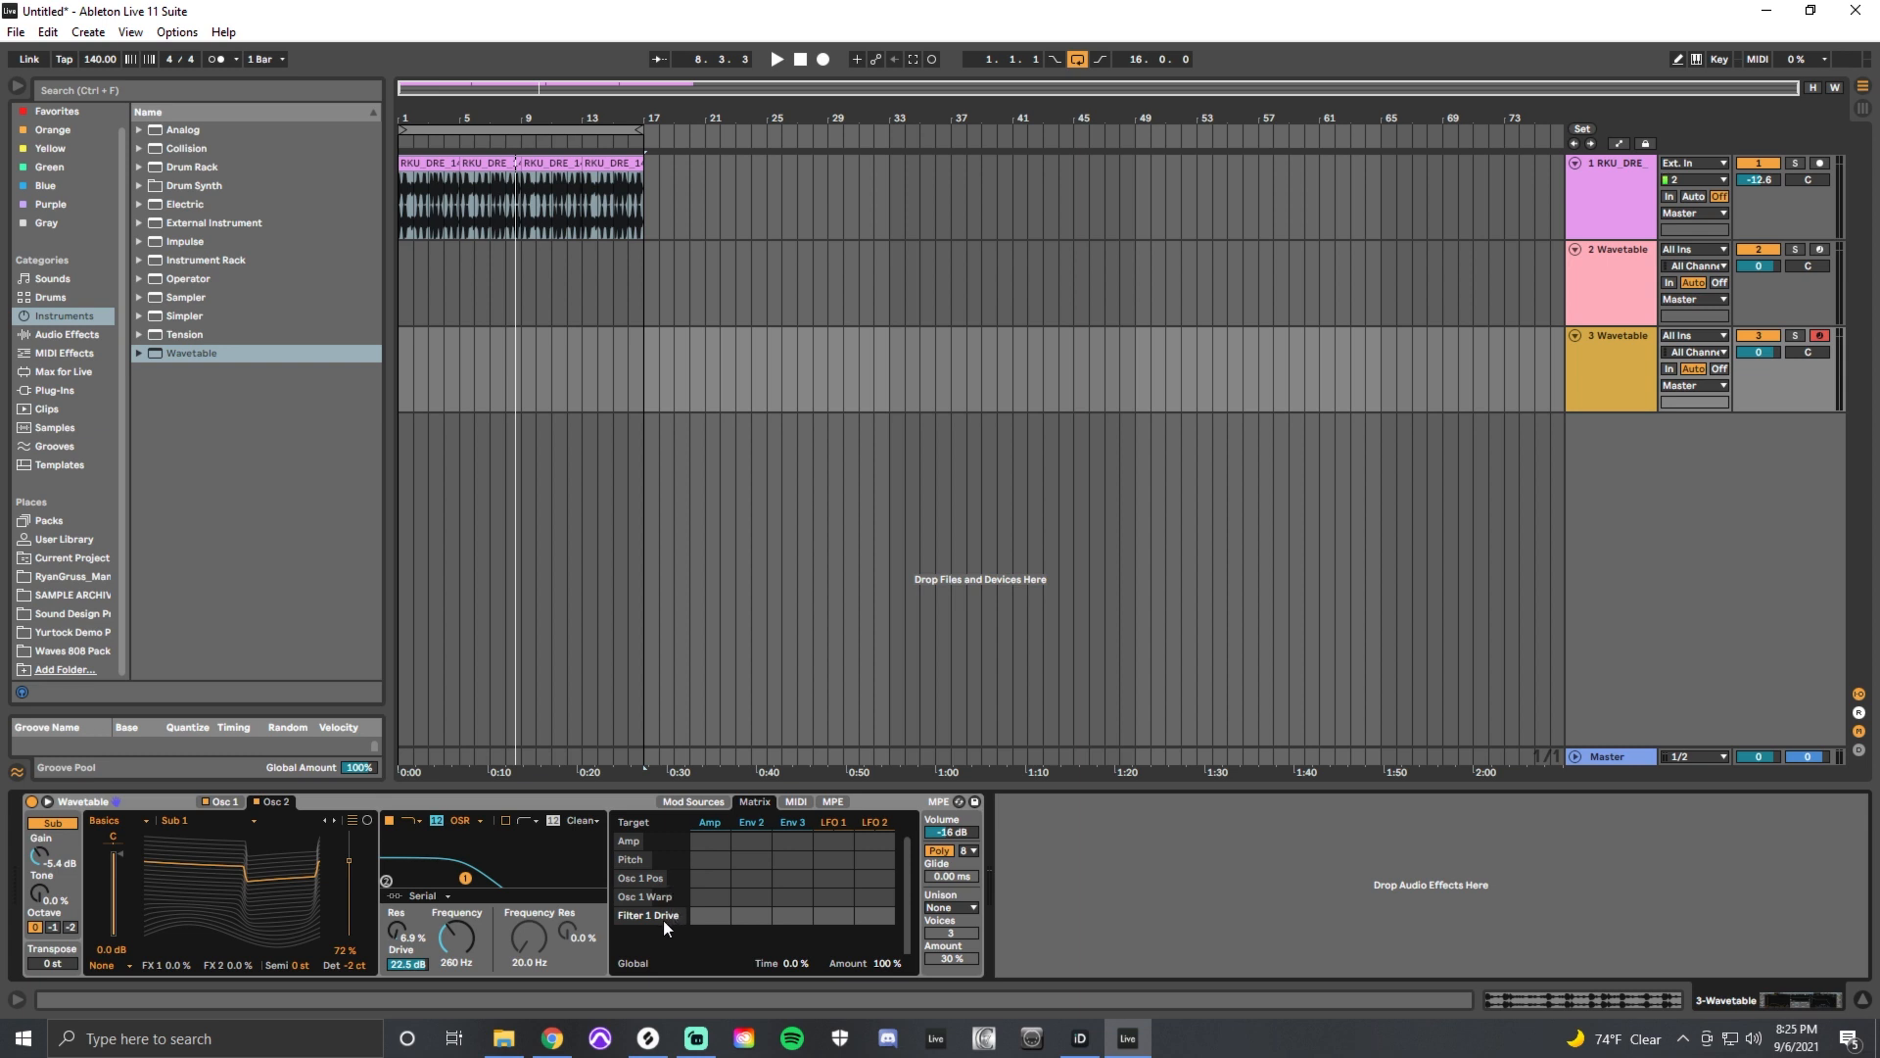
{"action": "mouse_move", "coordinate": [664, 932]}
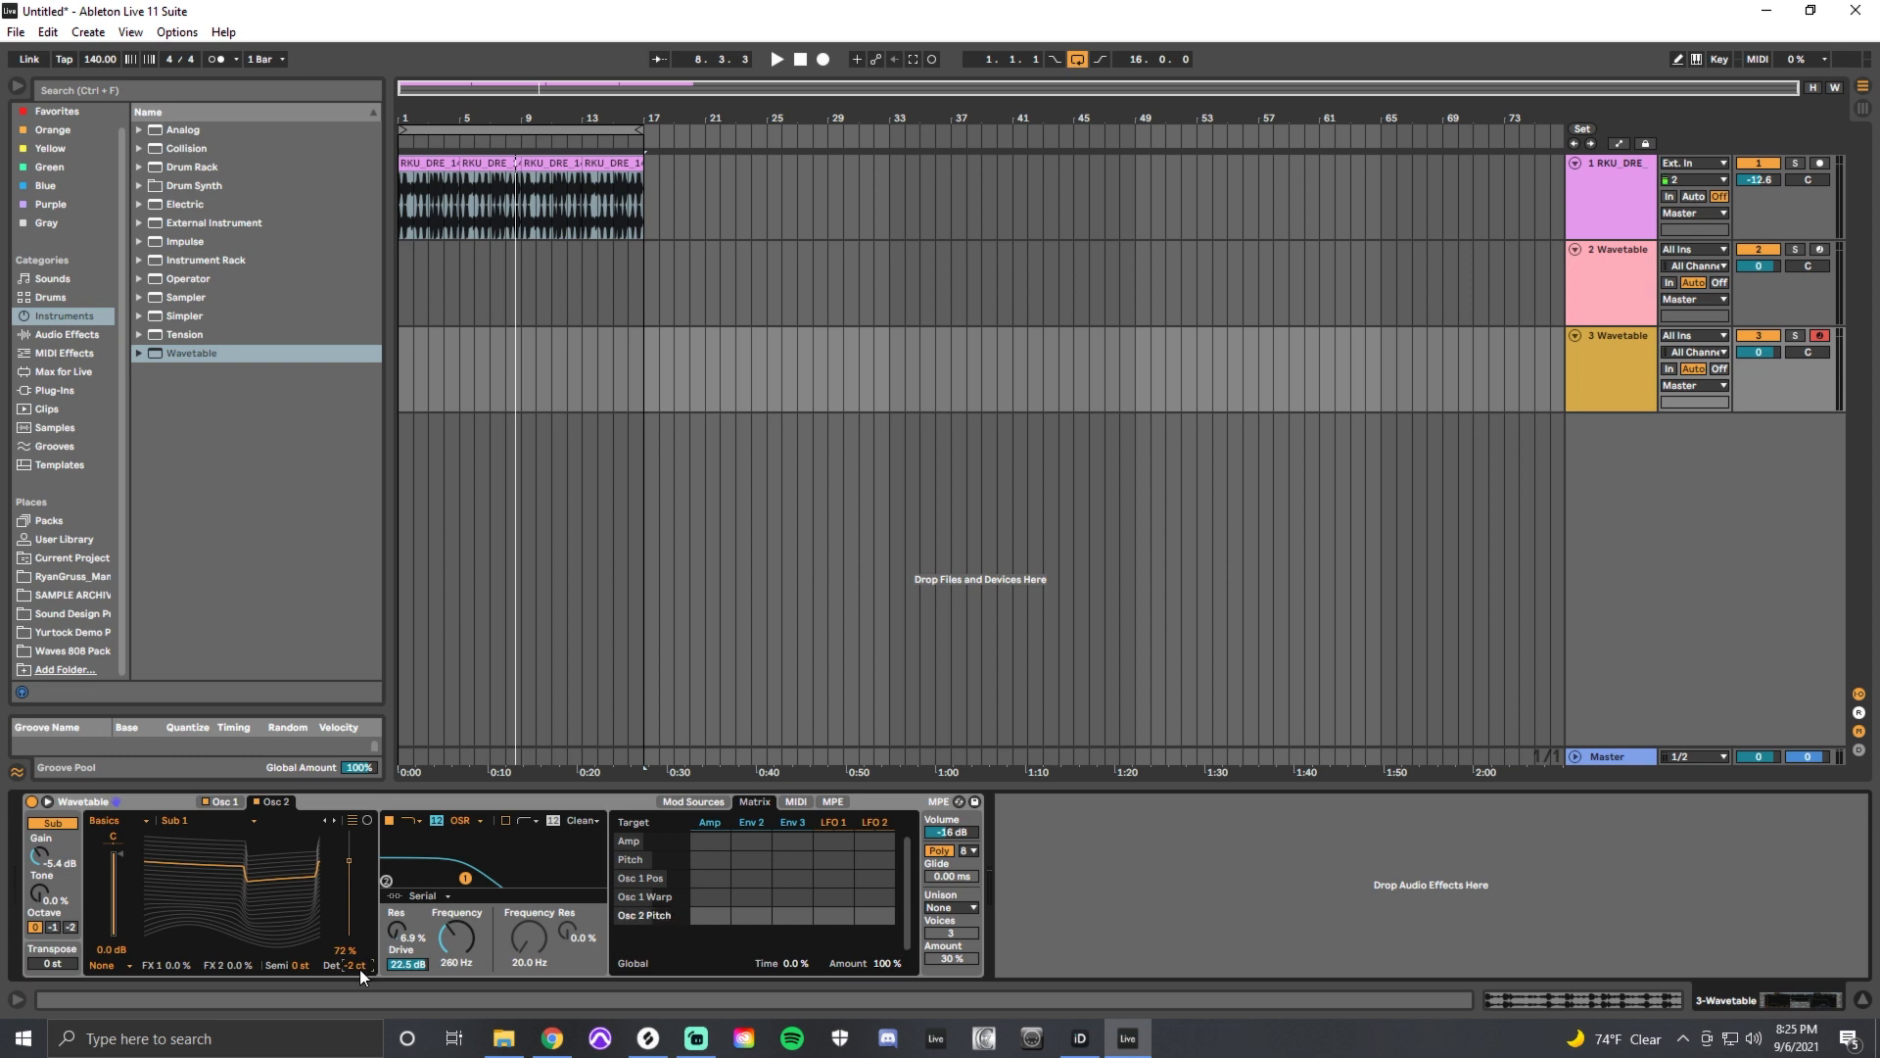
{"action": "mouse_move", "coordinate": [340, 982]}
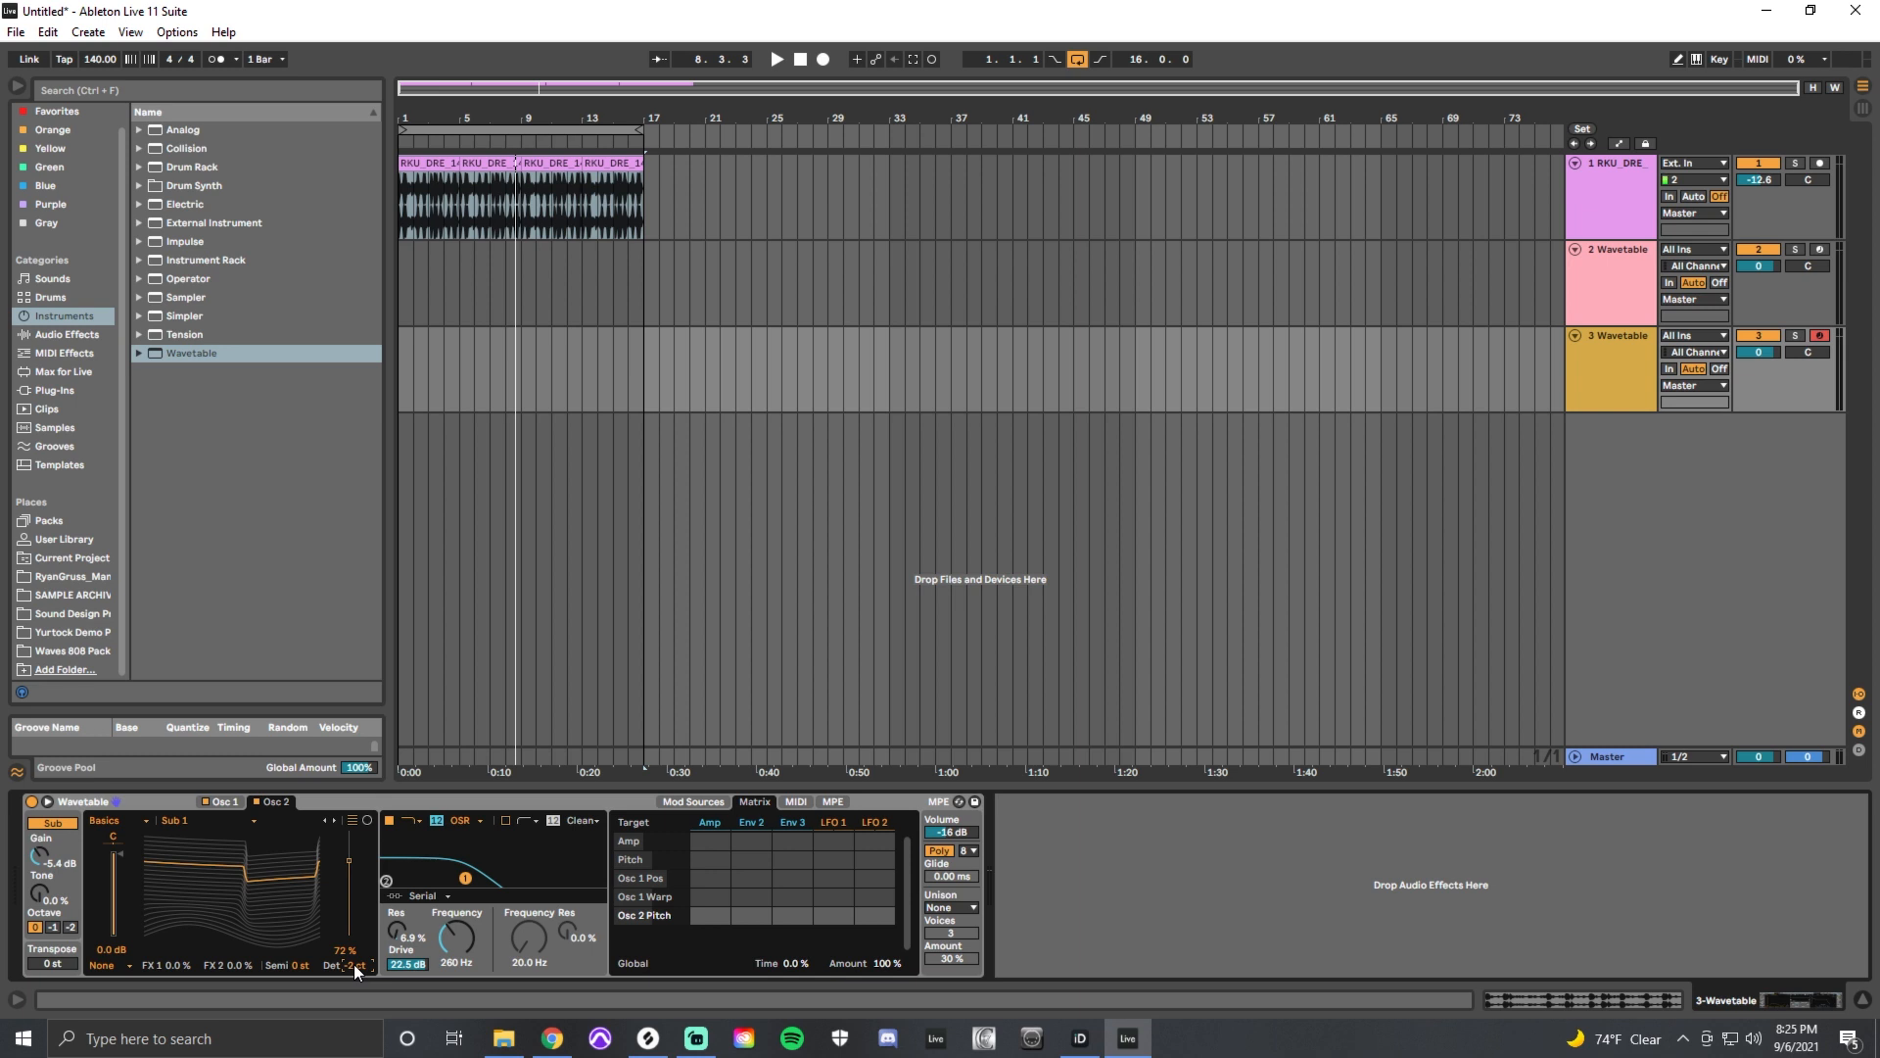
- Set Env 2's matrix amount to 24 for both Osc 2 Pitch and Osc 1 Pitch
{"action": "left_click", "coordinate": [692, 801]}
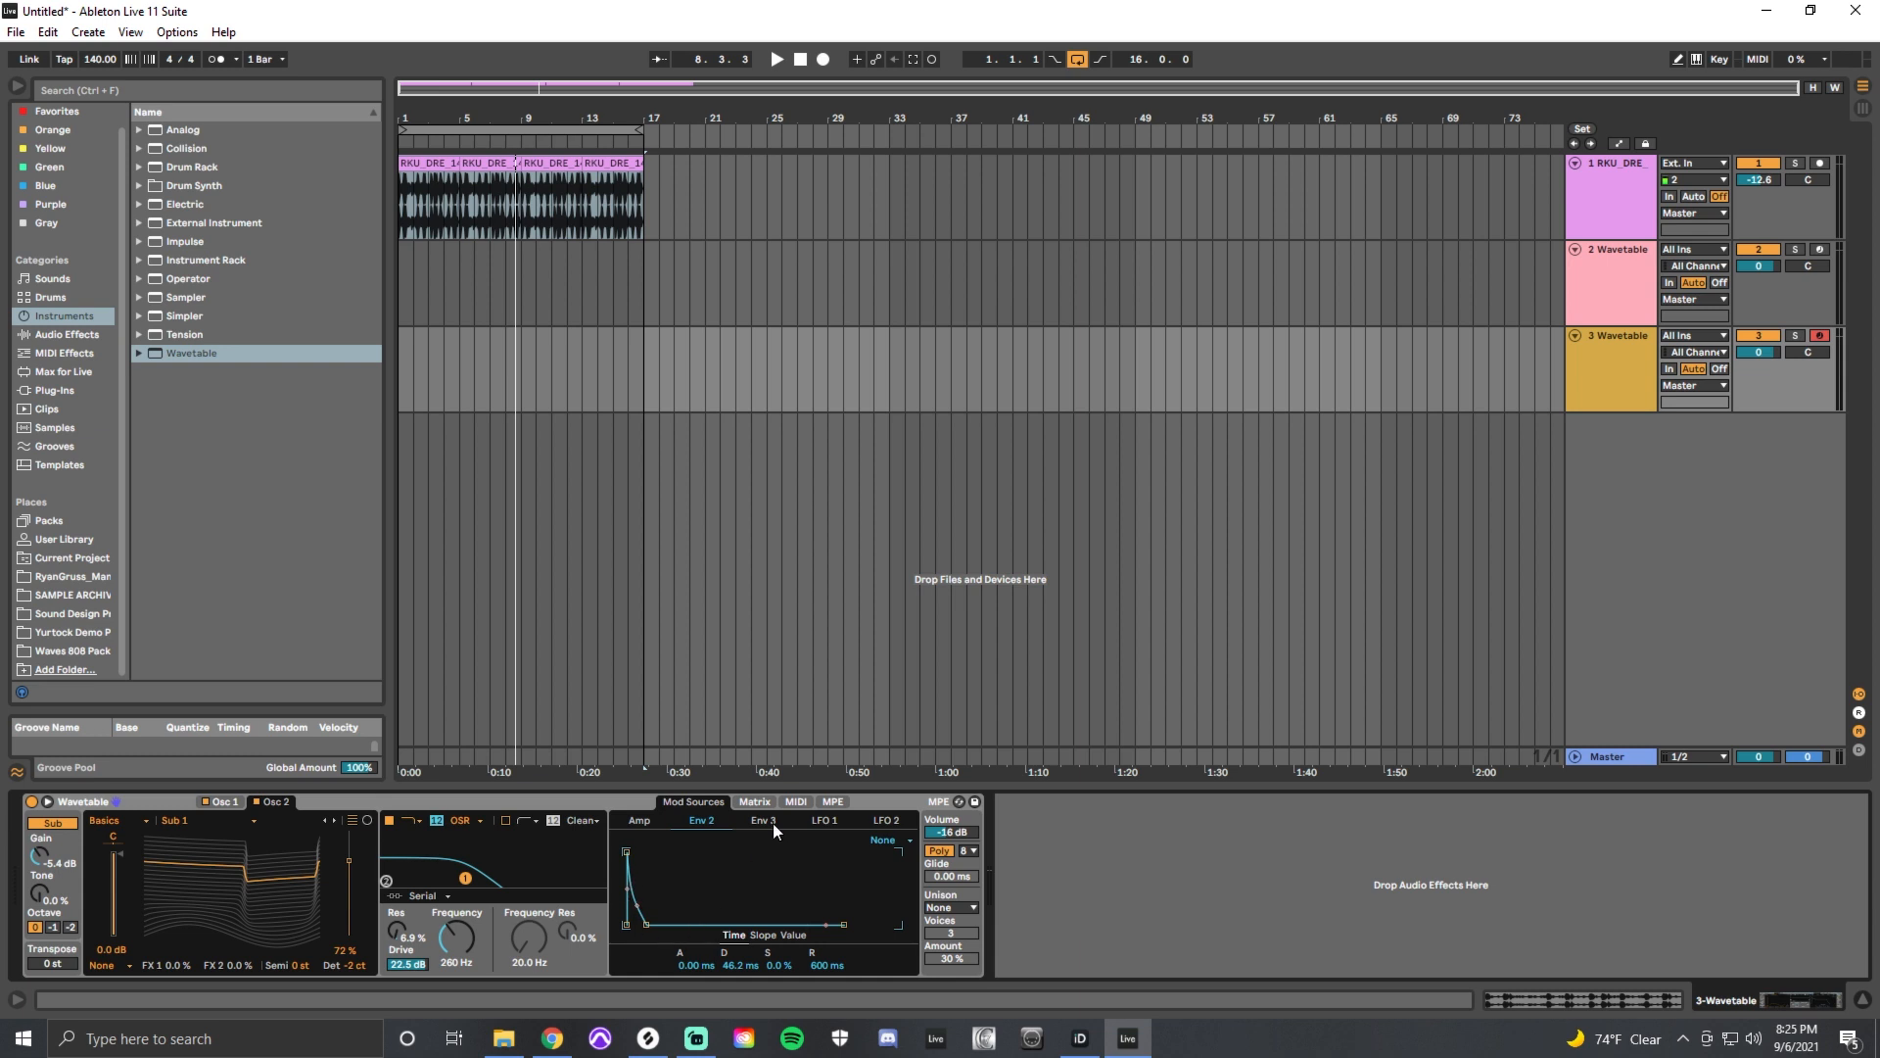
{"action": "left_click", "coordinate": [755, 801]}
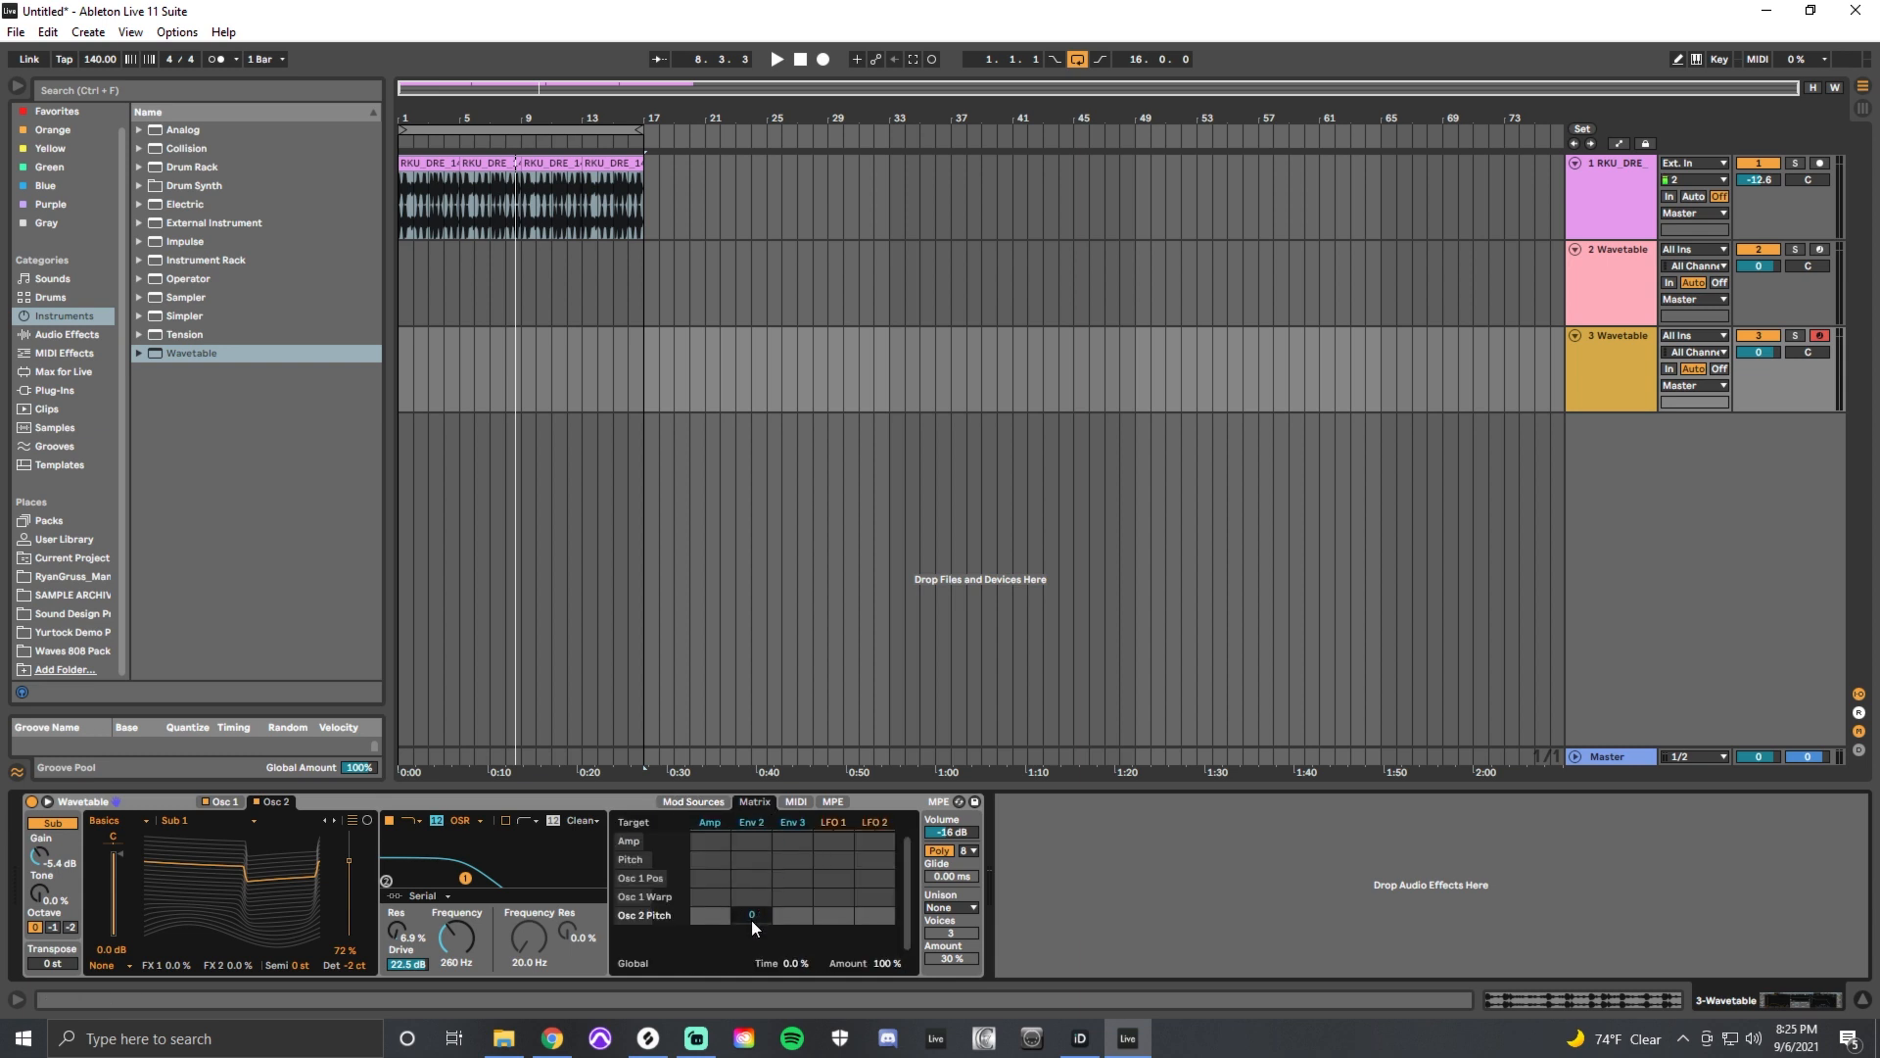
{"action": "left_click_drag", "start_coordinate": [751, 913], "coordinate": [751, 863]}
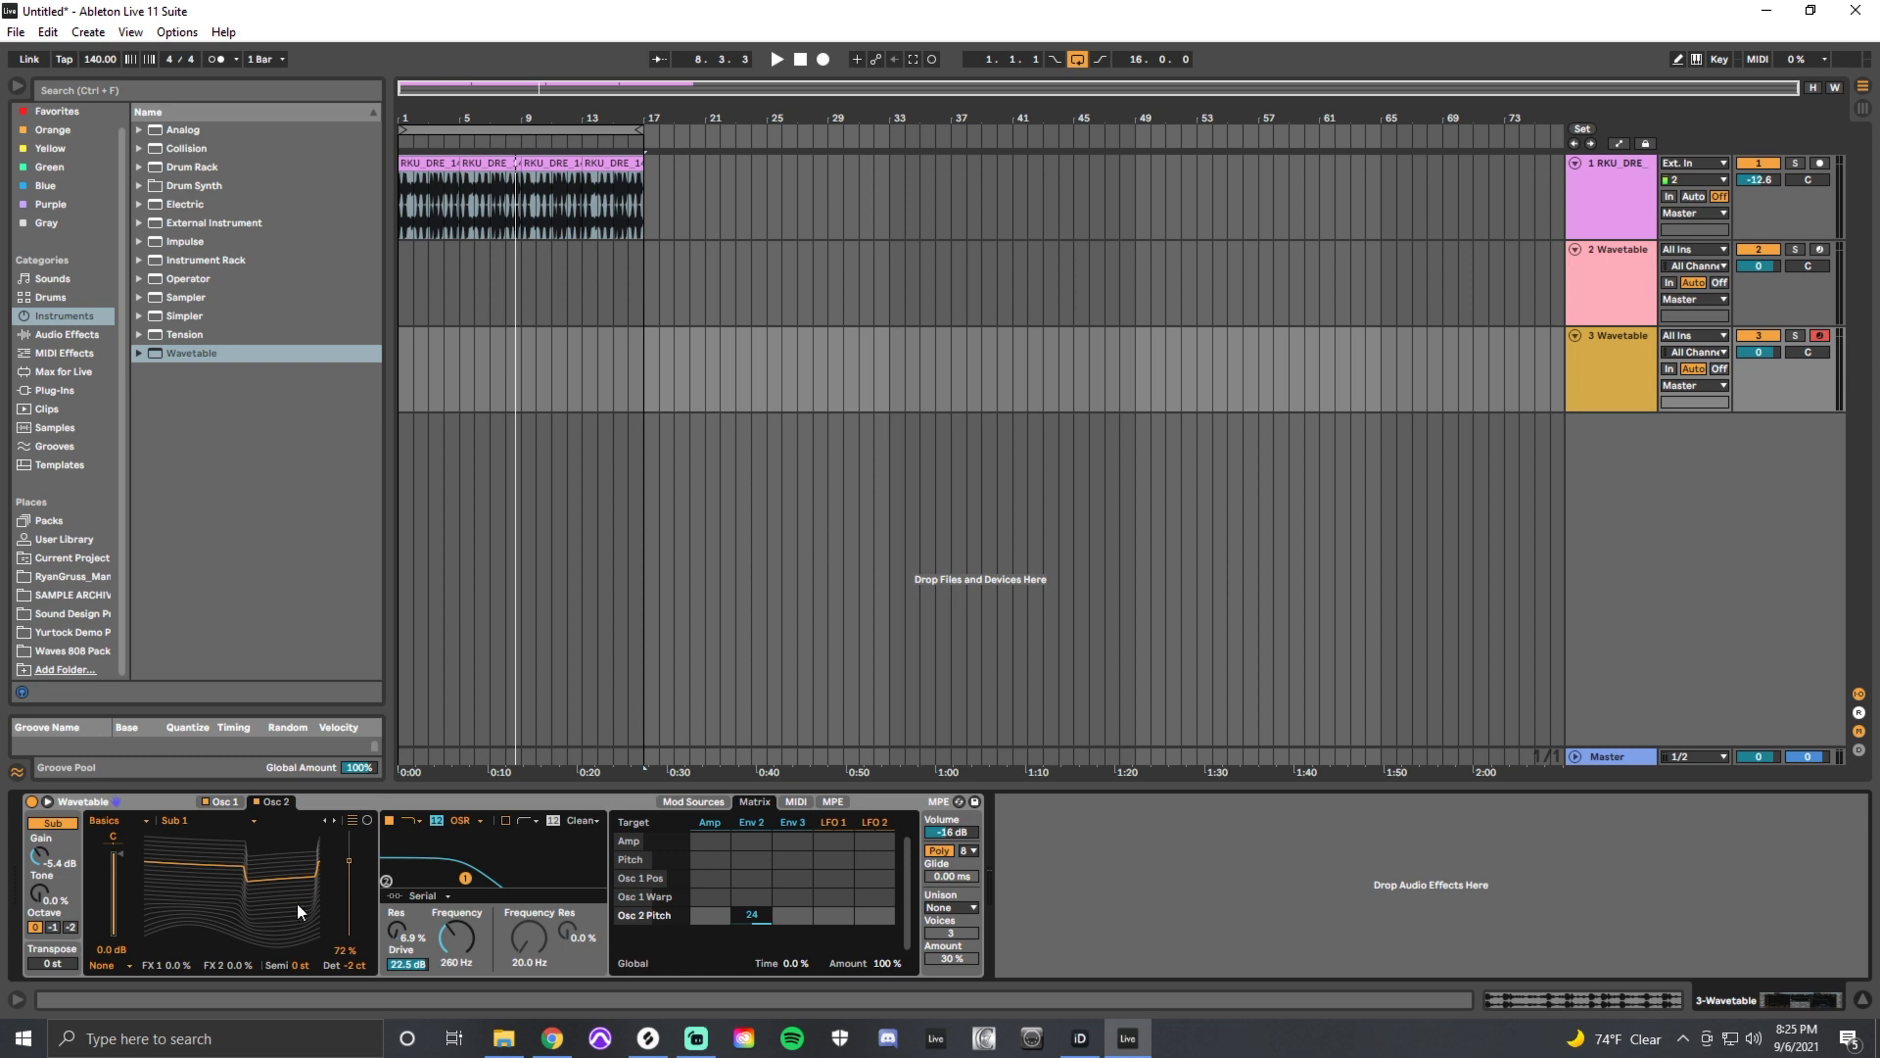
{"action": "left_click", "coordinate": [692, 801]}
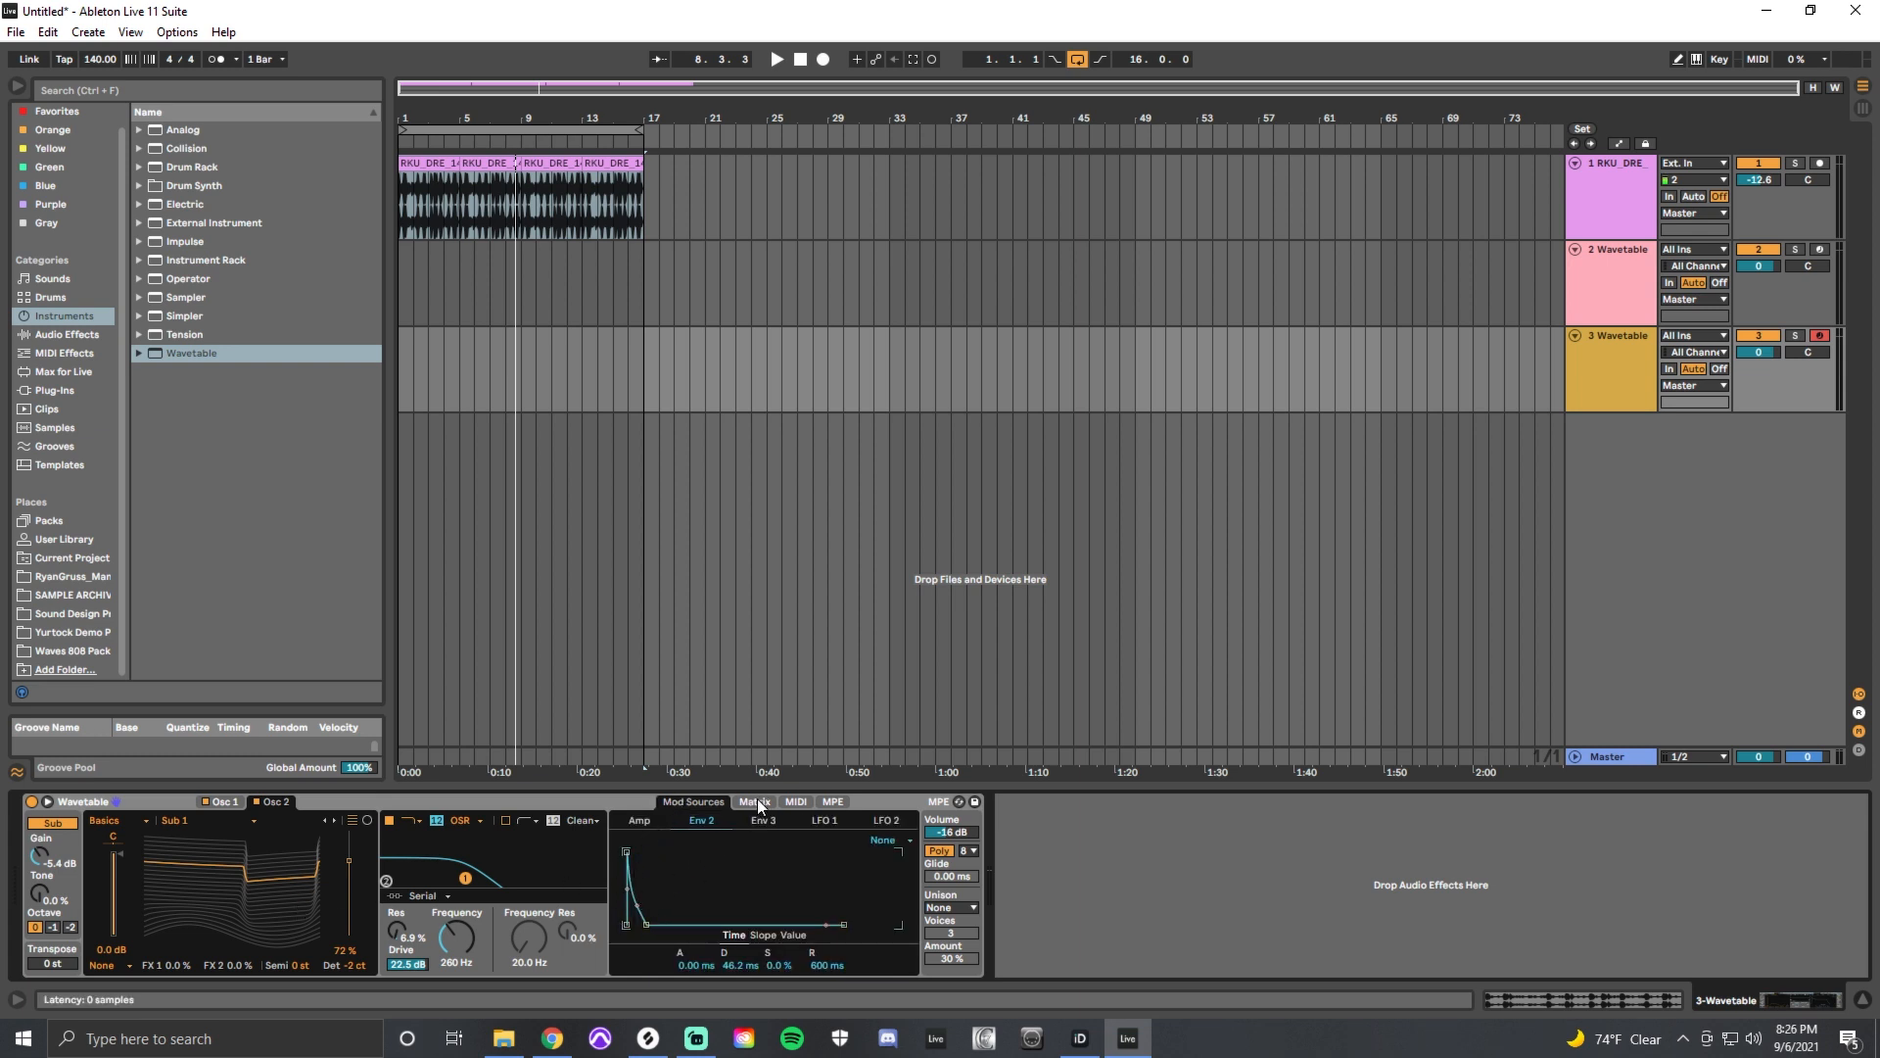
{"action": "left_click", "coordinate": [754, 801]}
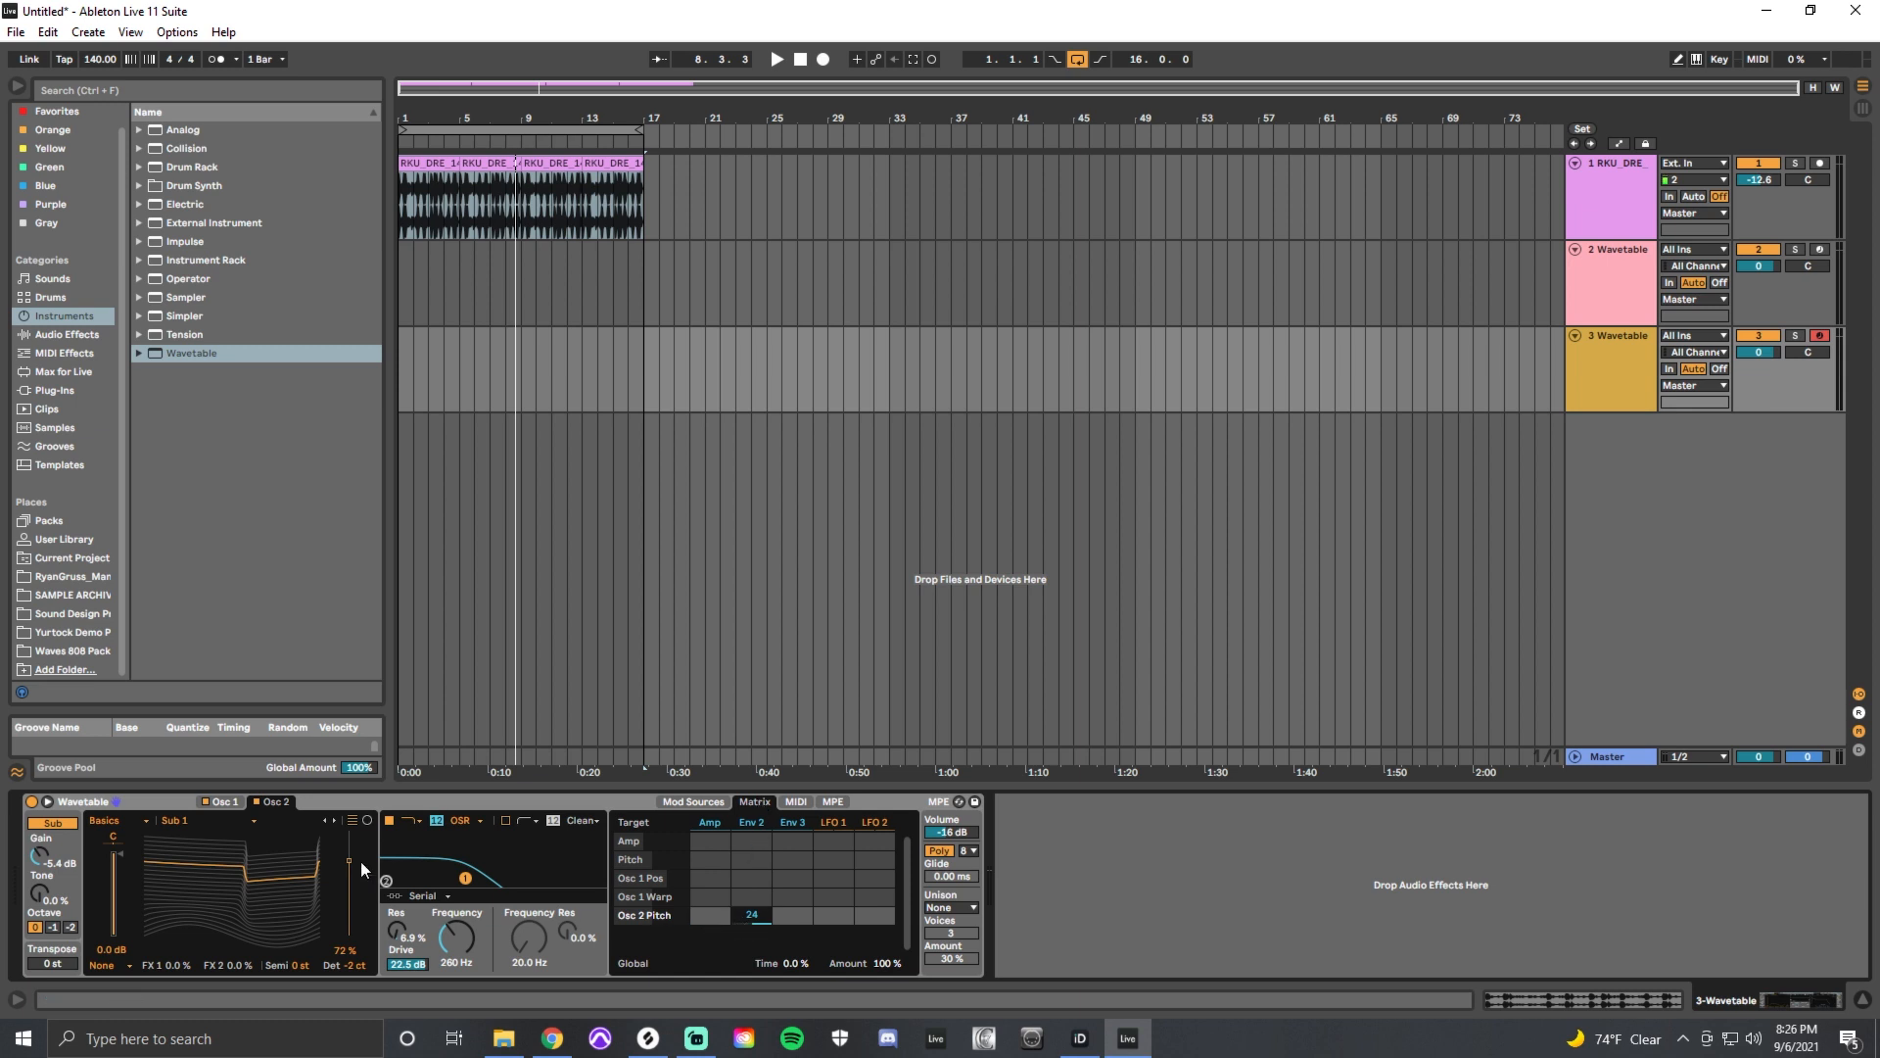
{"action": "left_click", "coordinate": [219, 801]}
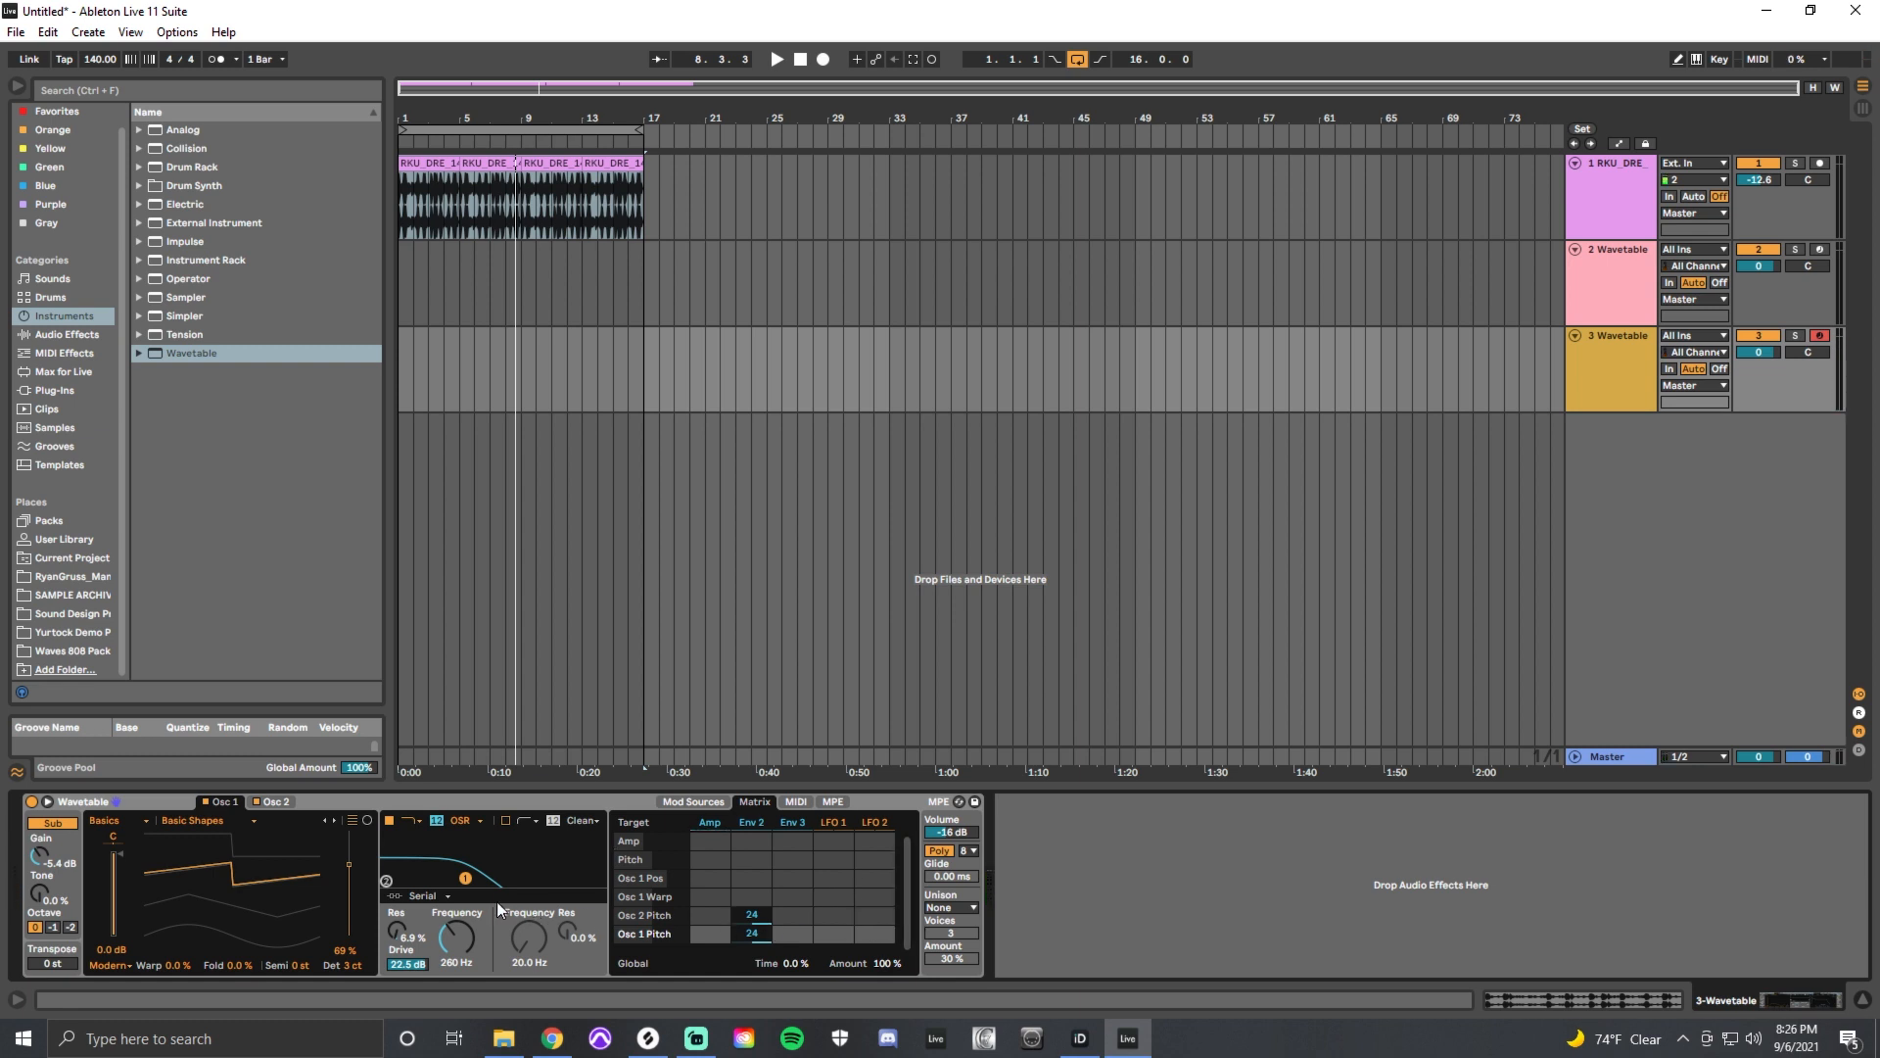
- Return to oscillator 2's Sub 1 wavetable settings
{"action": "left_click", "coordinate": [276, 801]}
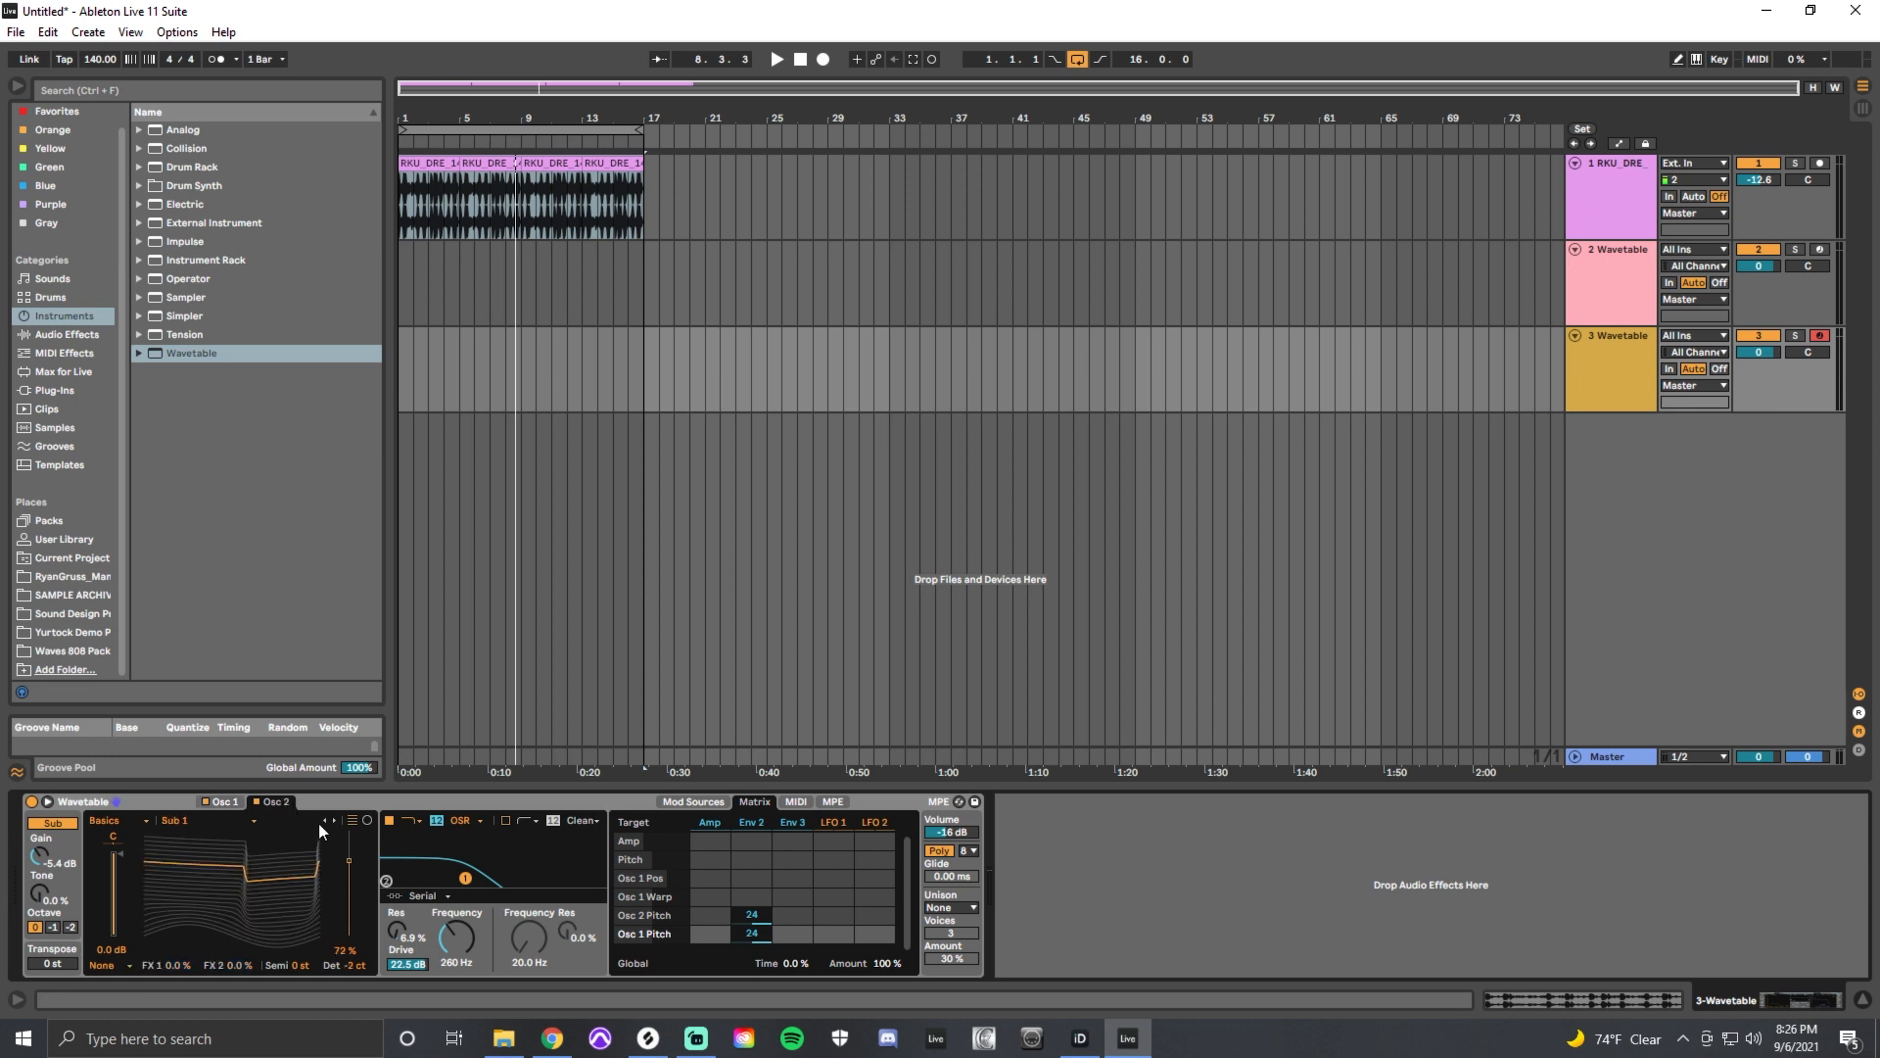
{"action": "mouse_move", "coordinate": [352, 865]}
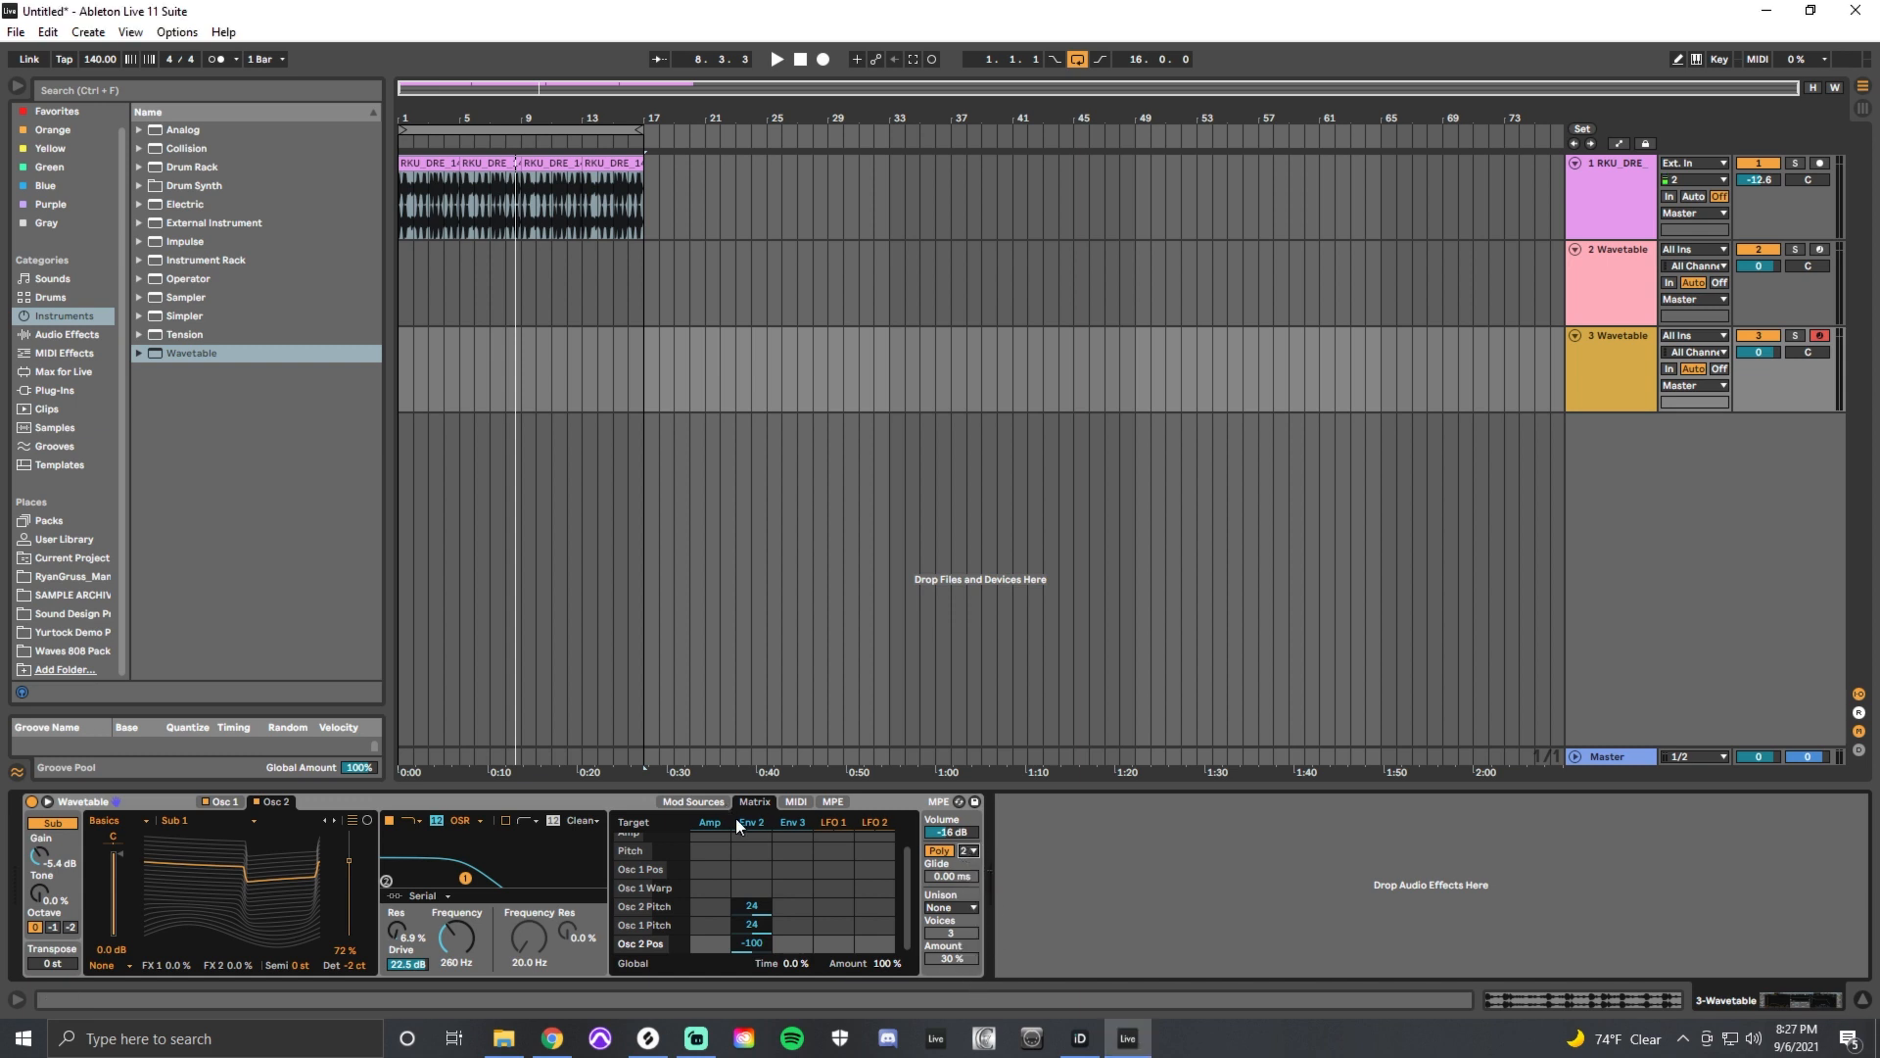
- View the amp envelope and set Glide between notes to 364 ms
{"action": "left_click", "coordinate": [692, 801]}
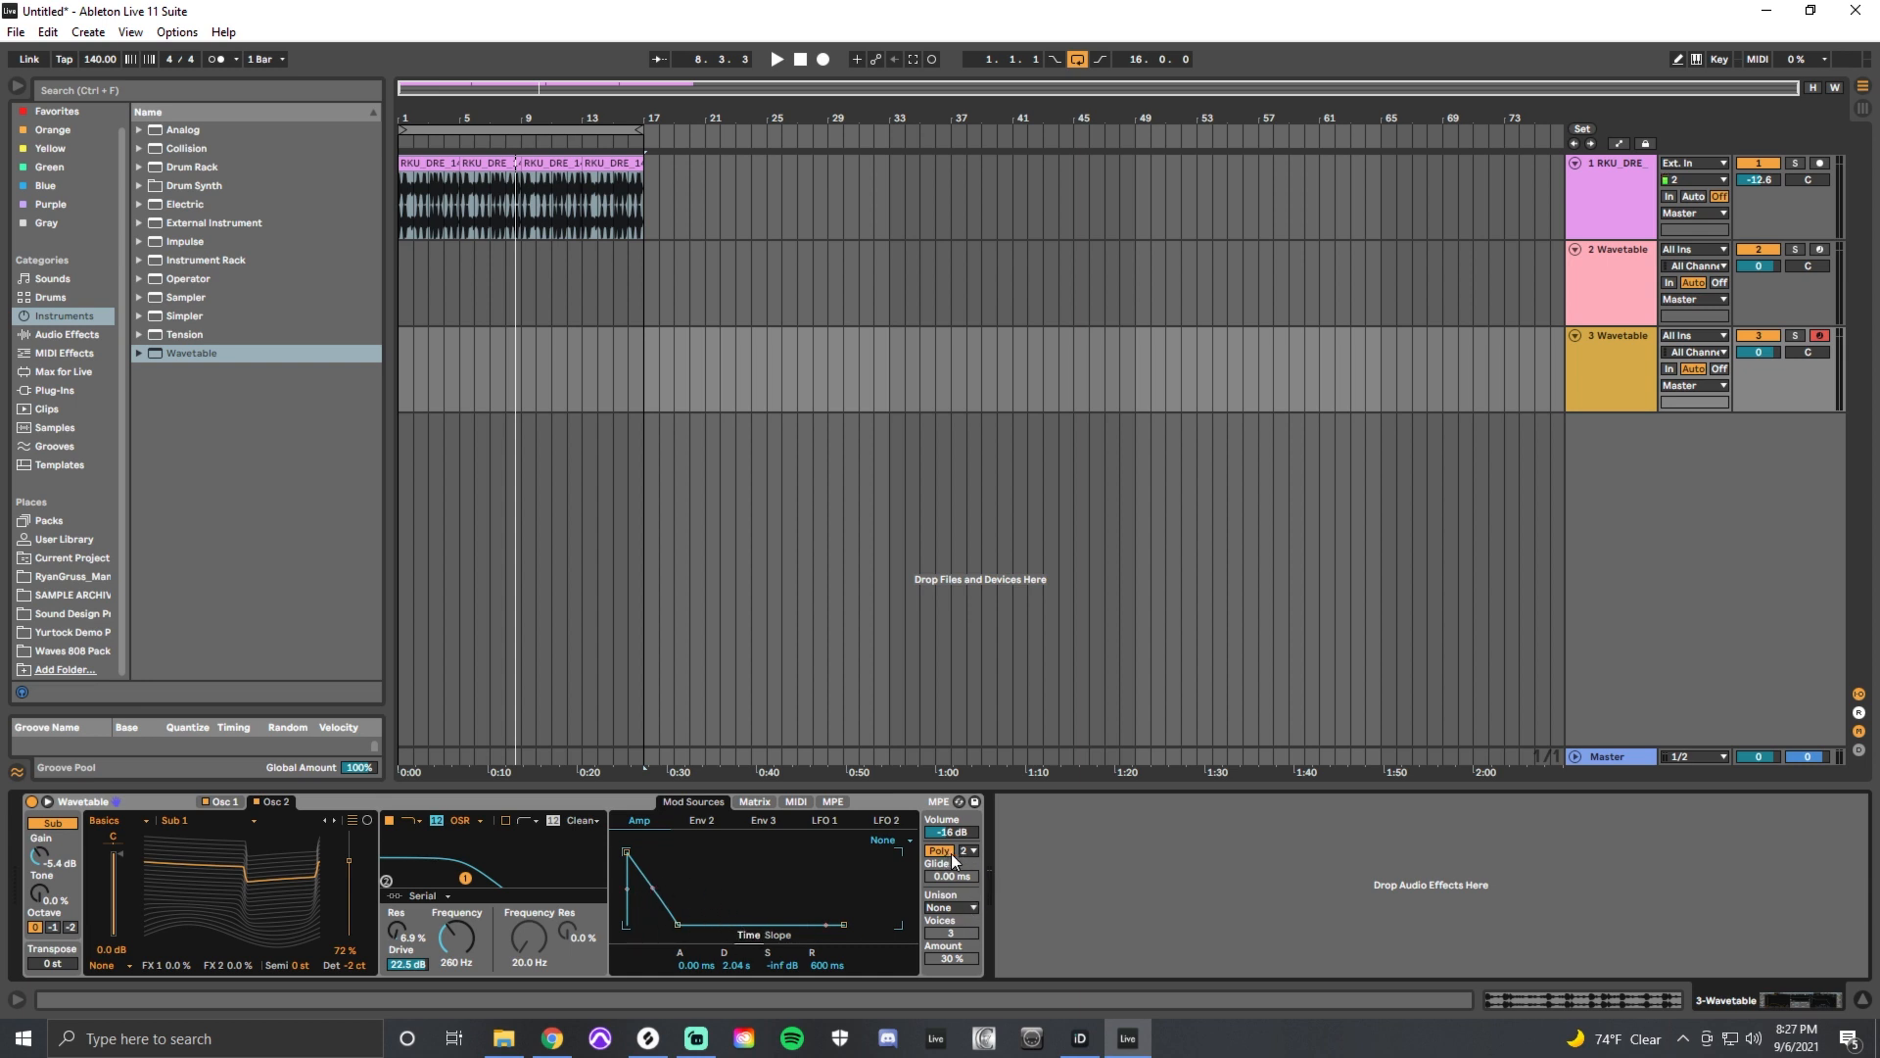
{"action": "left_click", "coordinate": [939, 850]}
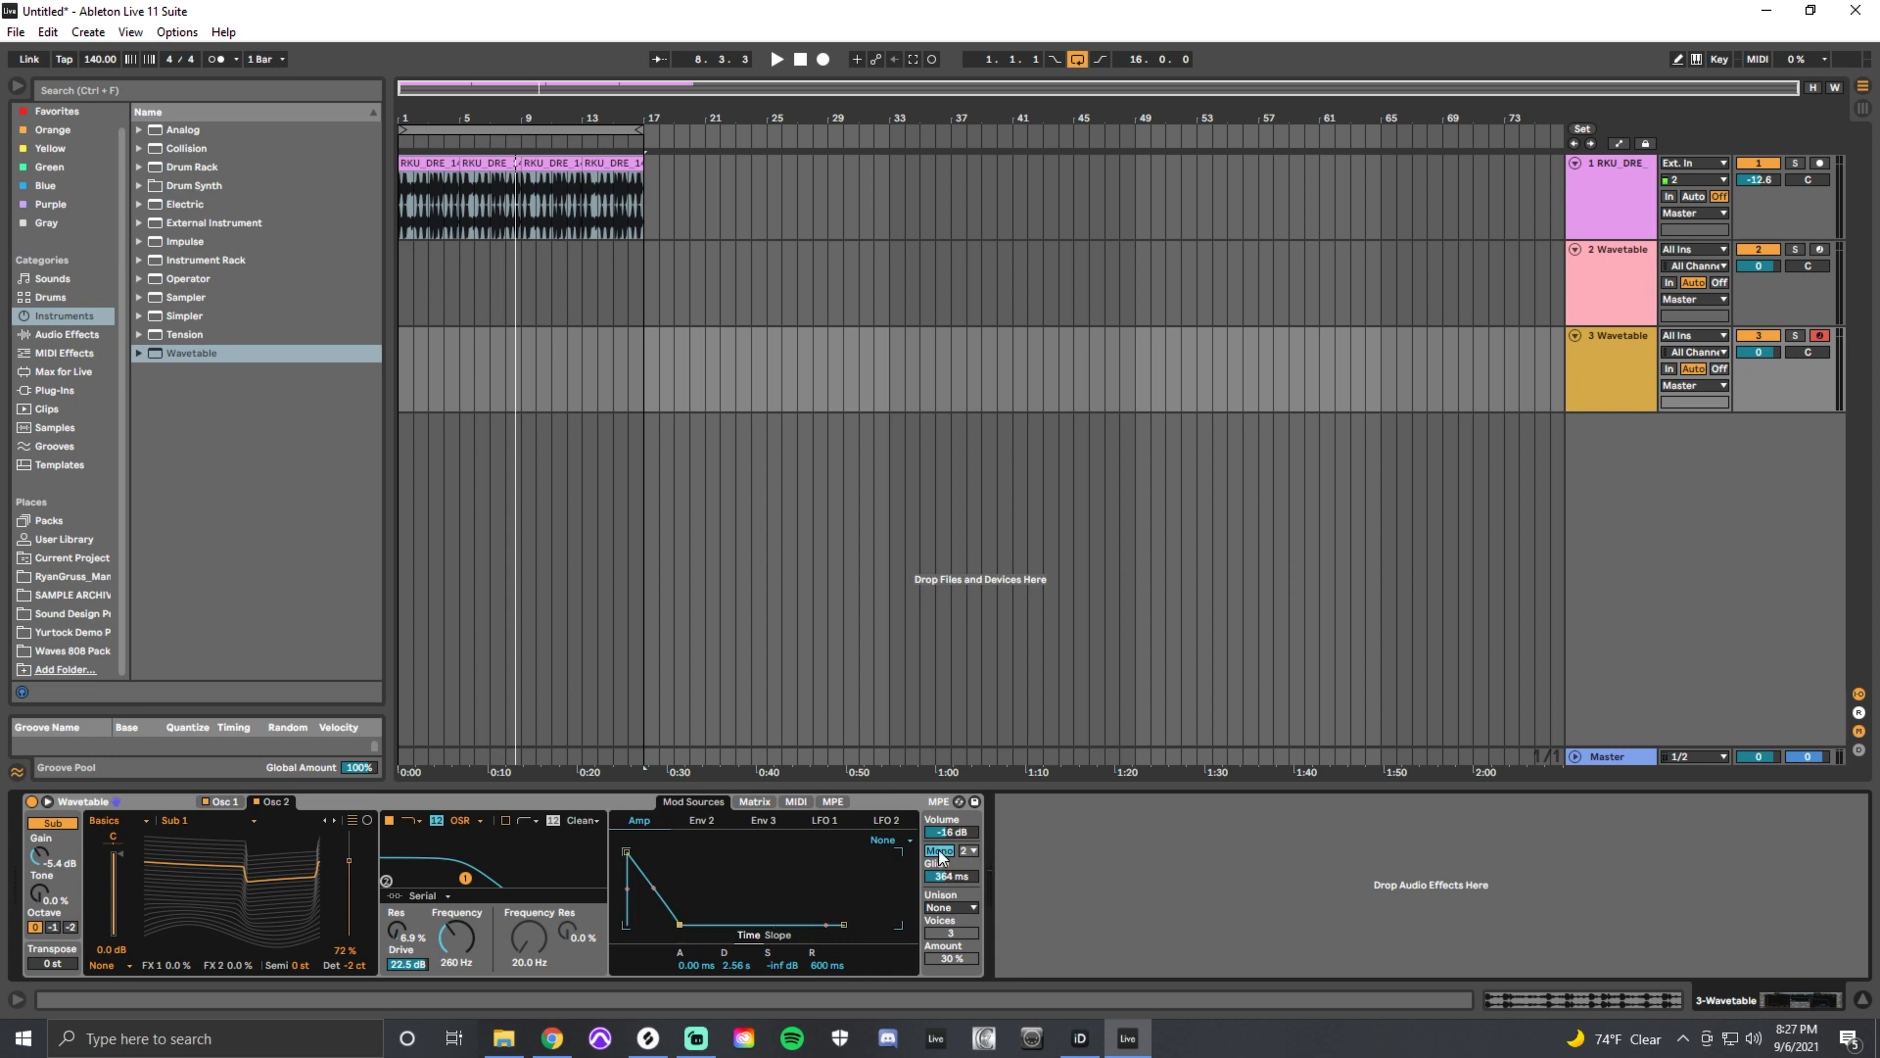
{"action": "left_click", "coordinate": [939, 850]}
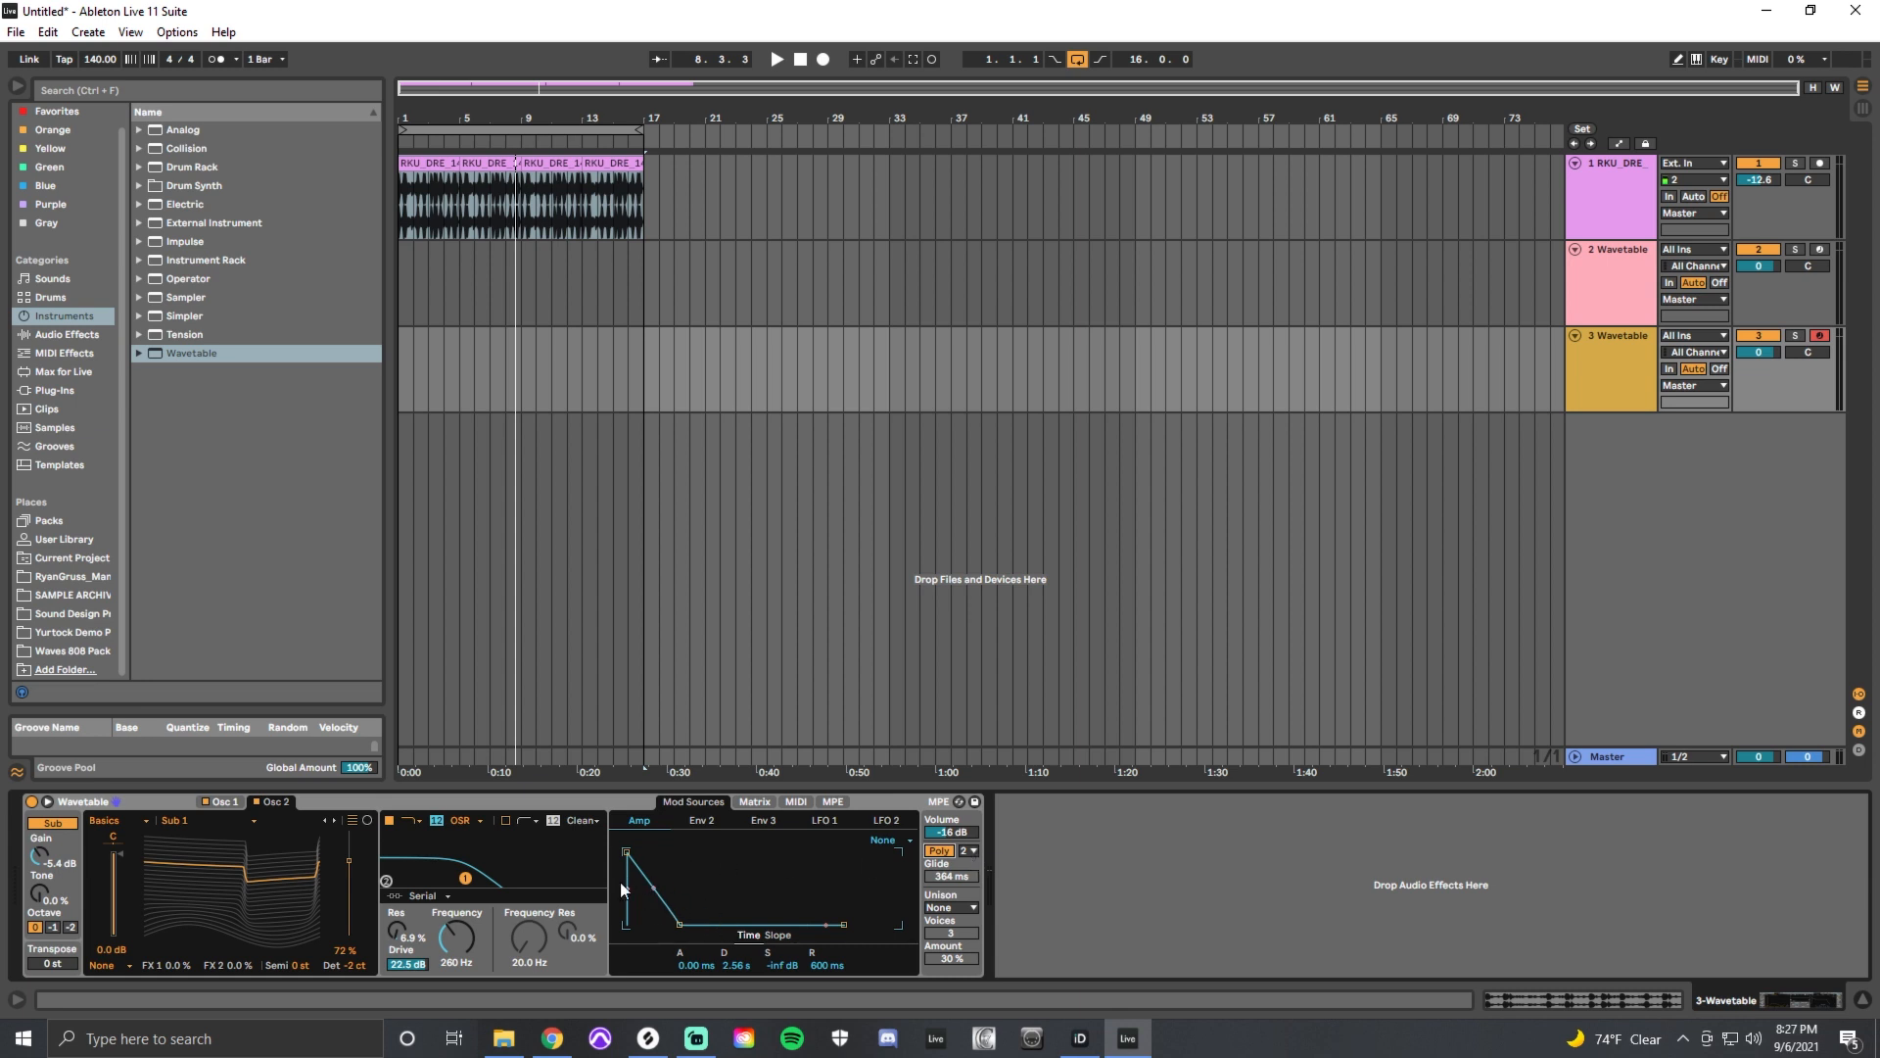
{"action": "mouse_move", "coordinate": [899, 927]}
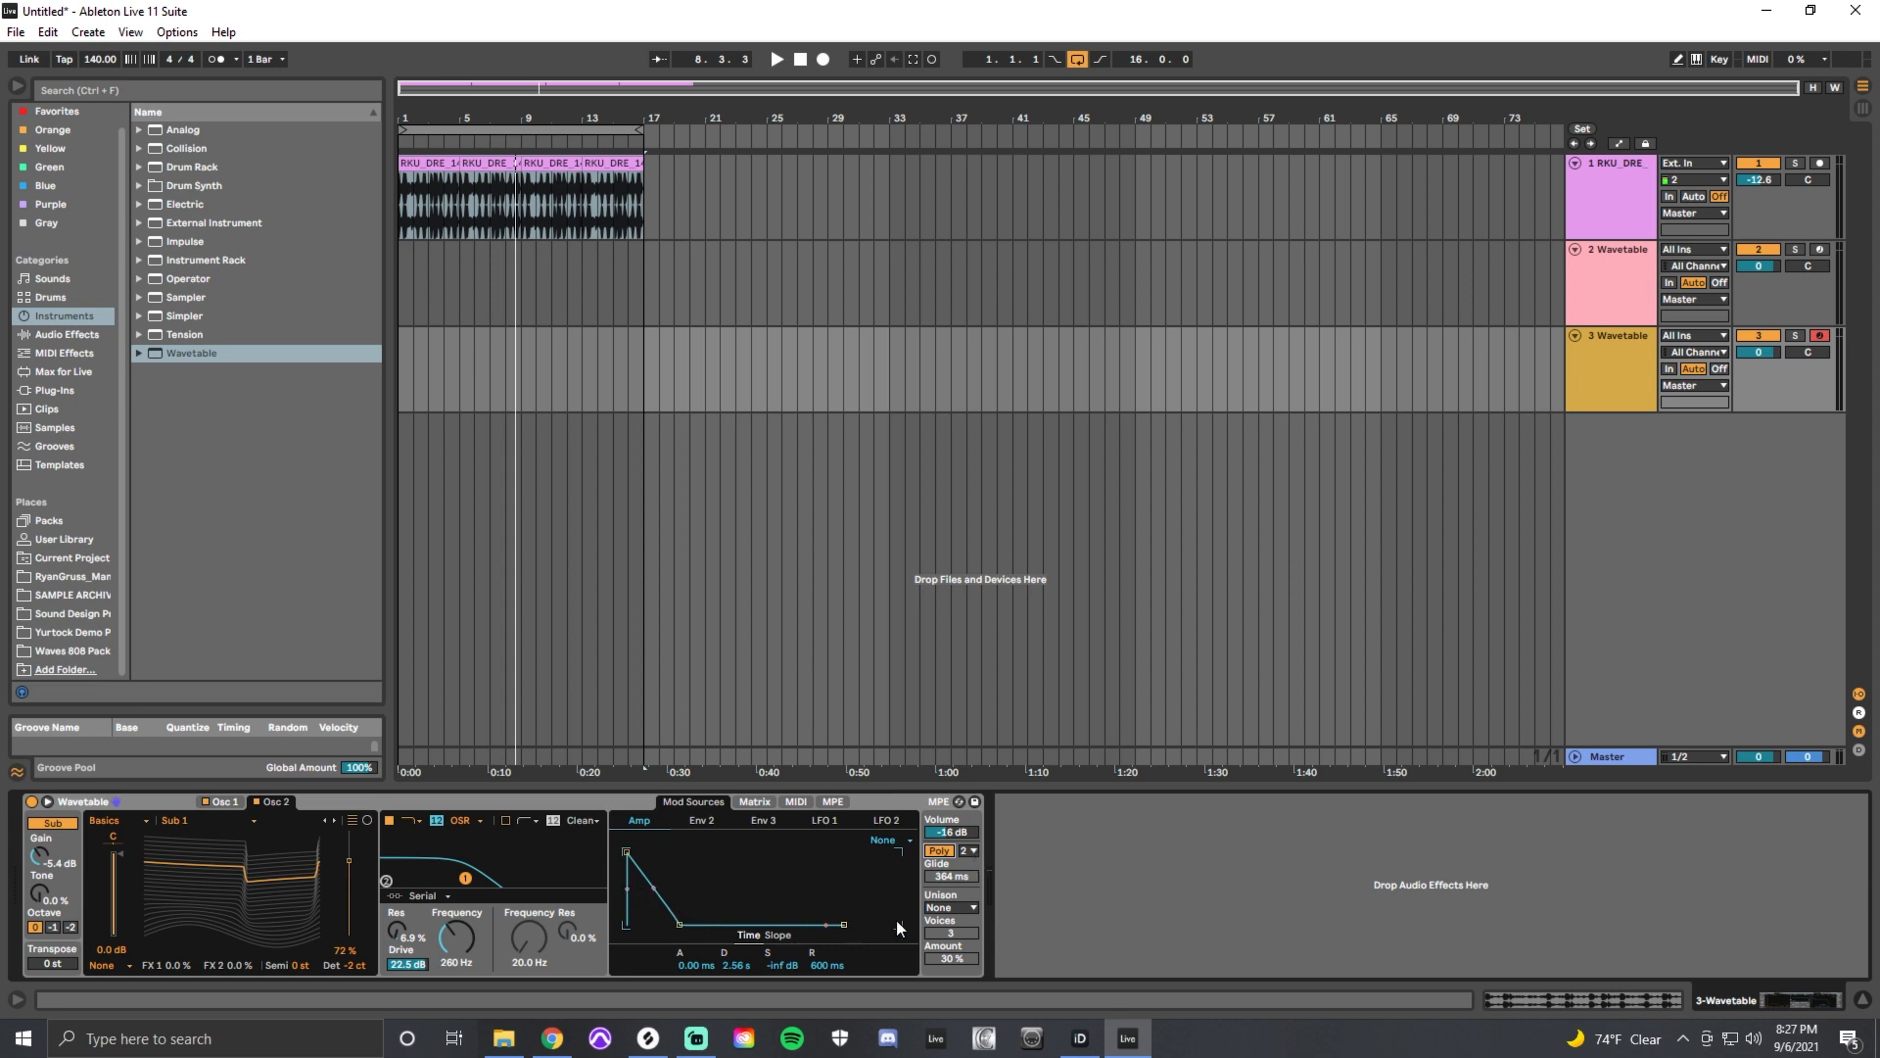
- Switch Wavetable unison to Classic and lower the amount to 4.7%
{"action": "left_click", "coordinate": [950, 907]}
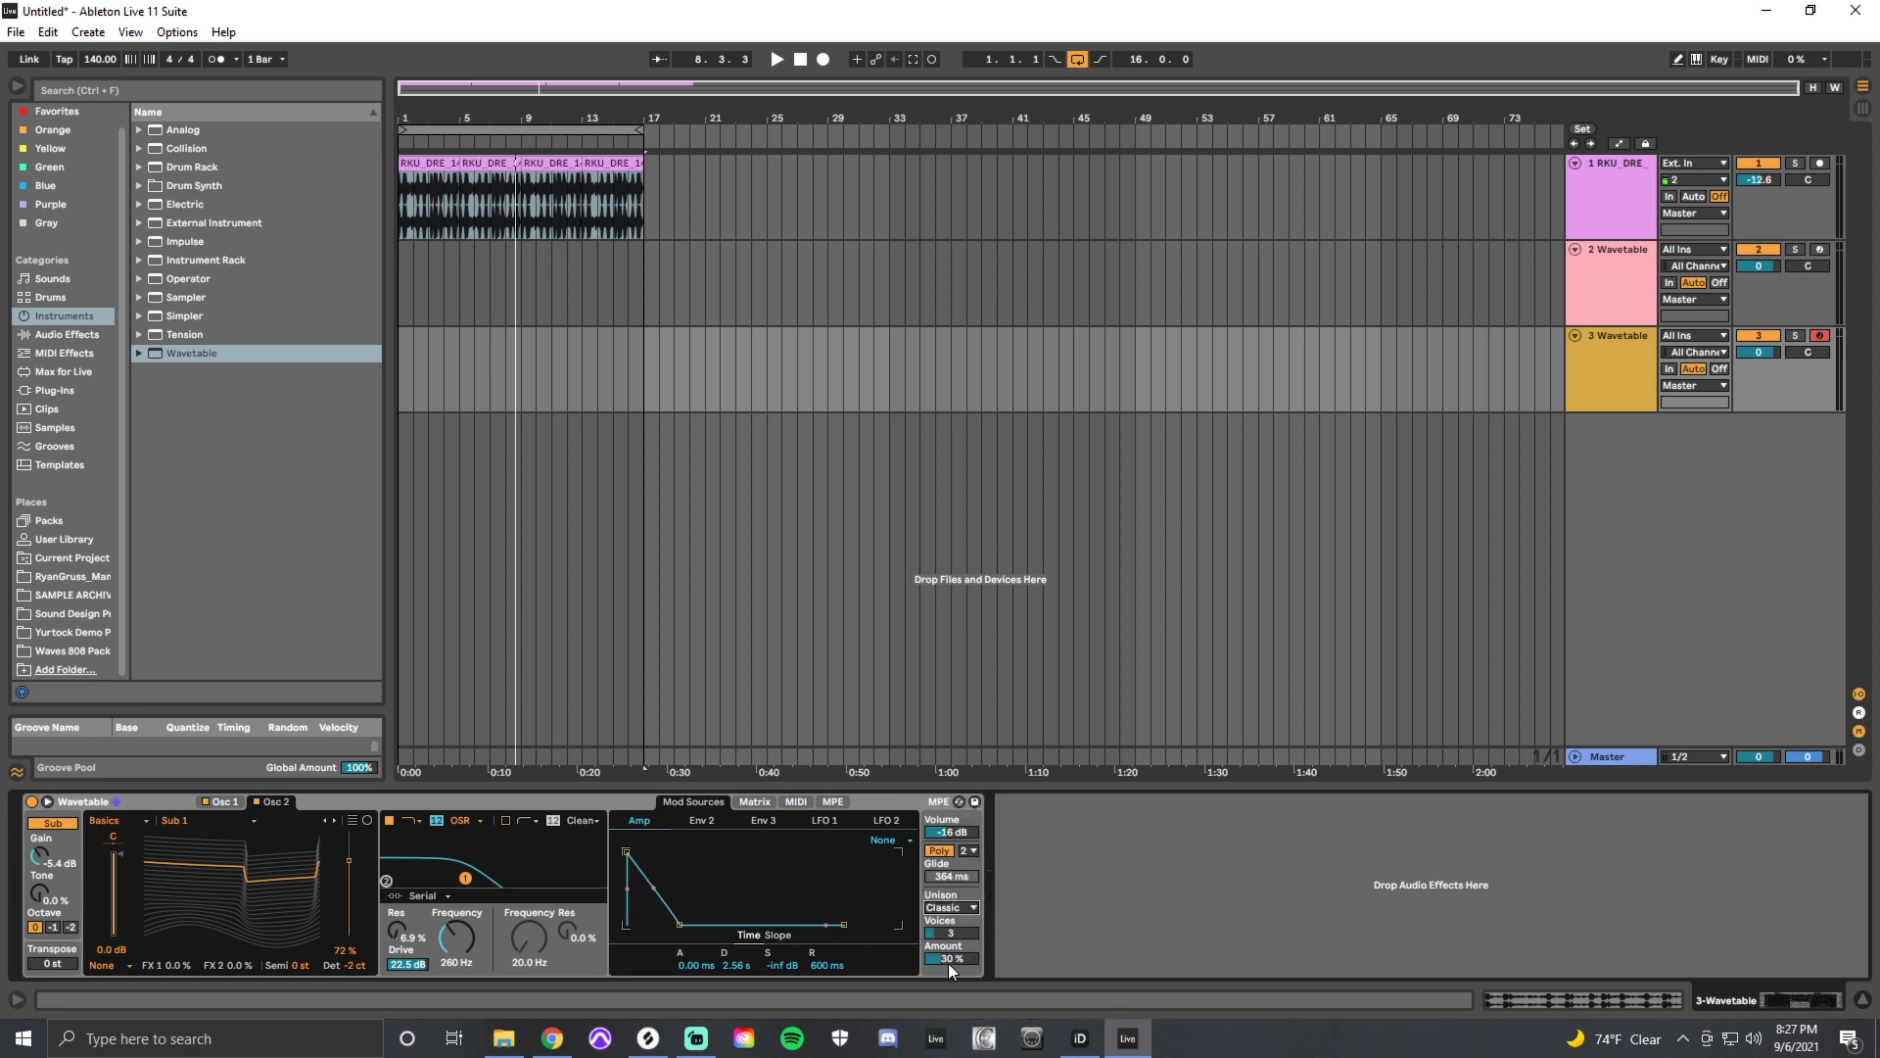
{"action": "left_click_drag", "start_coordinate": [950, 957], "coordinate": [950, 971]}
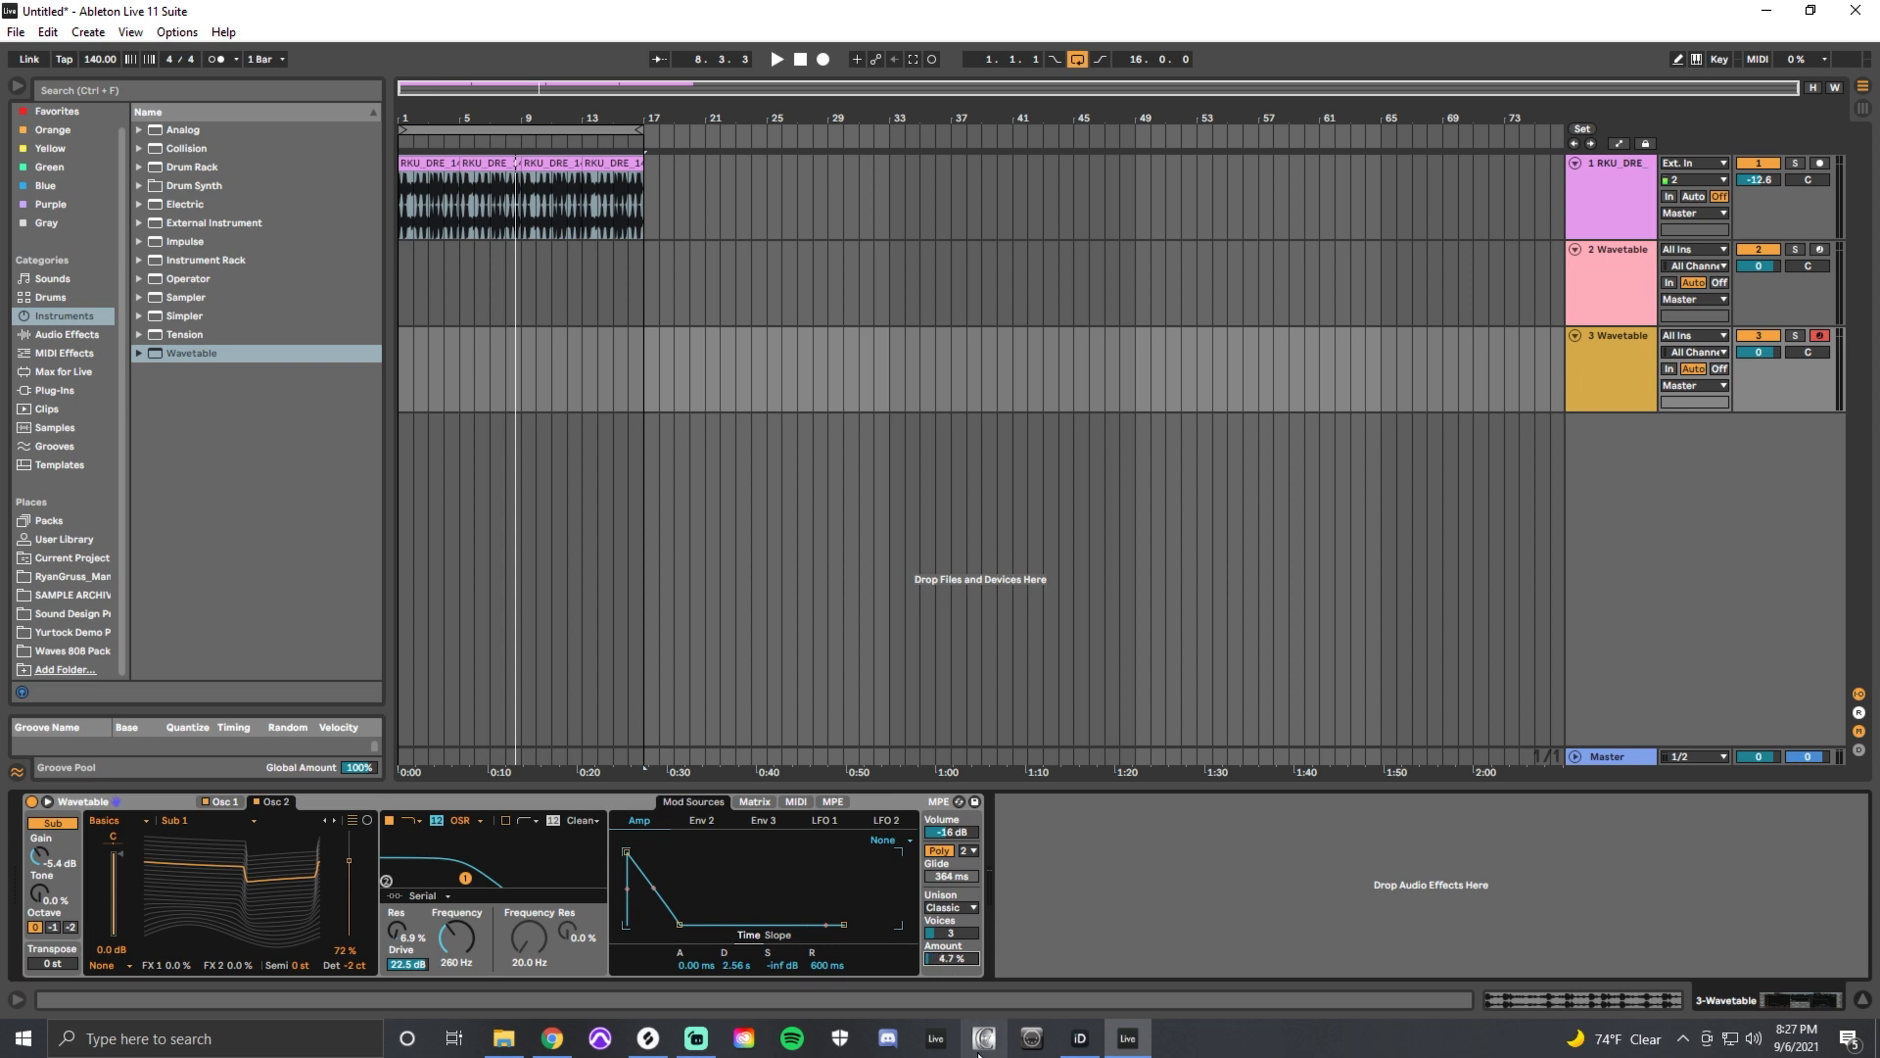
{"action": "mouse_move", "coordinate": [983, 1036]}
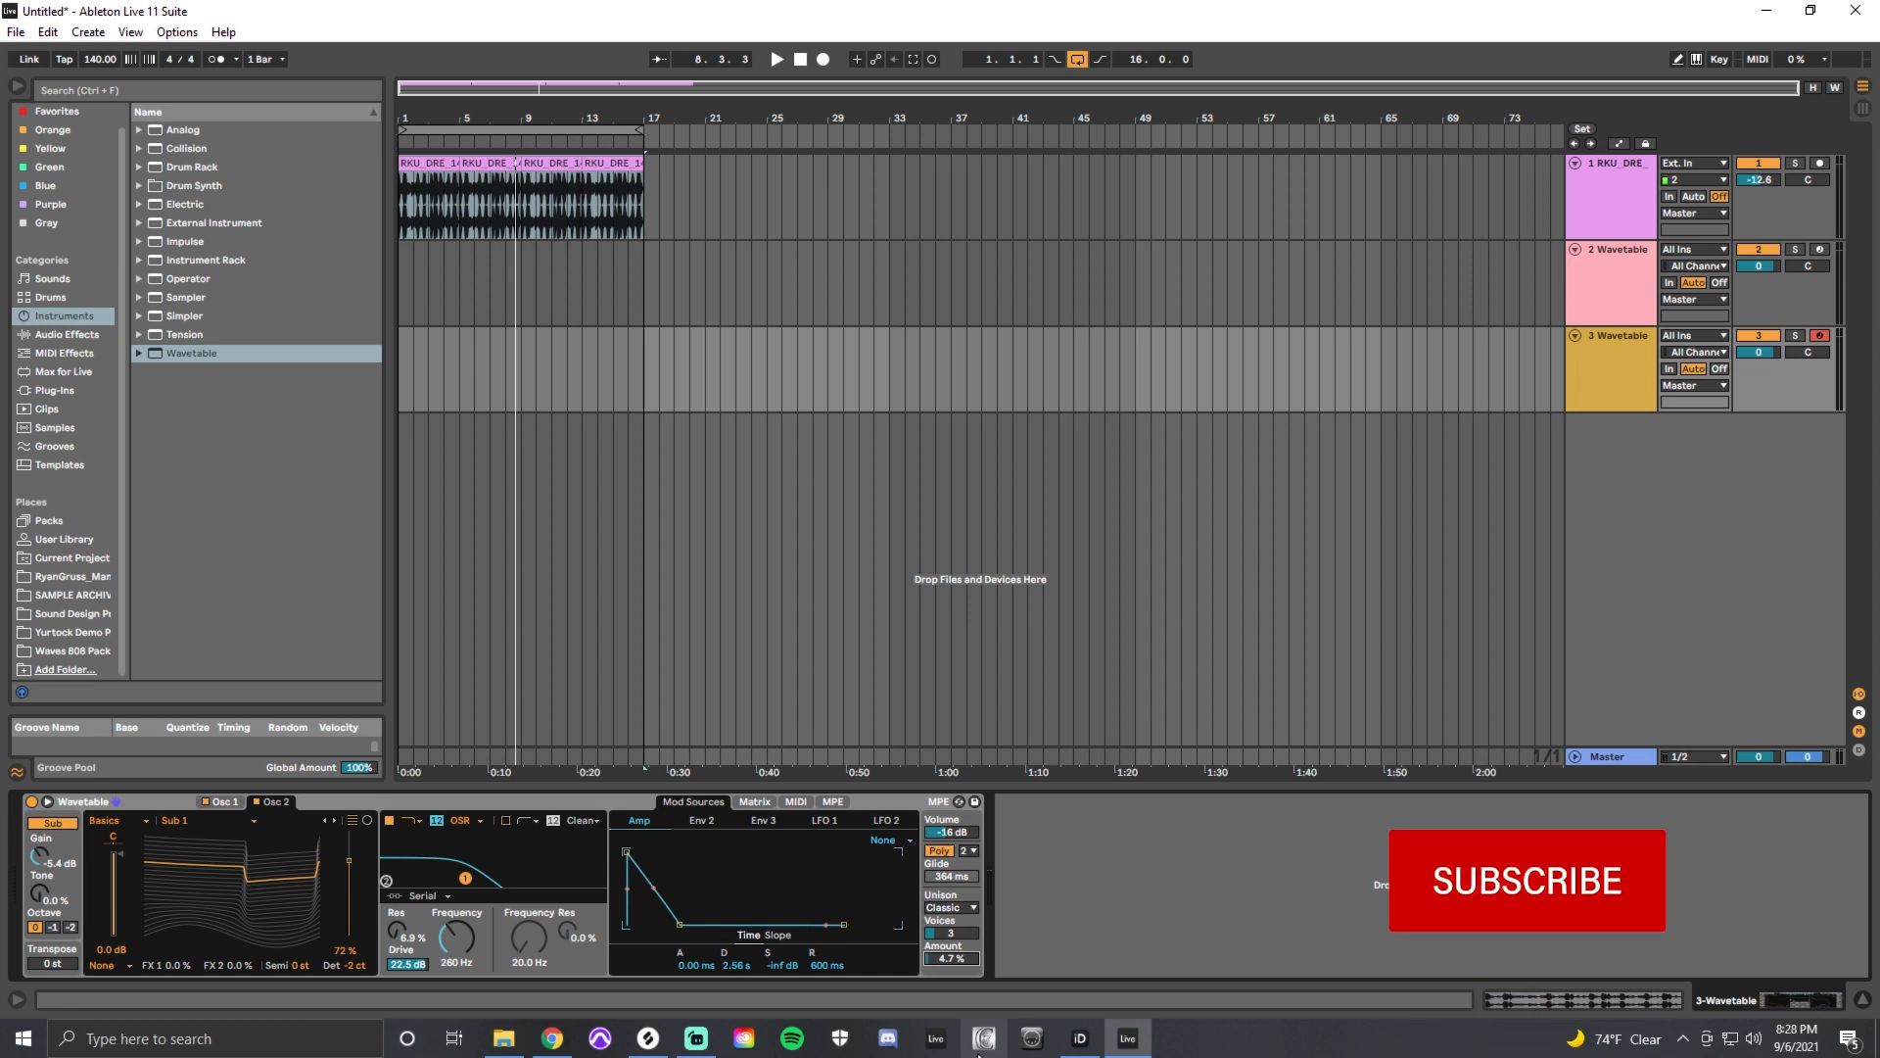
{"action": "left_click", "coordinate": [1528, 879]}
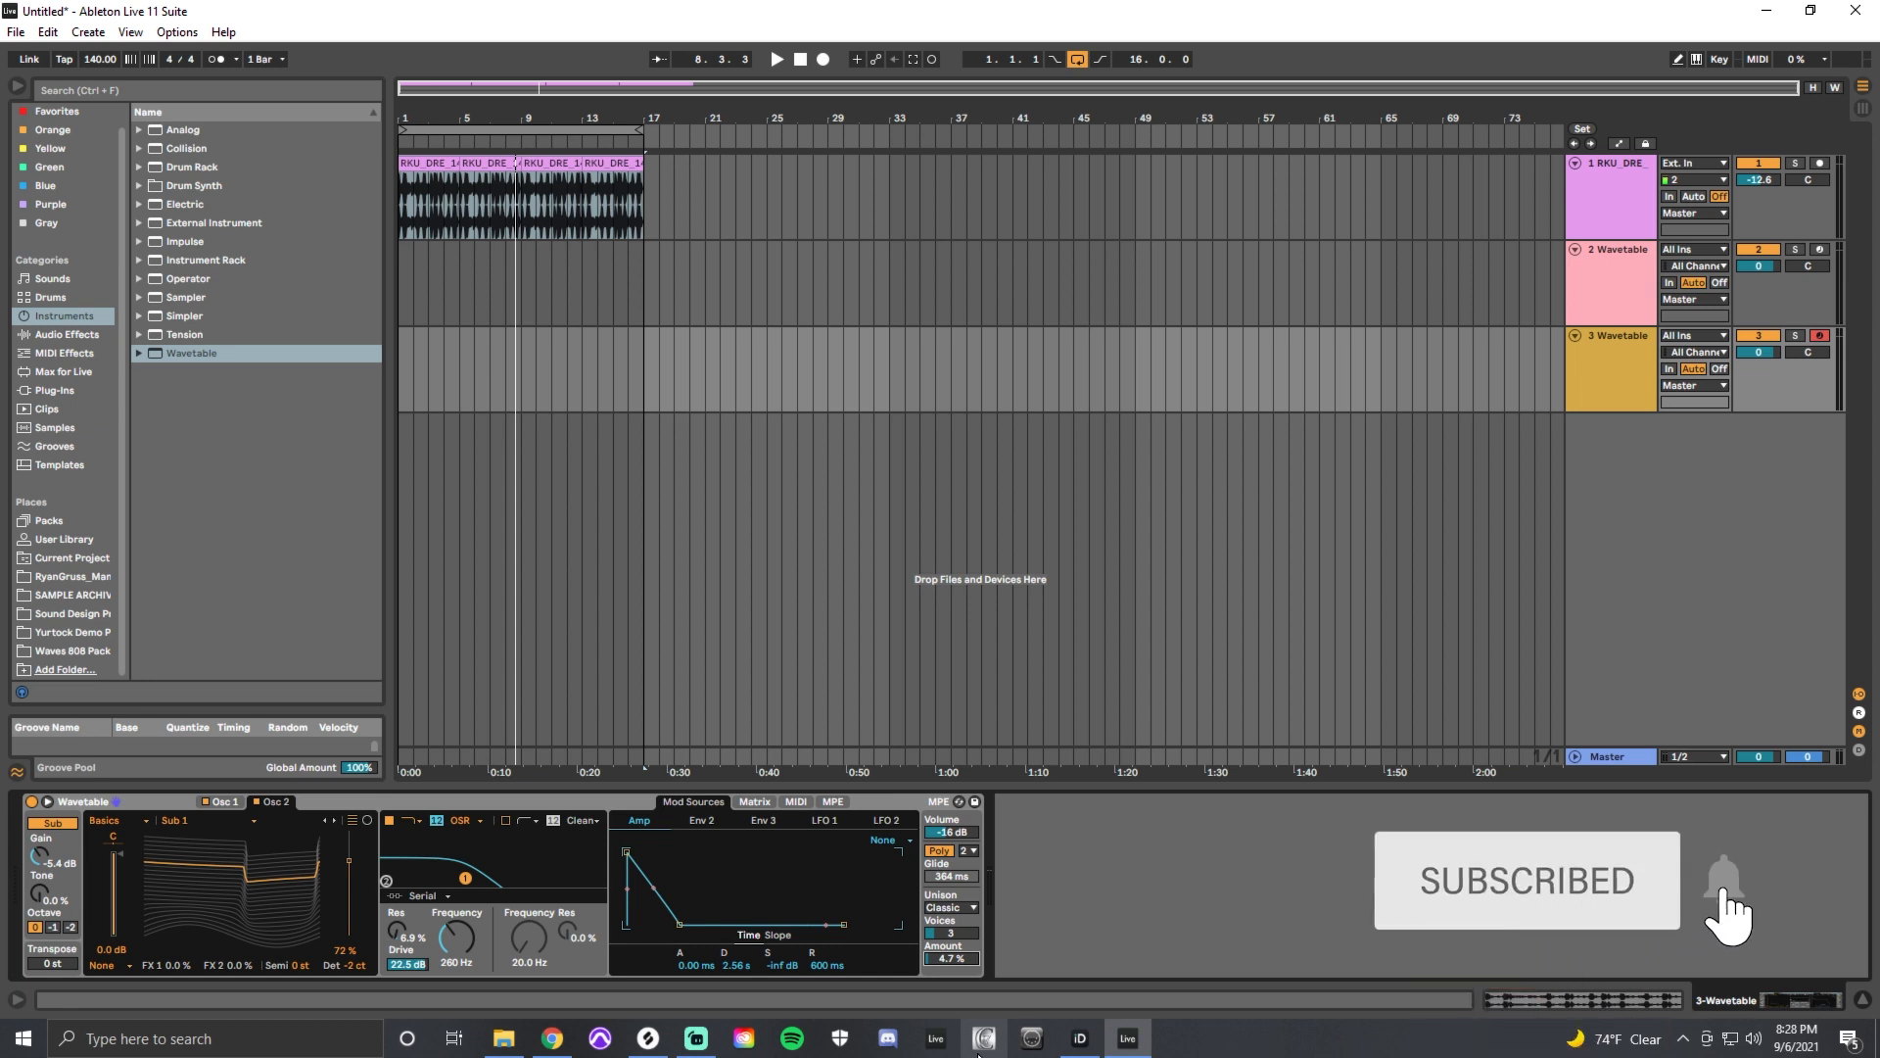